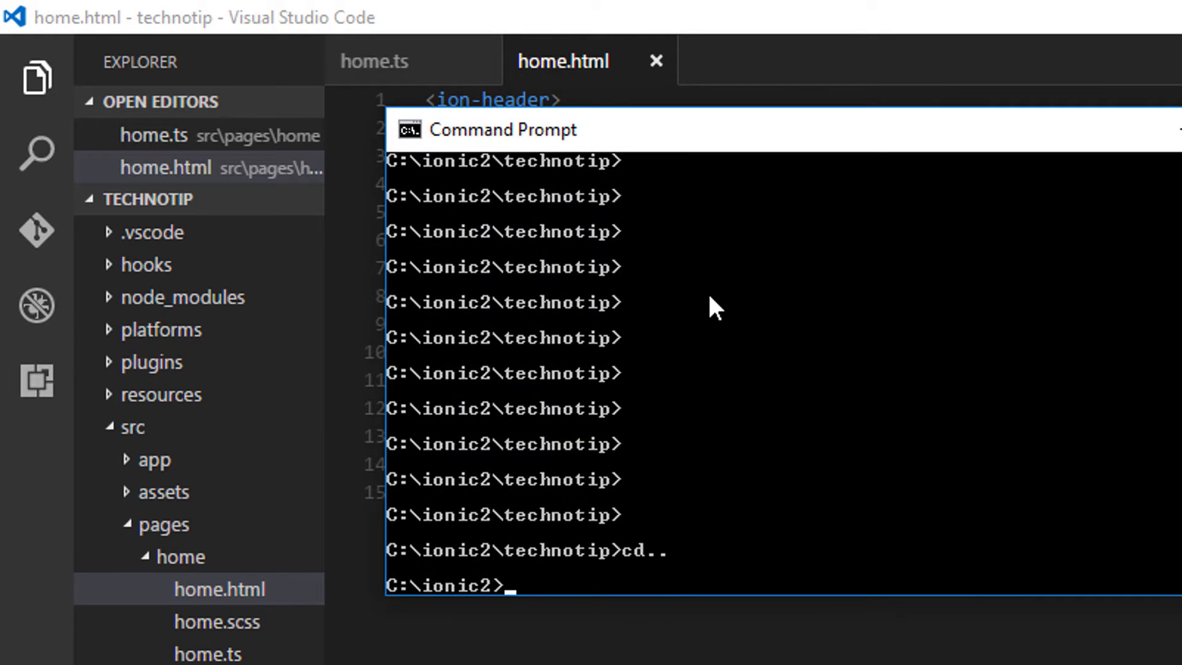
# - Return to the technotip project folder after showing the 'ionic start ... blank --v2' command
pyautogui.write('ionic s')
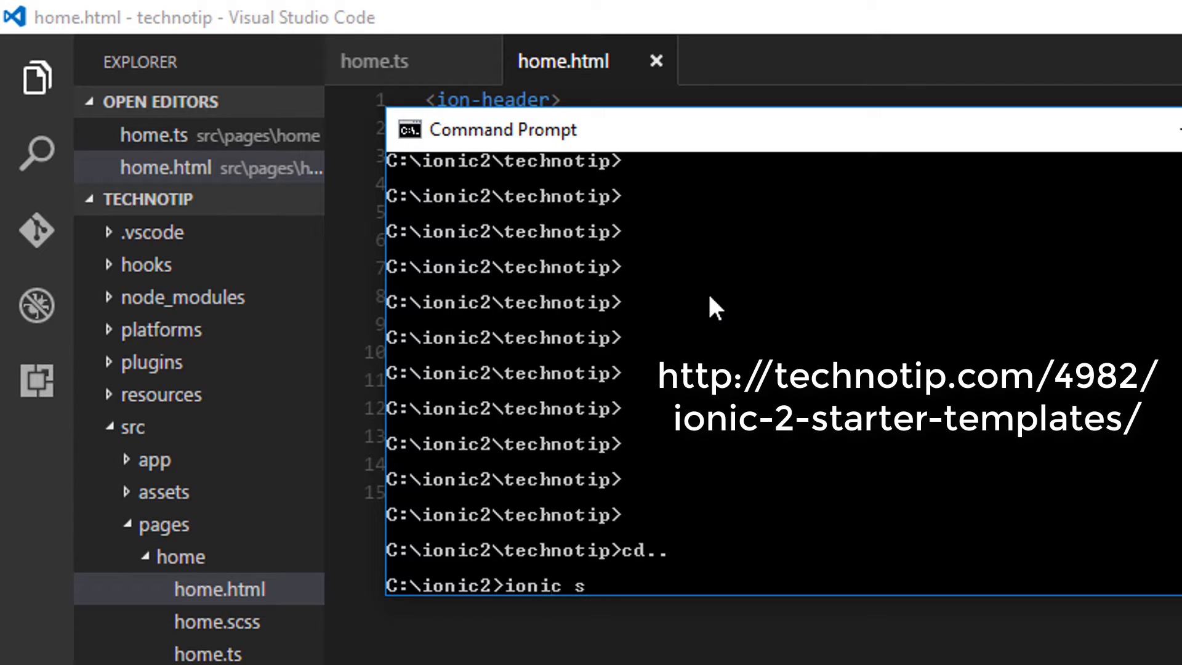
pyautogui.write('tart technotip b')
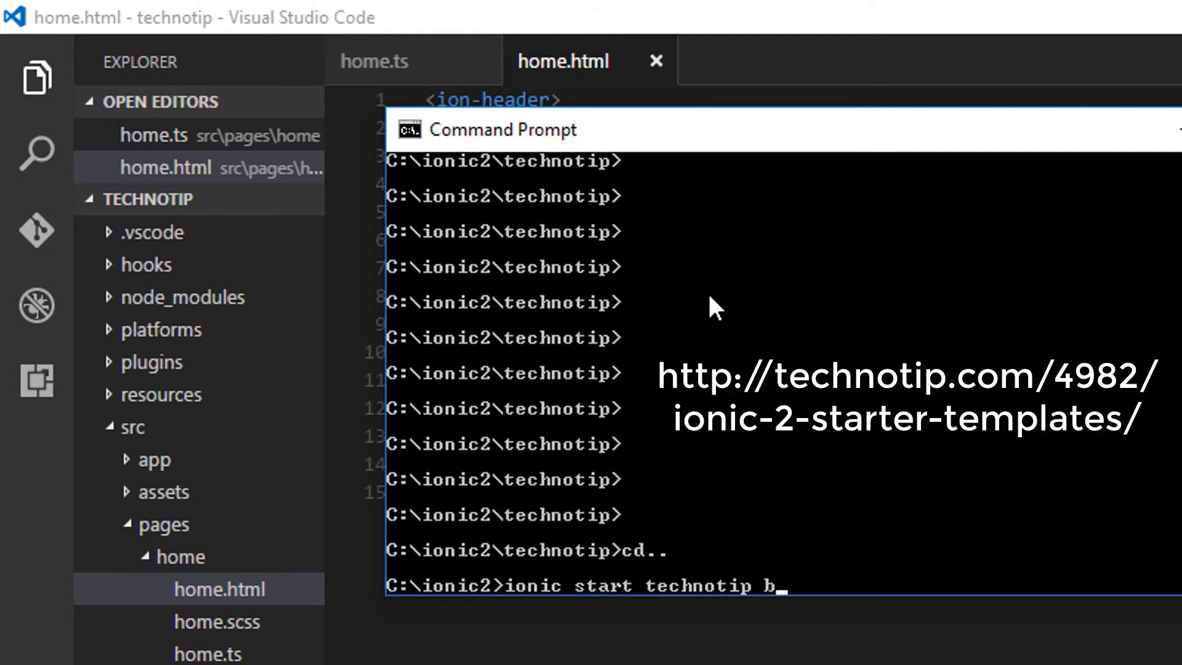
pyautogui.write('lank --v2')
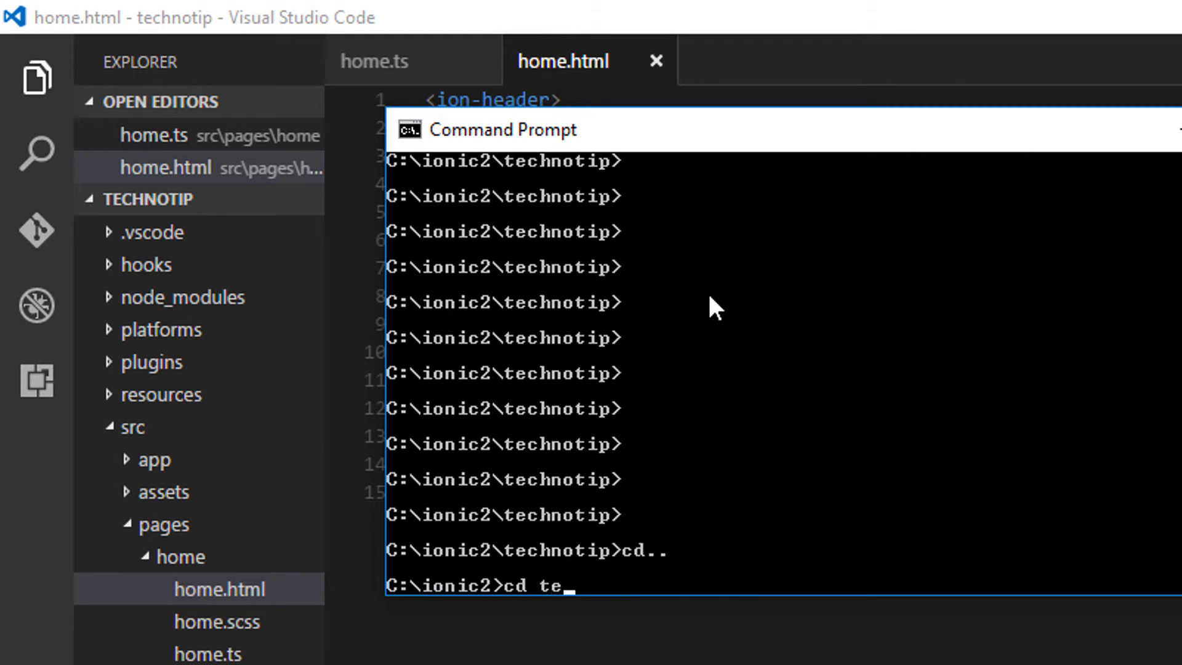
pyautogui.press('Return')
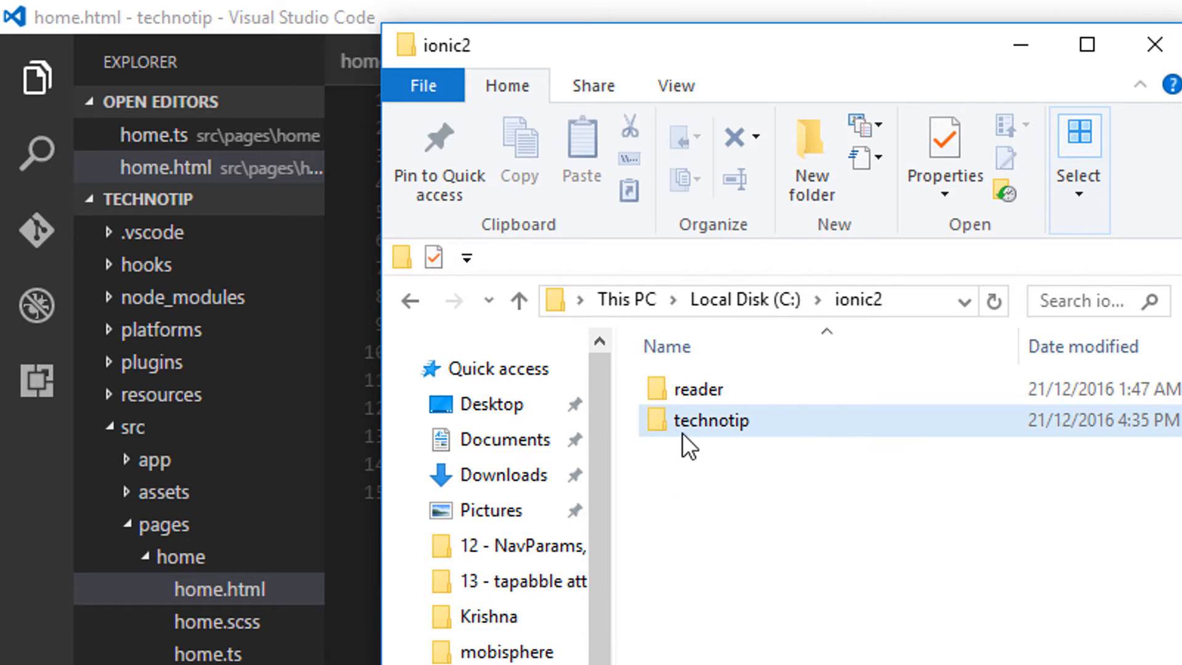
pyautogui.doubleClick(706, 421)
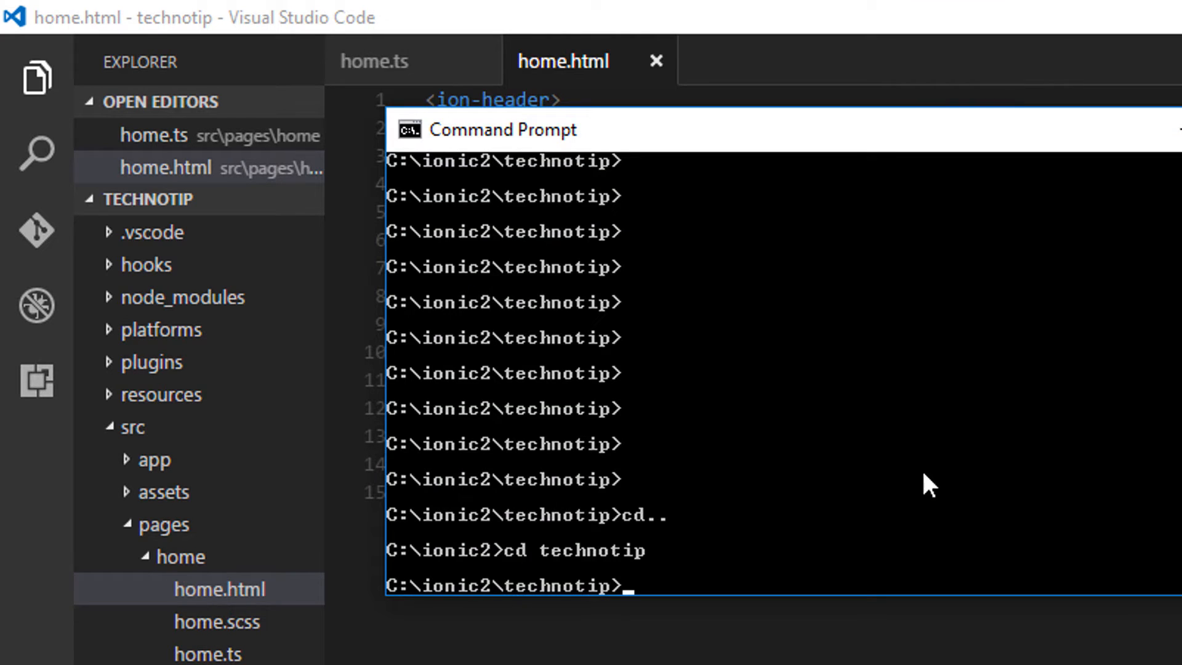
# - Run 'ionic serve -l -c' to serve technotip in lab mode with console logs
pyautogui.write('ionic')
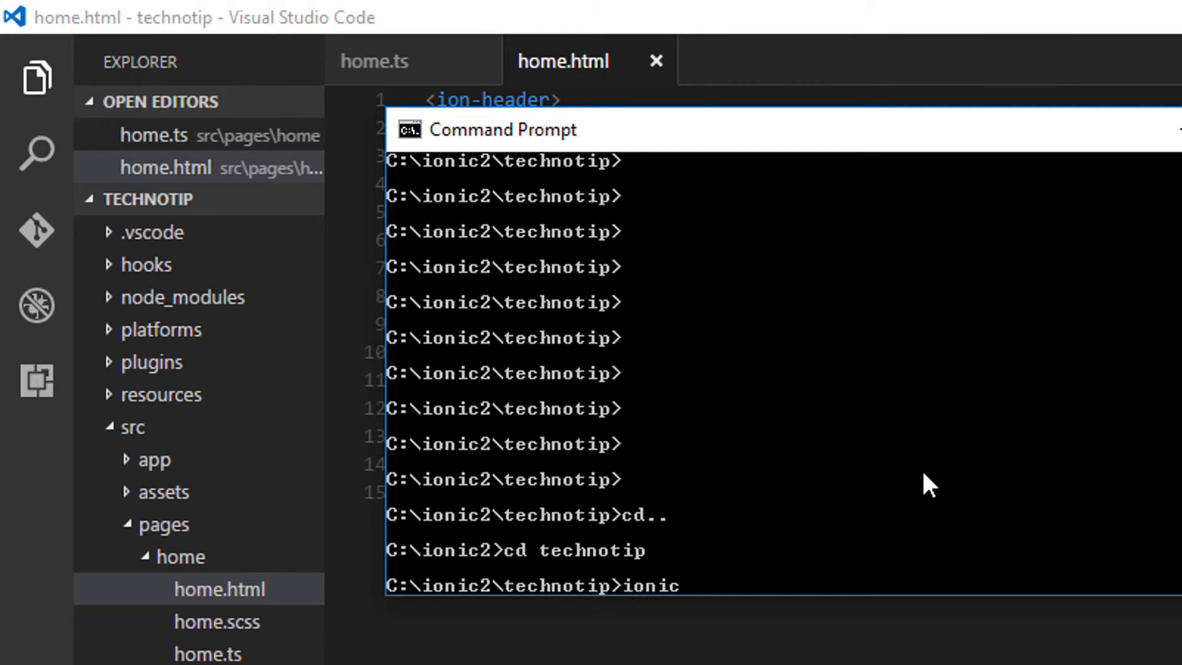
pyautogui.write('serve -')
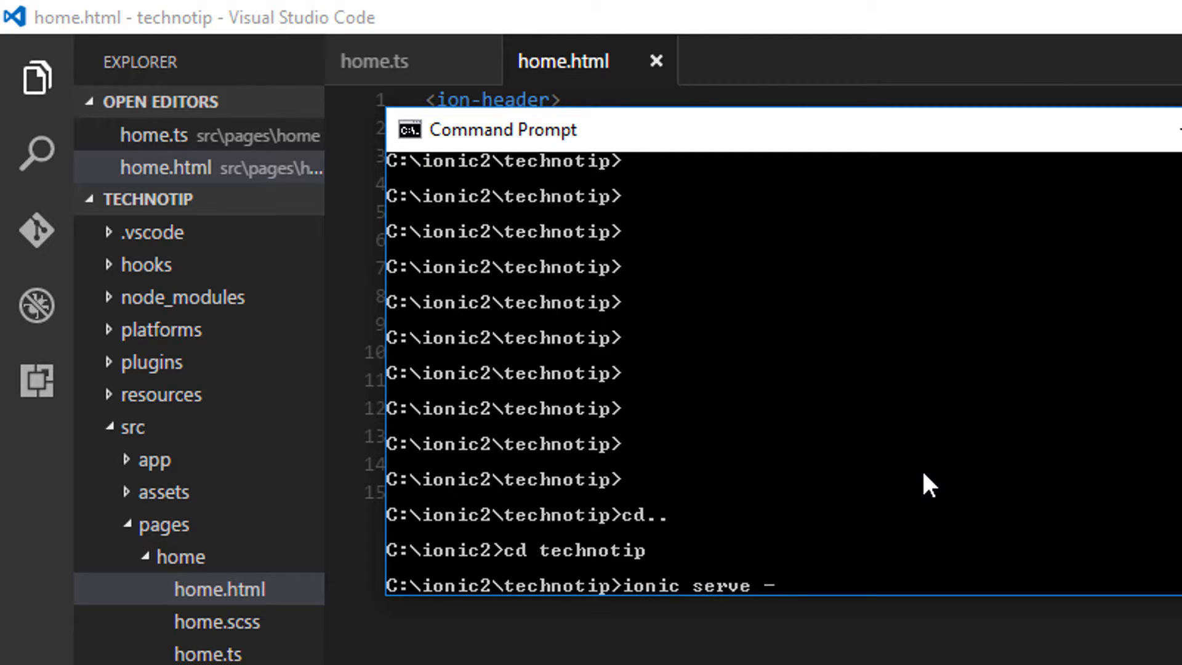
pyautogui.write('l -c')
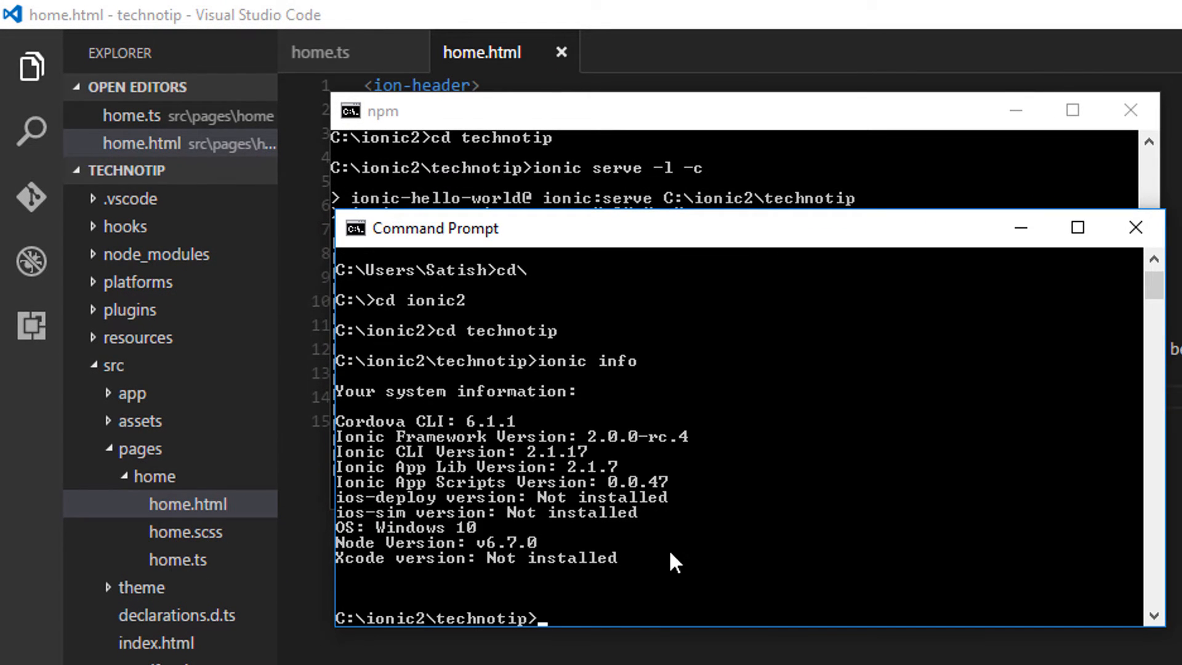
pyautogui.moveTo(730, 574)
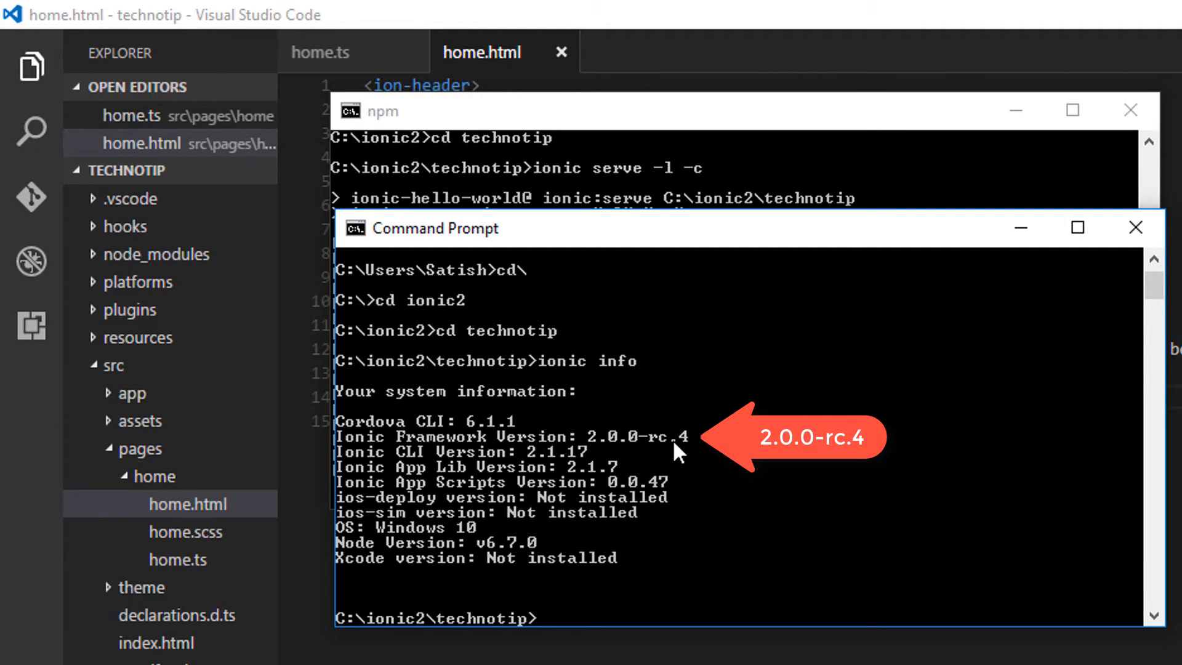
pyautogui.moveTo(988, 352)
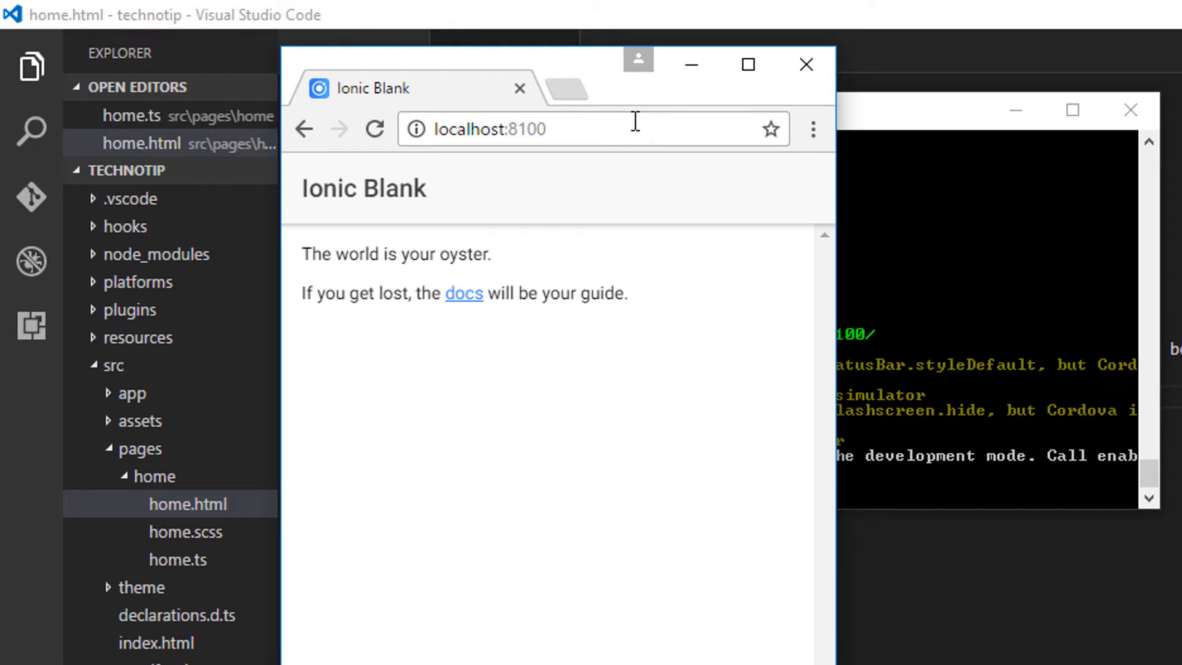
pyautogui.moveTo(690, 65)
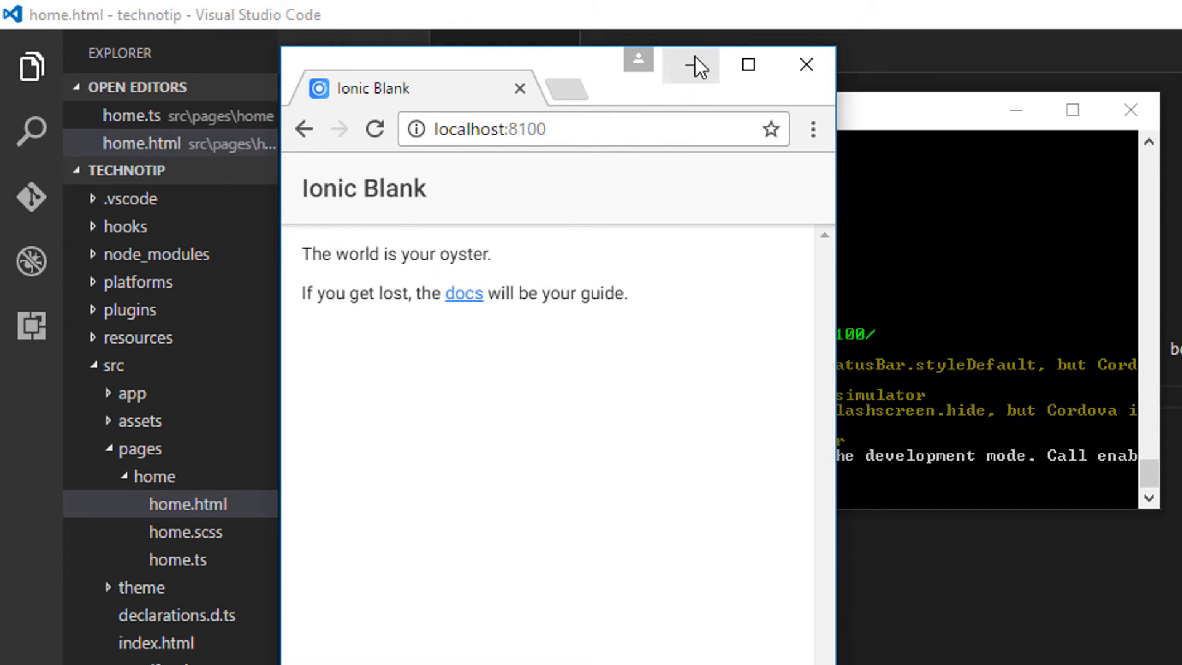
# - Minimize Chrome after confirming the blank Ionic app loads at localhost:8100
pyautogui.click(805, 64)
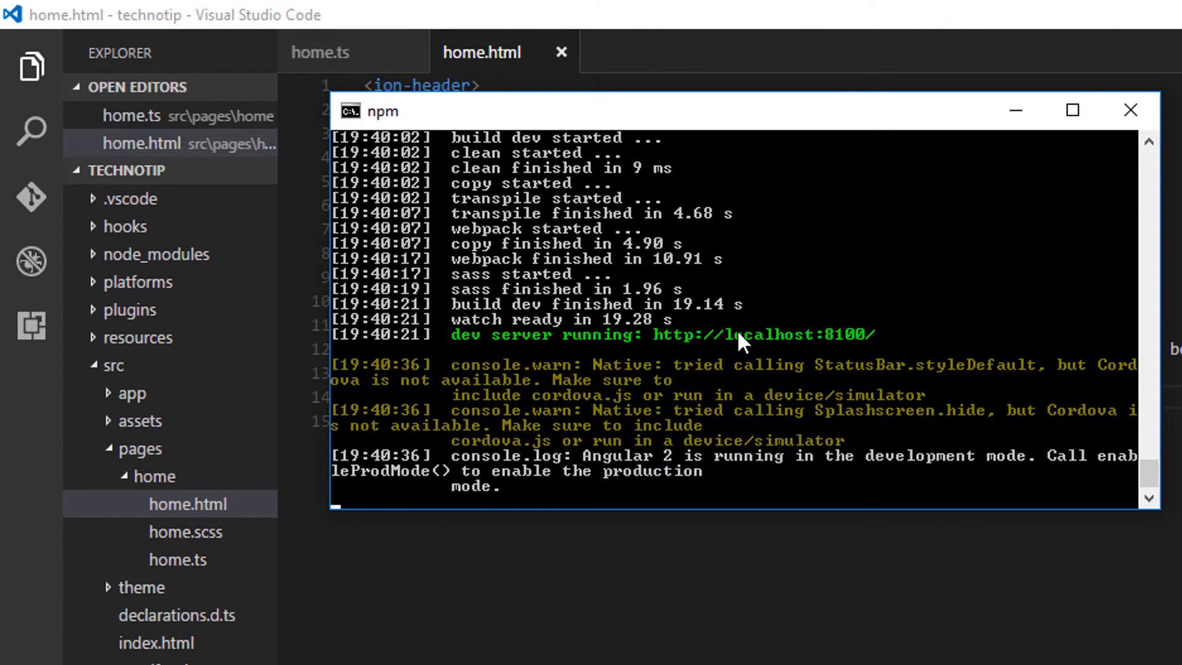
# - Stop the development server and list the currently installed Ionic plugins
pyautogui.press('ctrl+c')
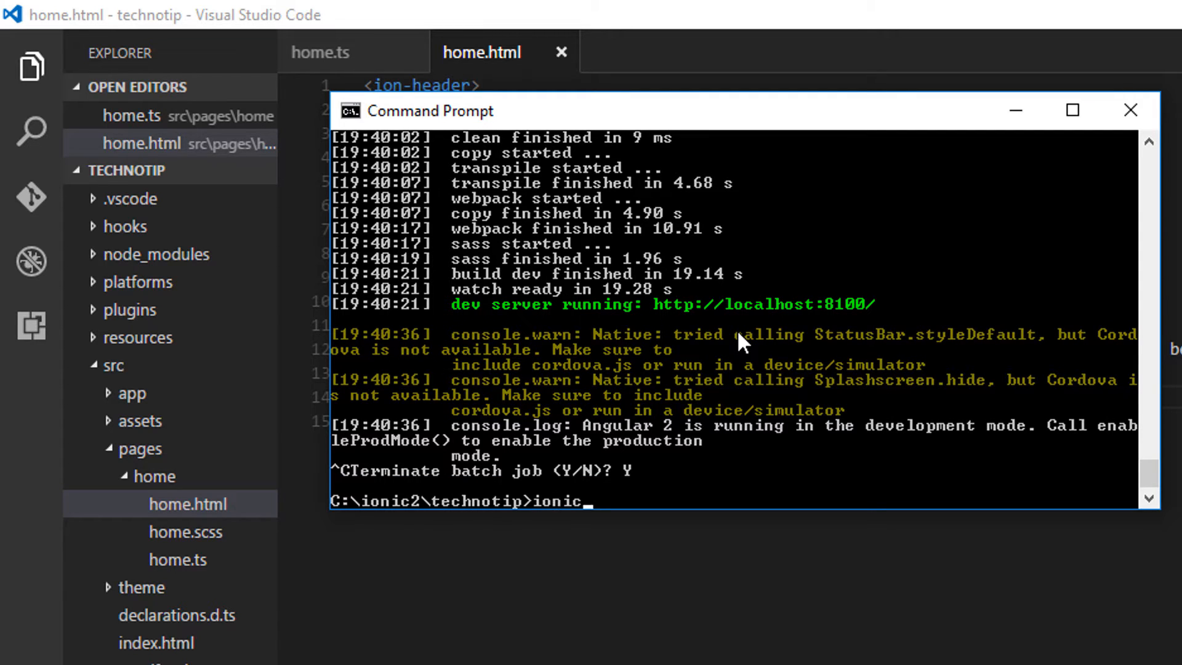
pyautogui.write('plugin list')
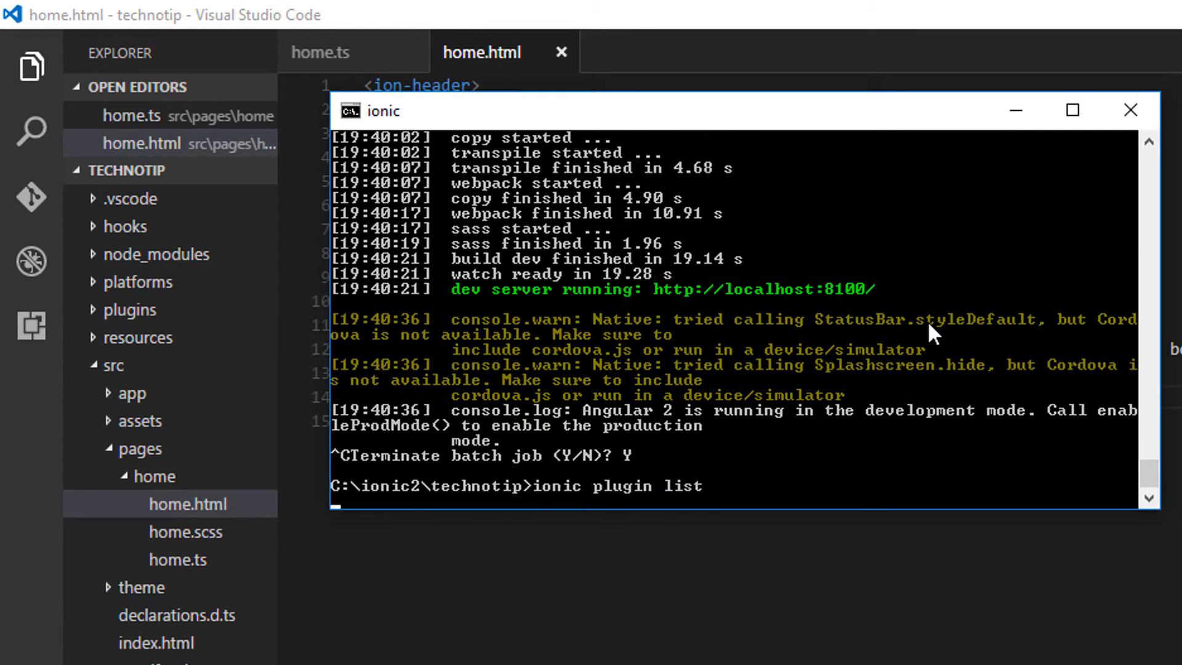
pyautogui.press('Return')
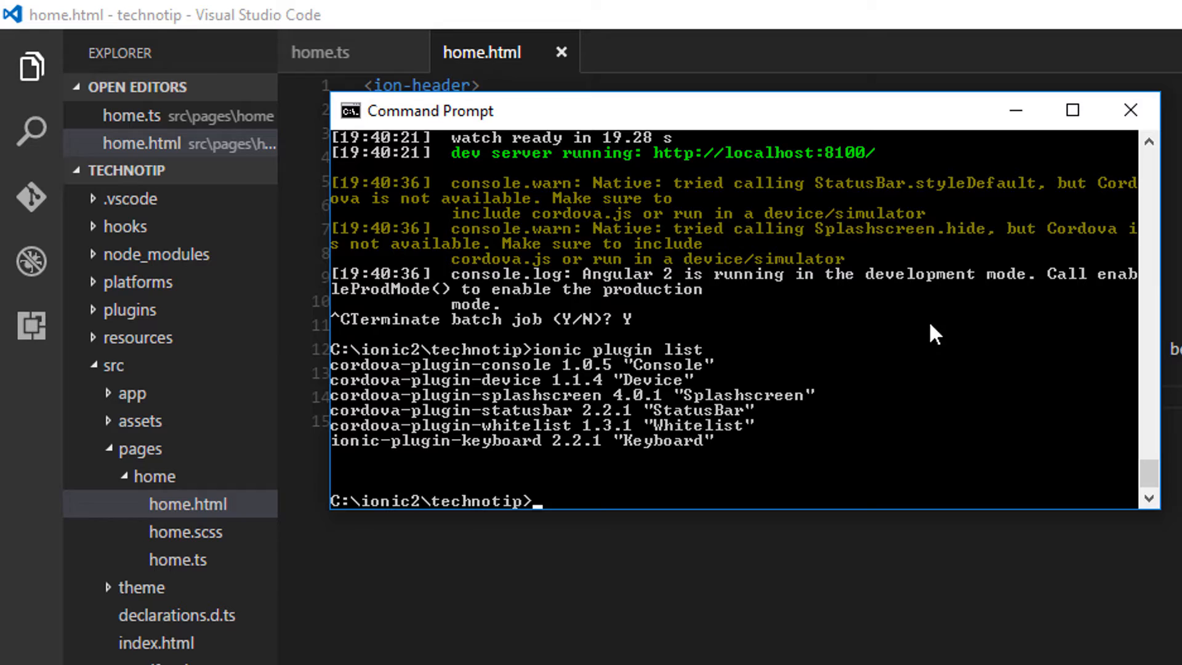
# - Add cordova-plugin-admobpro and list plugins to confirm it is installed
pyautogui.write('ionic')
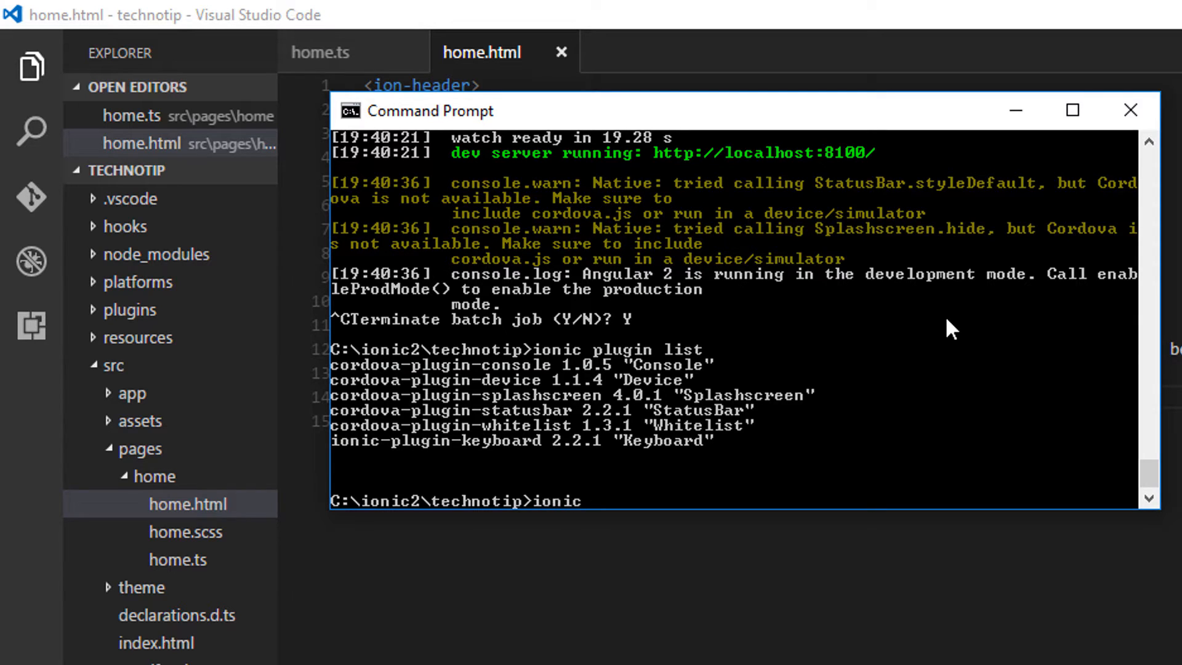
pyautogui.write('plugin add')
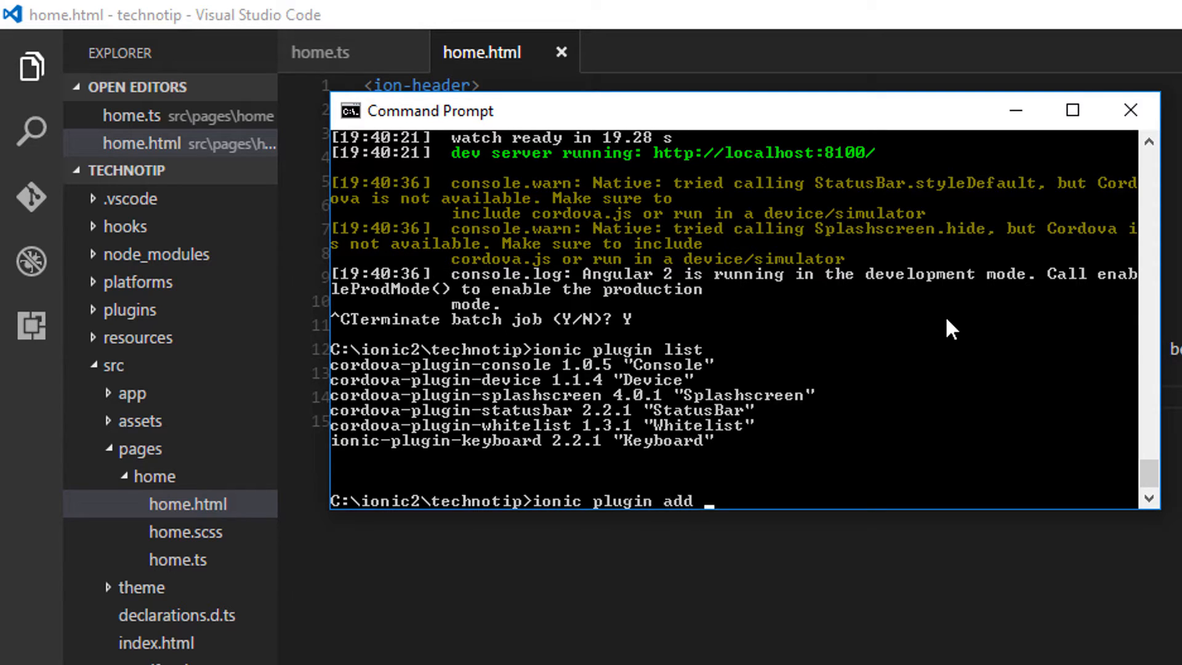
pyautogui.write('cordov')
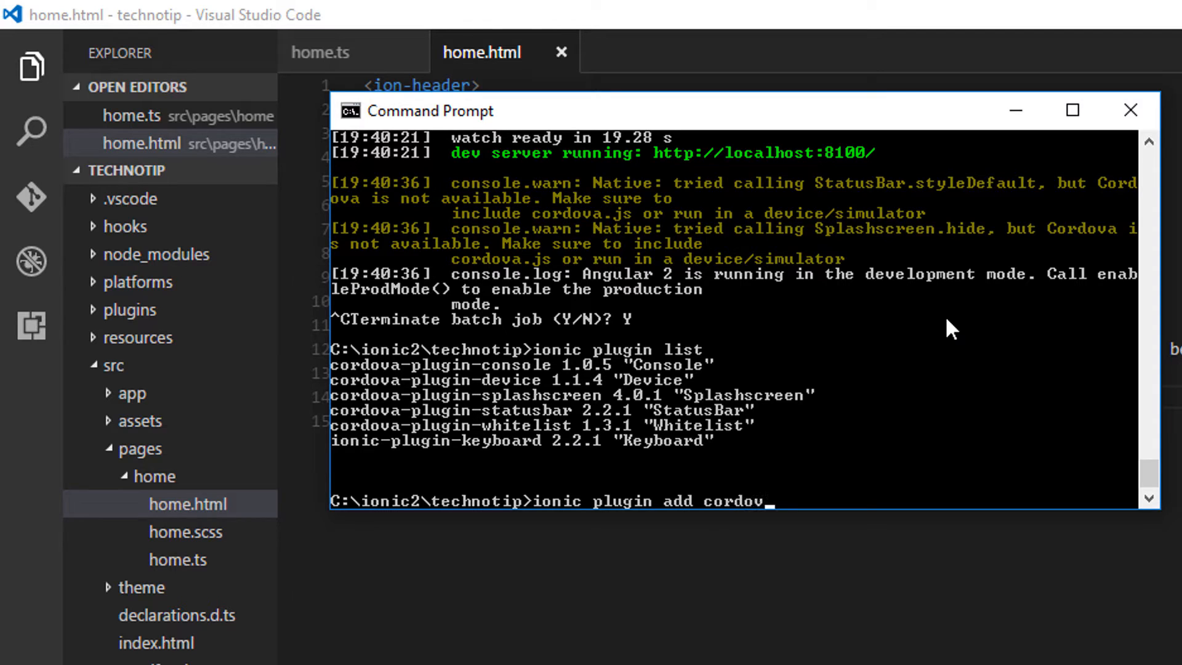
pyautogui.write('a-plugin')
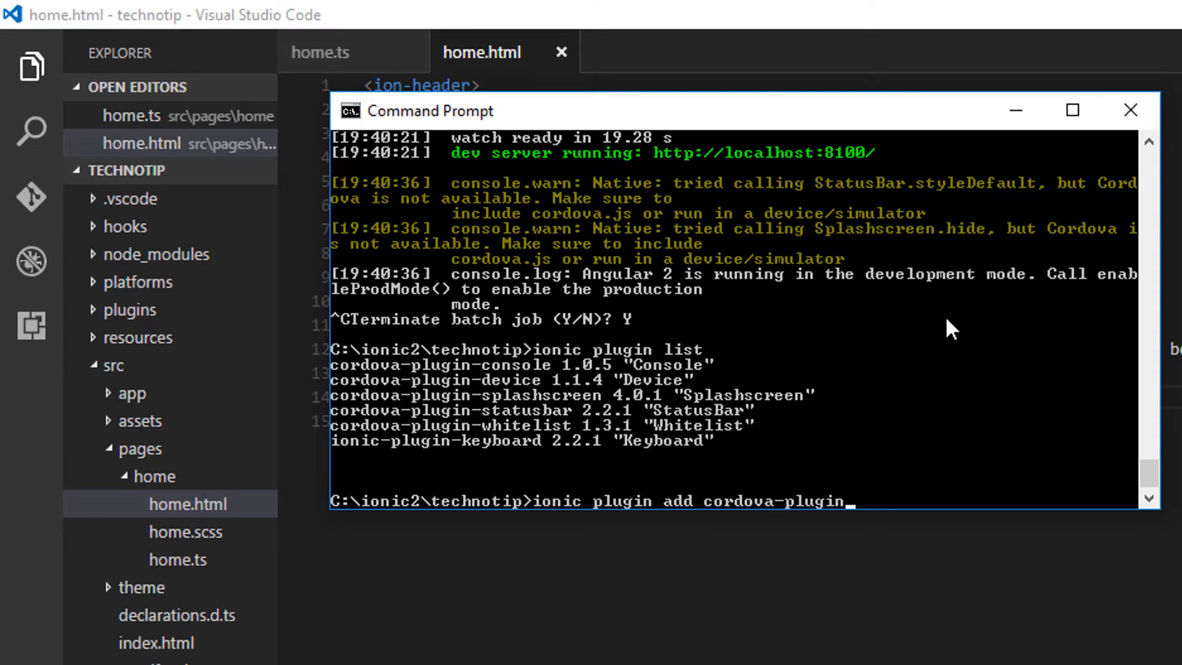
pyautogui.write('-admobpro')
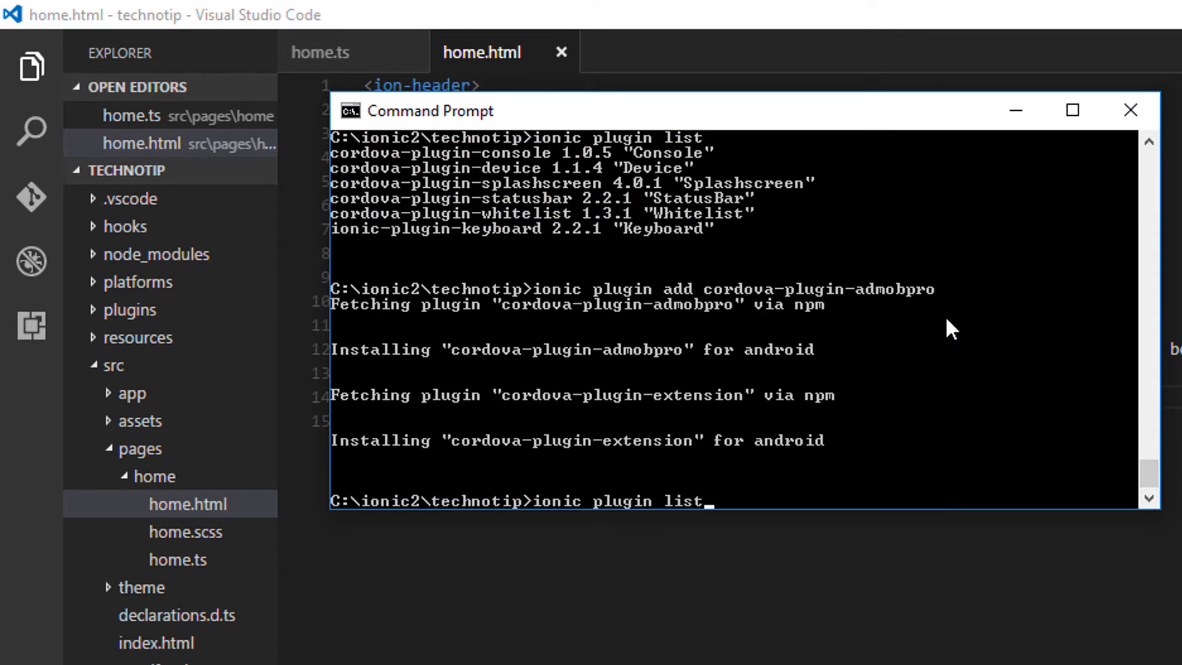
pyautogui.press('Return')
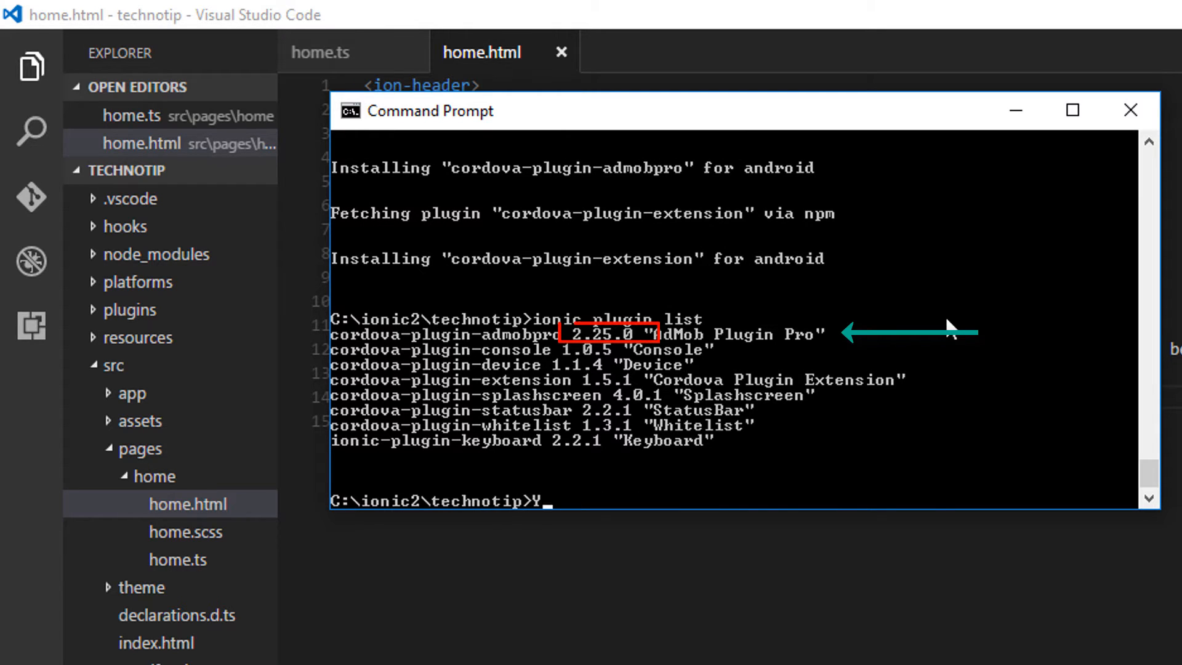
pyautogui.write('ionic plugin add cordova-plugin-admobpro')
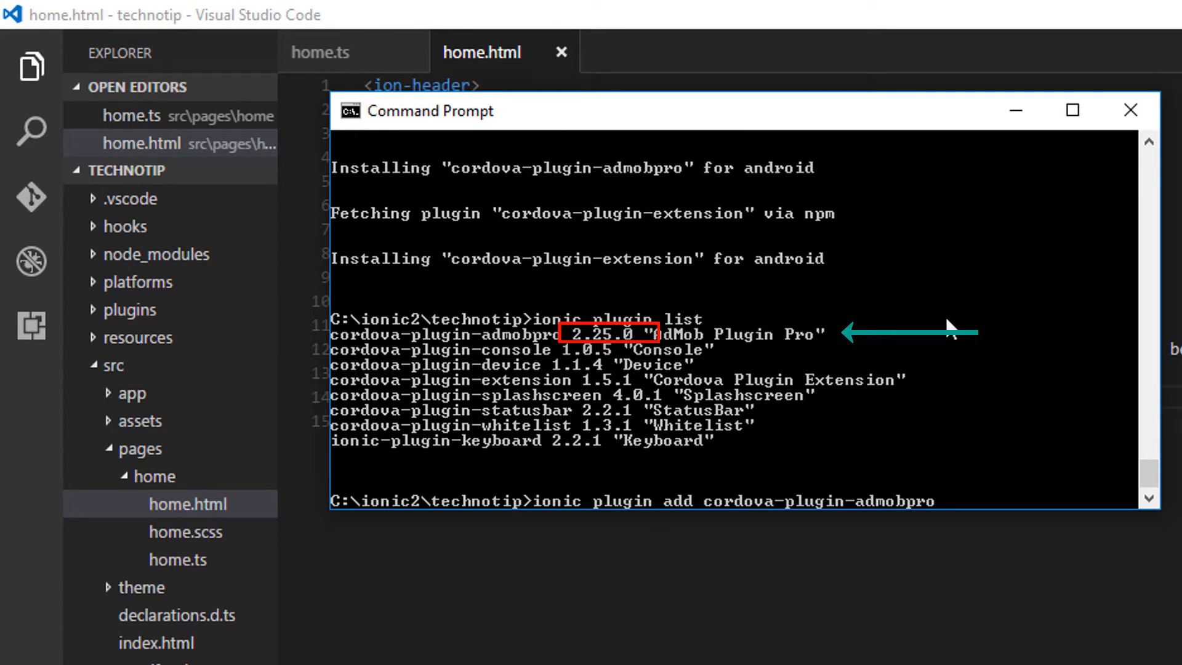
pyautogui.write('@2')
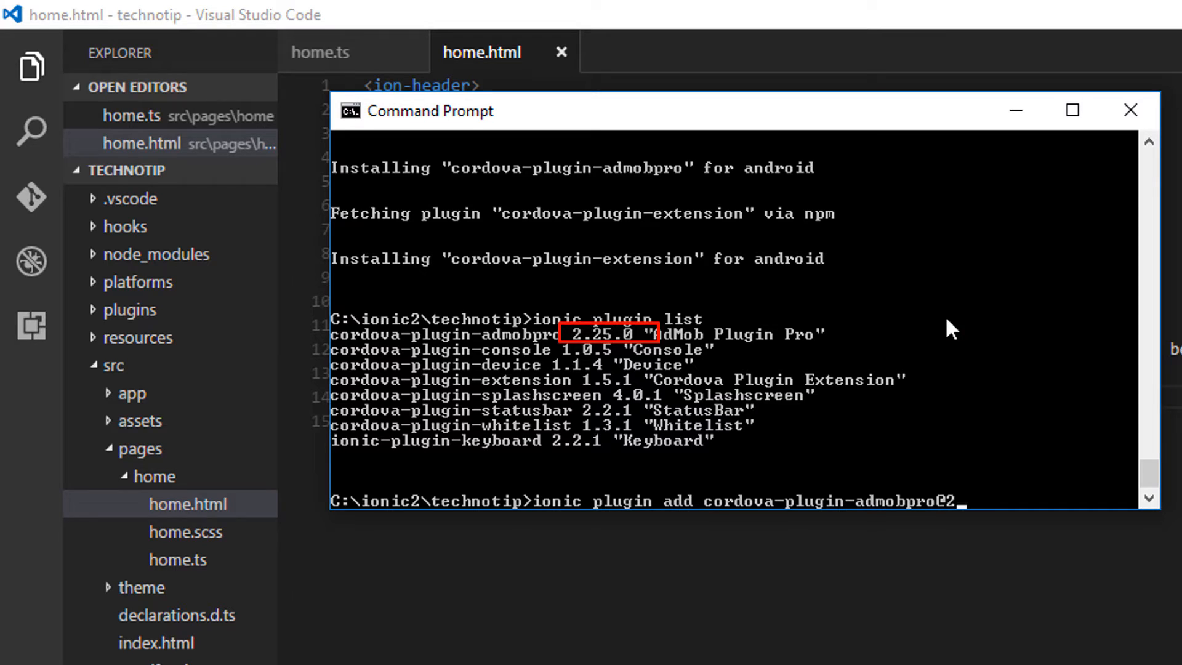
pyautogui.write('25.')
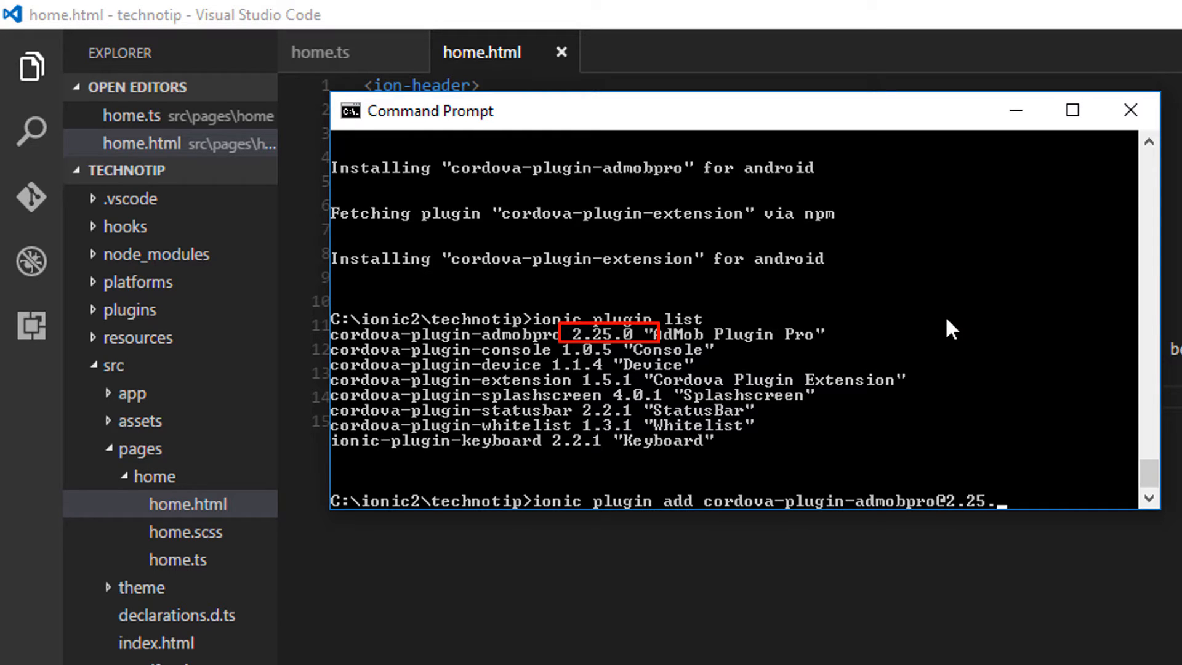
pyautogui.write('0')
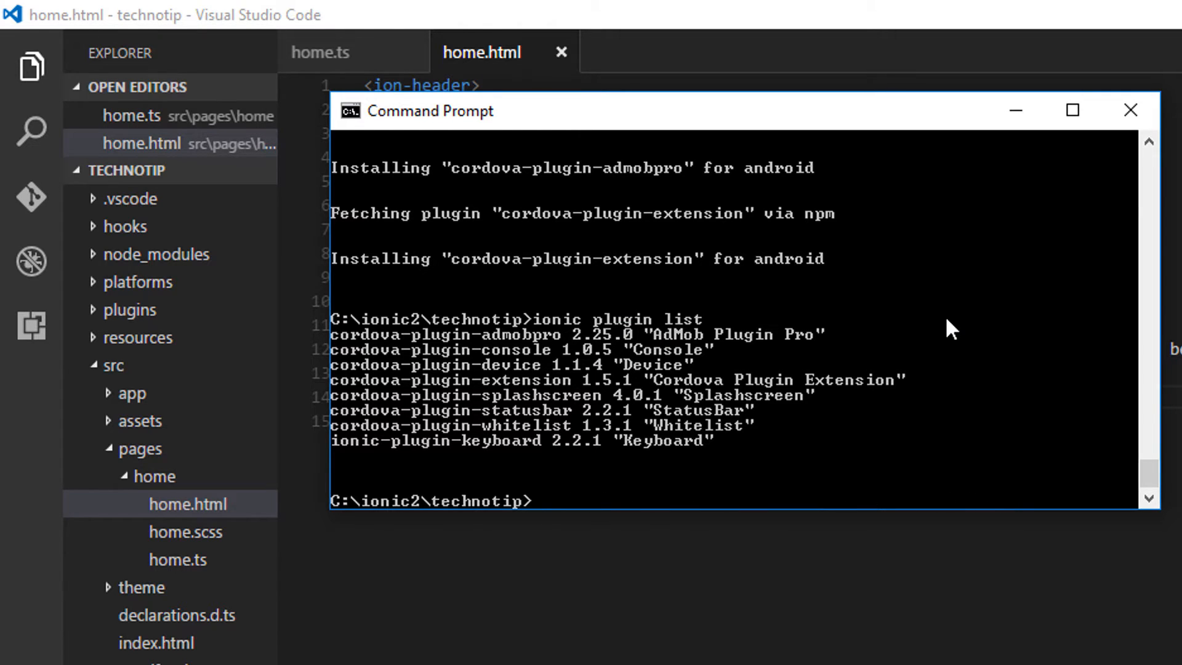
pyautogui.write('ionic')
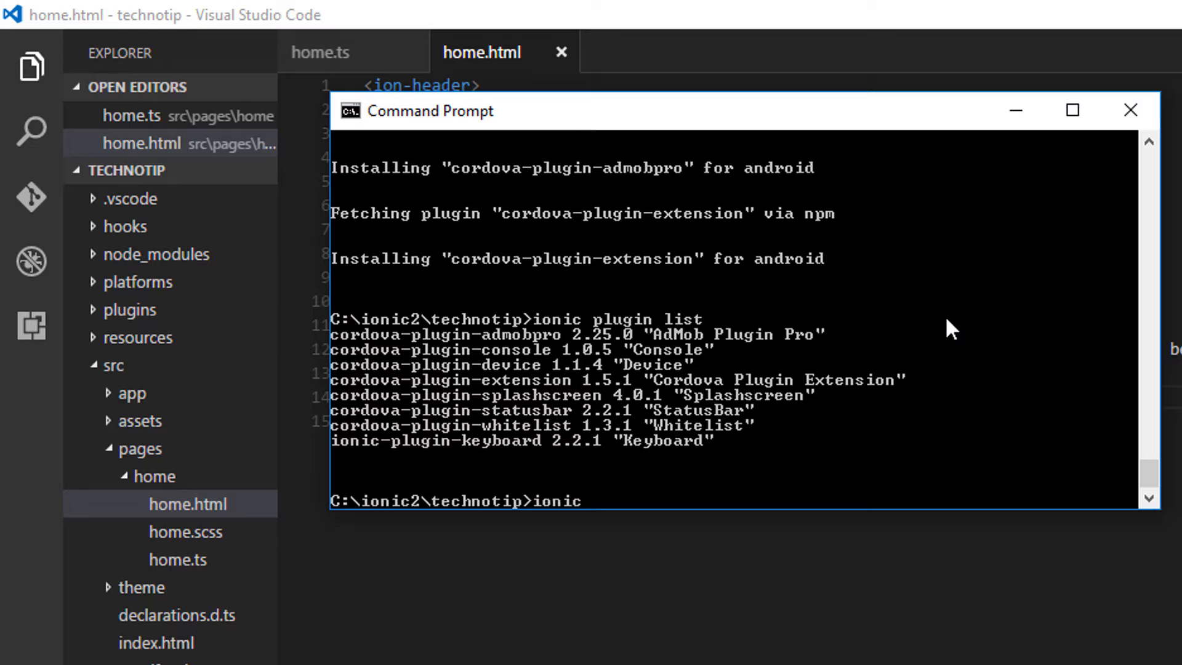
pyautogui.write('platform')
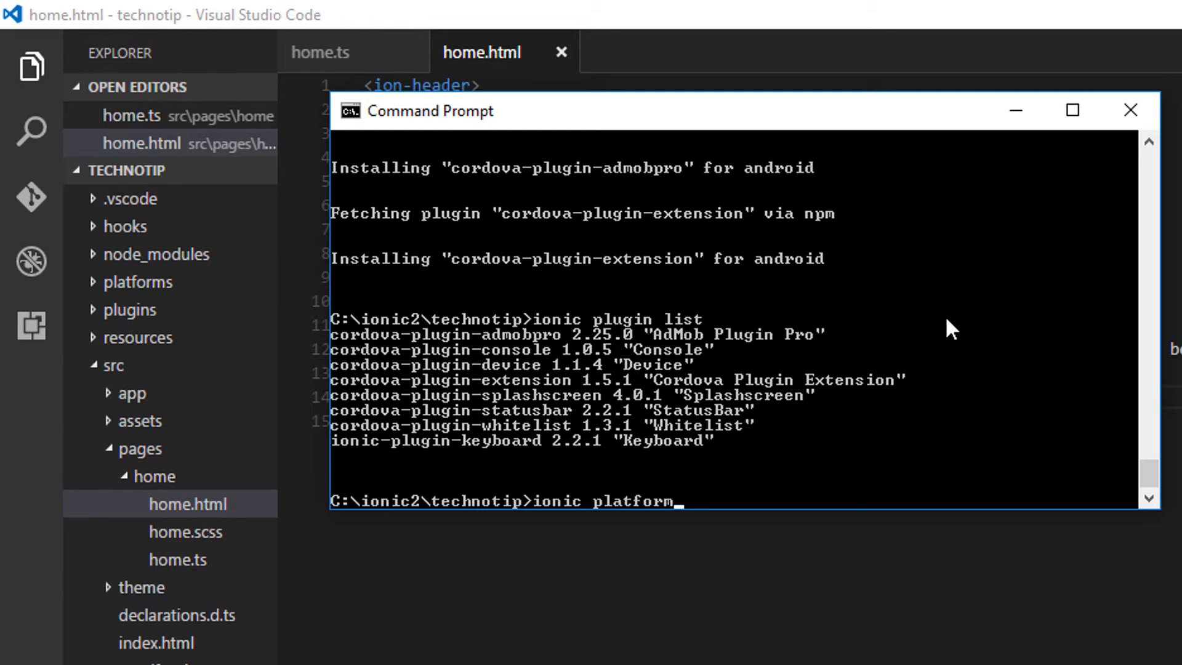
pyautogui.write('add androi')
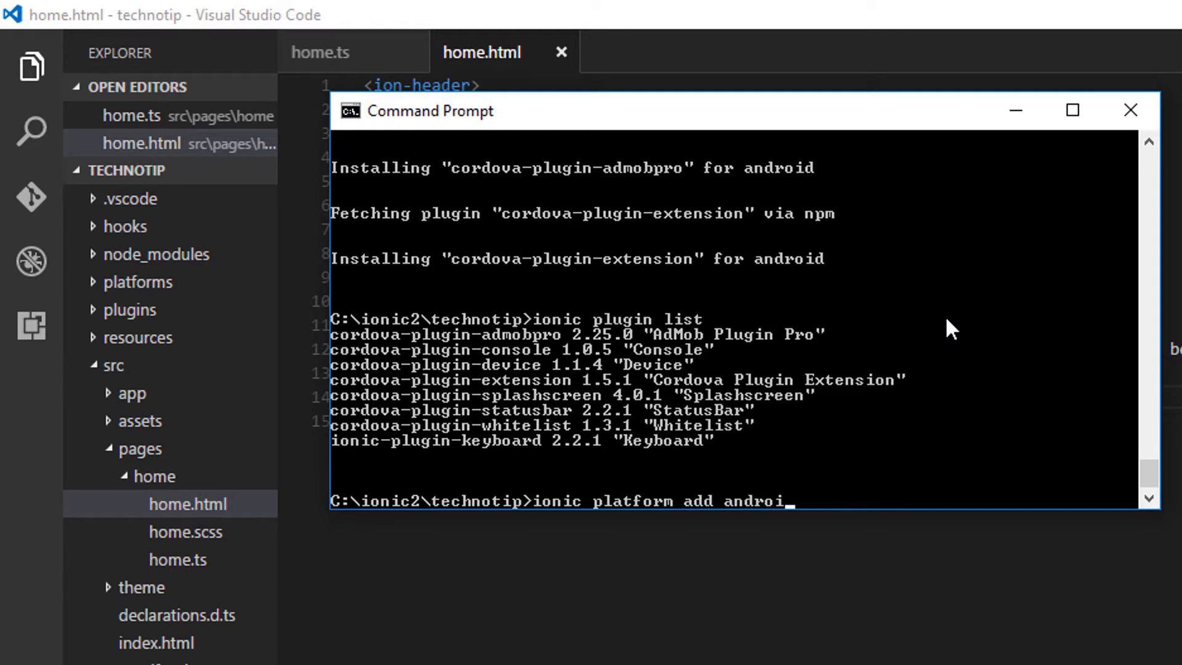
pyautogui.write('d')
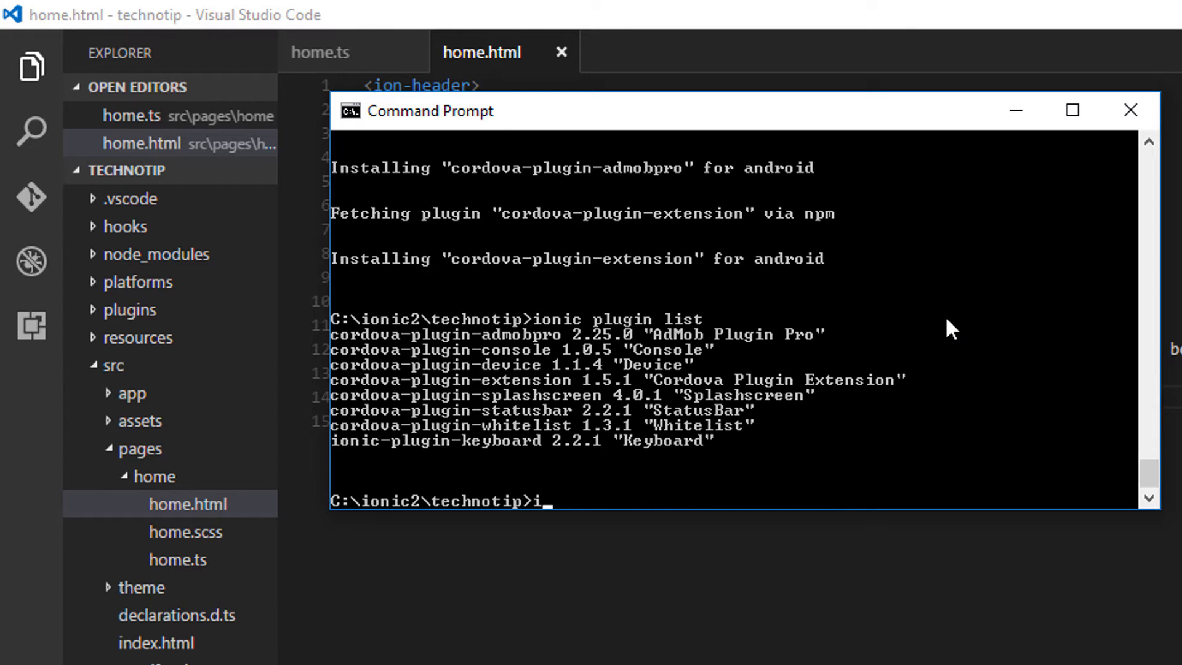
# - Run 'ionic run android -l -c' for a live-reload Android build with console logs
pyautogui.write('onic run a')
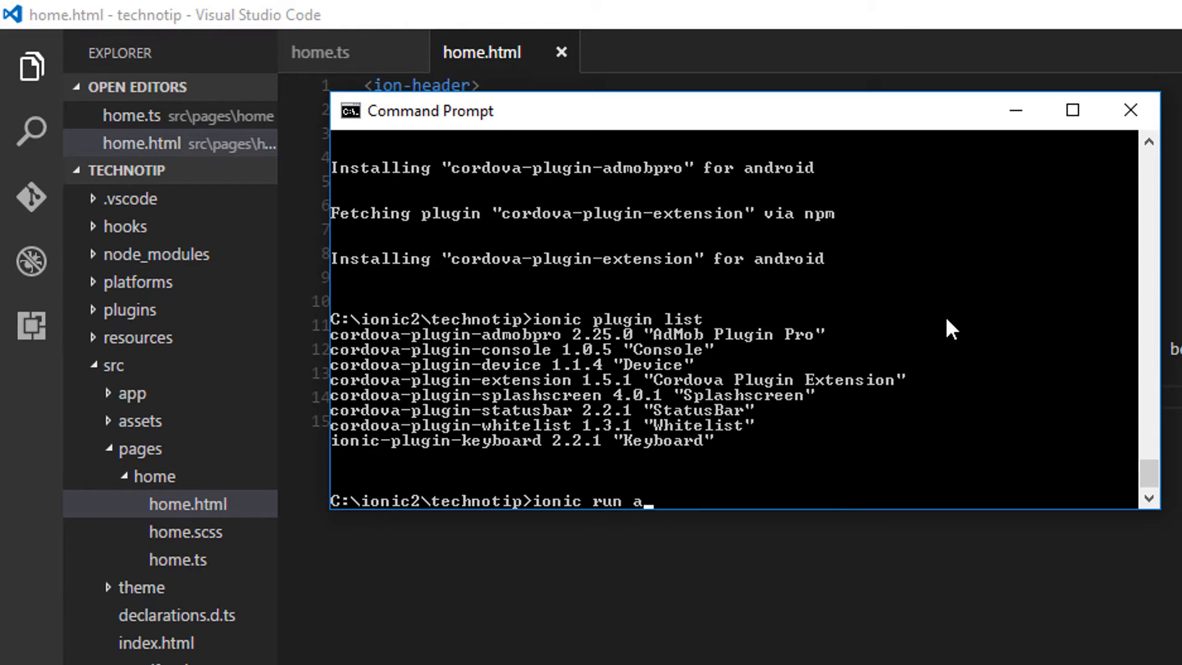
pyautogui.write('ndroid')
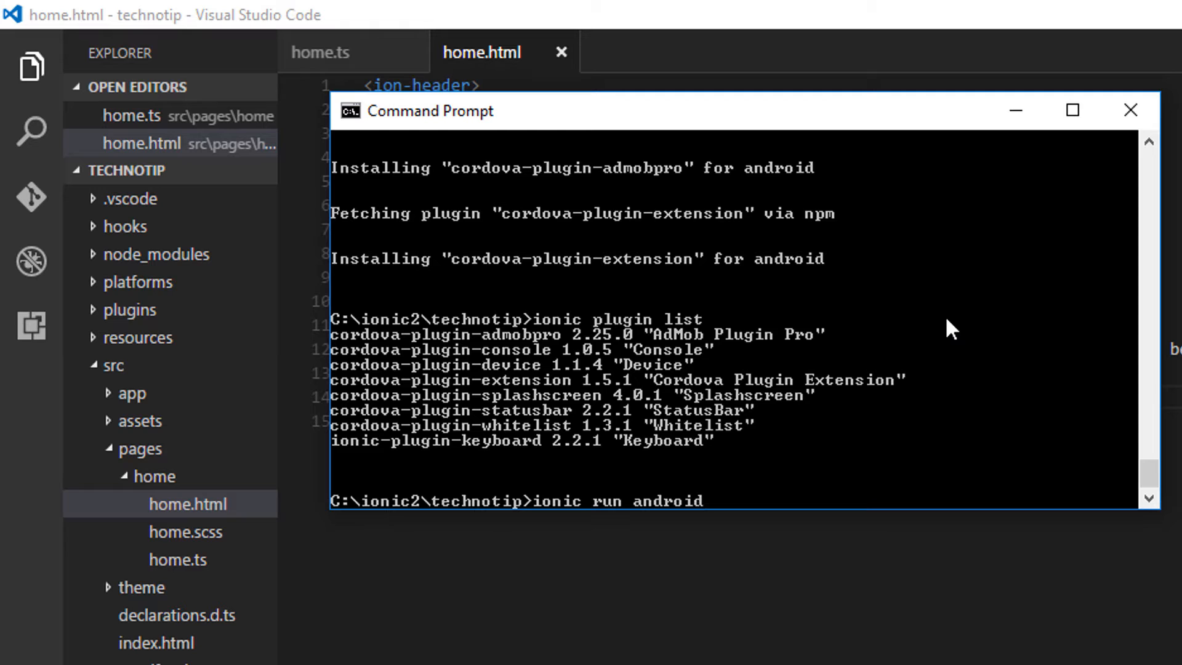
pyautogui.write('-l -c')
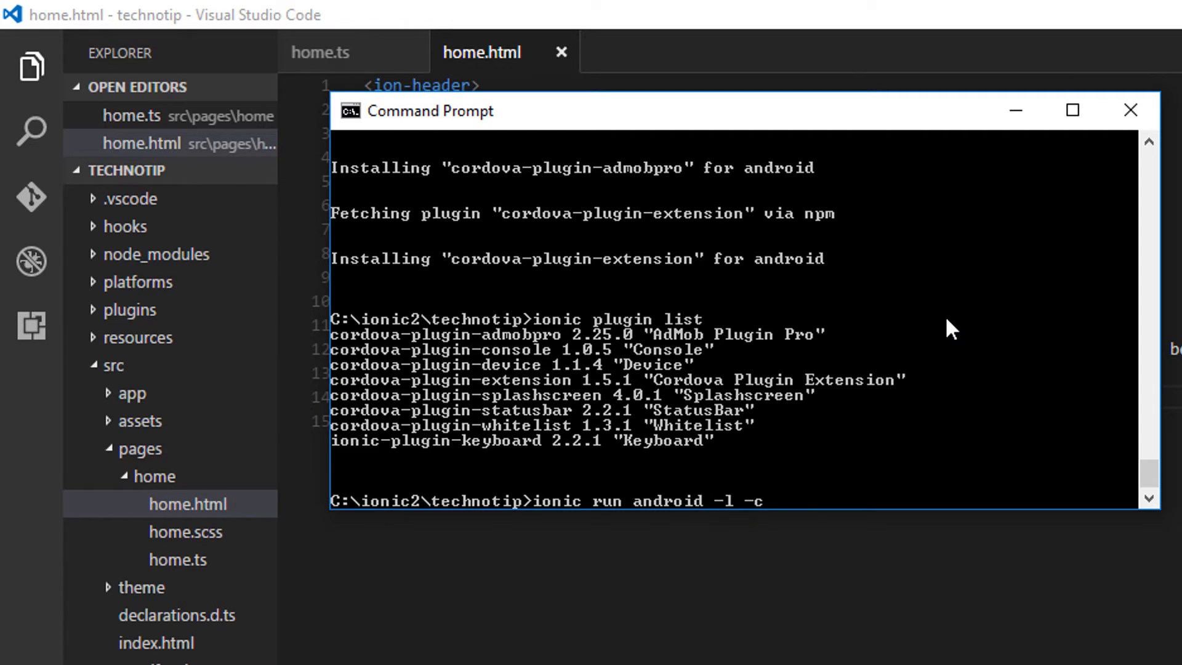
pyautogui.press('Return')
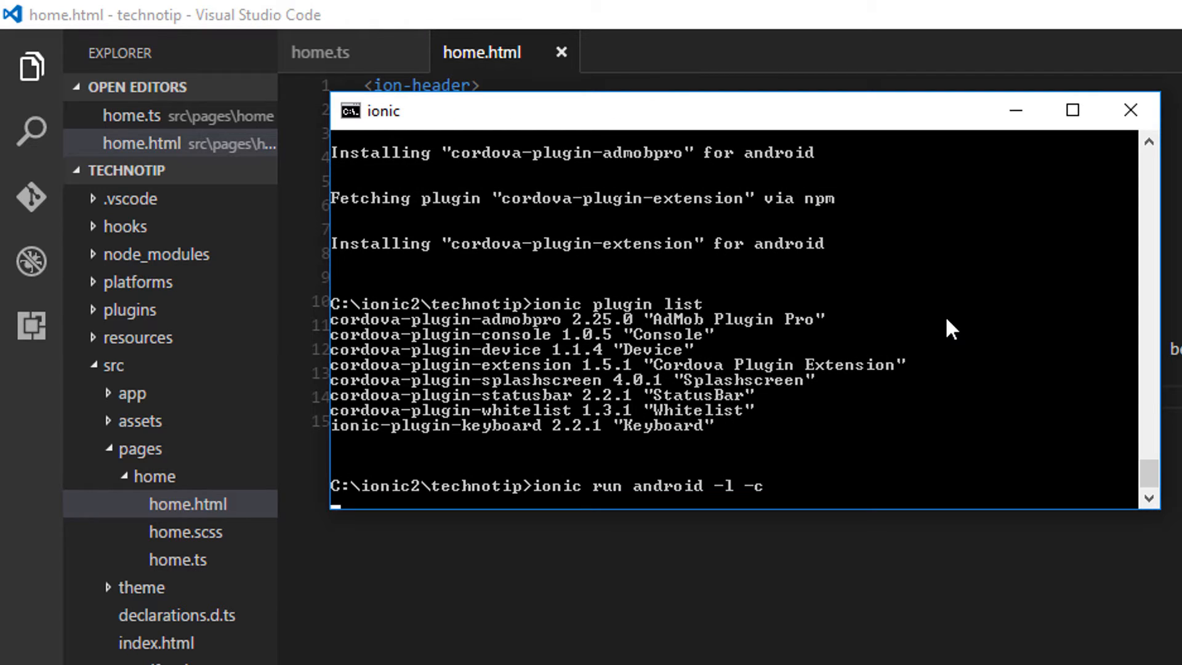
pyautogui.moveTo(830, 452)
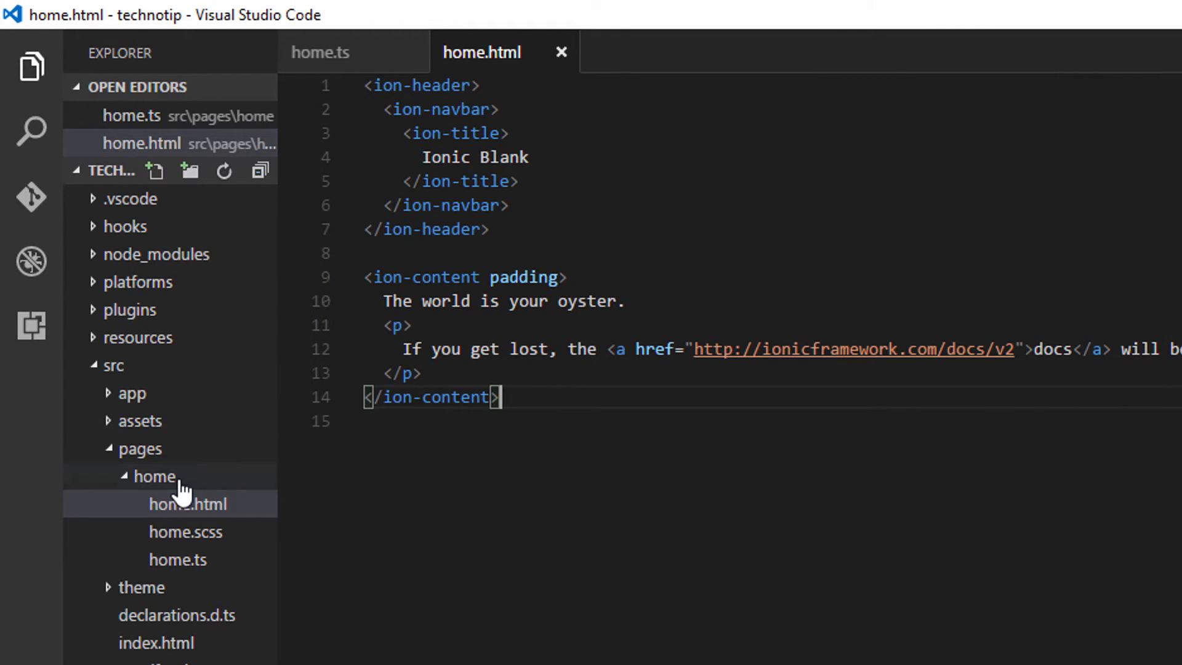
pyautogui.moveTo(140, 448)
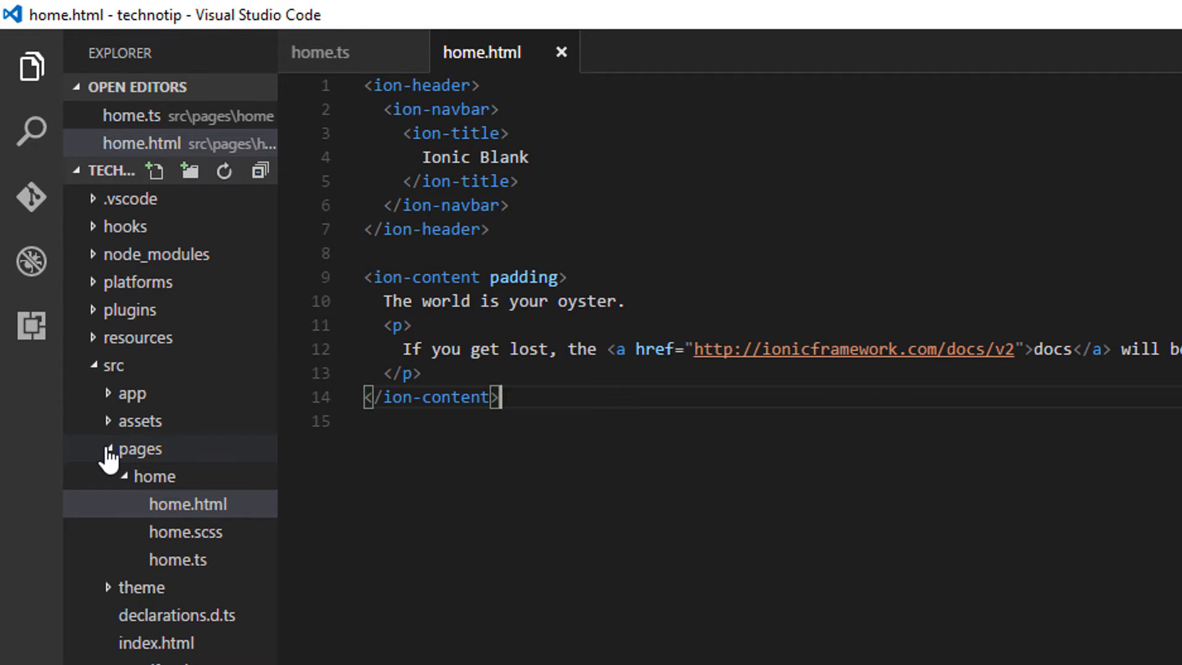
# - Collapse the pages folder and expand src/app in the Explorer
pyautogui.click(140, 448)
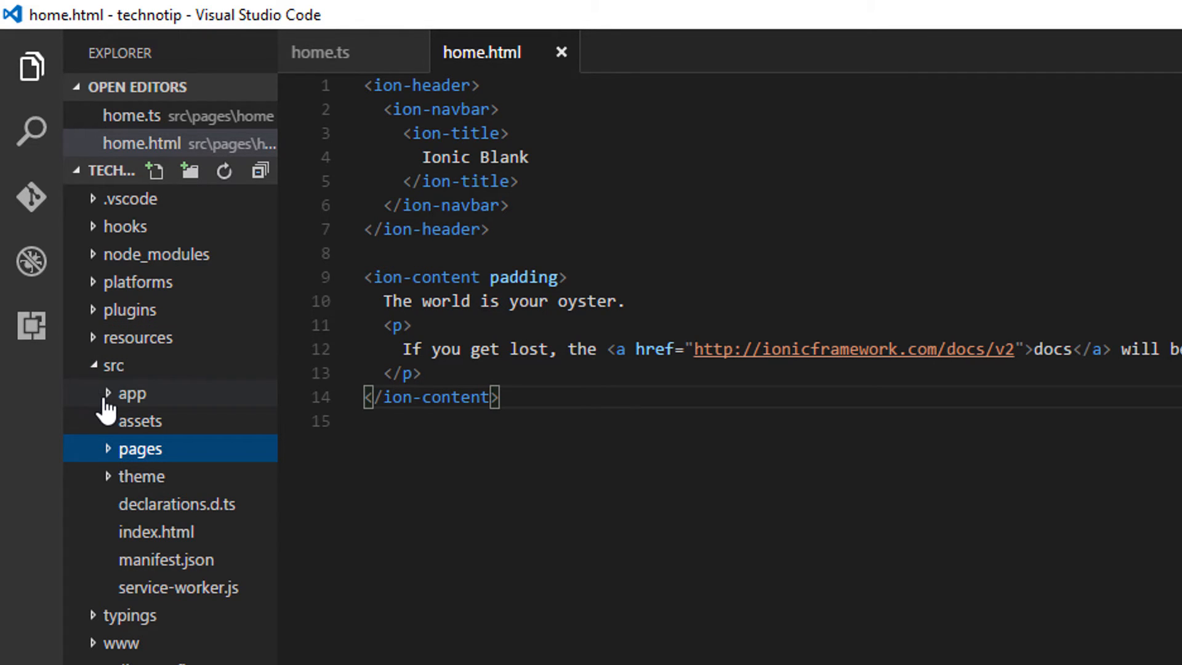
pyautogui.click(131, 393)
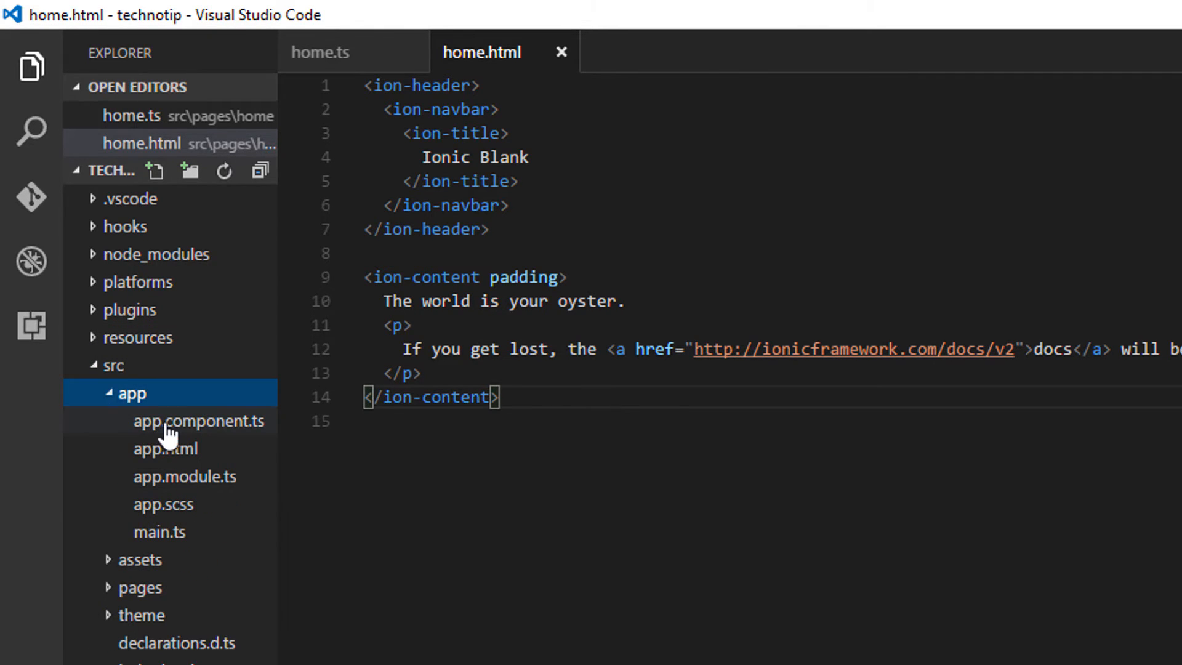
# - Open app.component.ts, add AdMob to the ionic-native import, and select the default startup lines
pyautogui.click(198, 420)
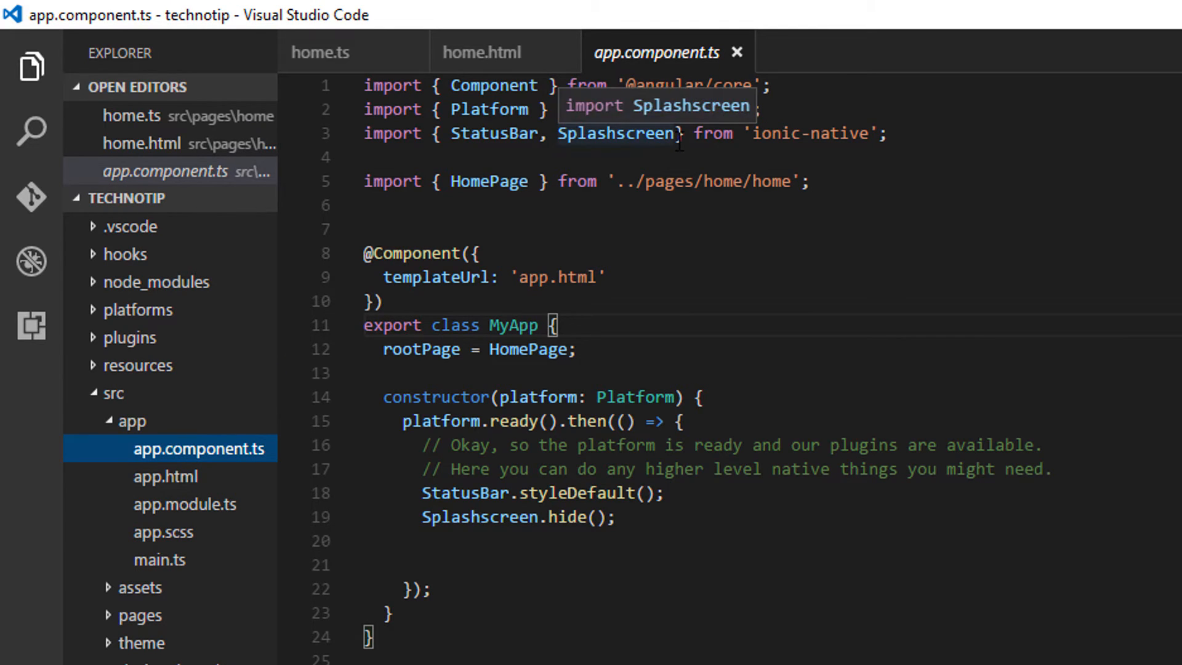
pyautogui.write('AdMob')
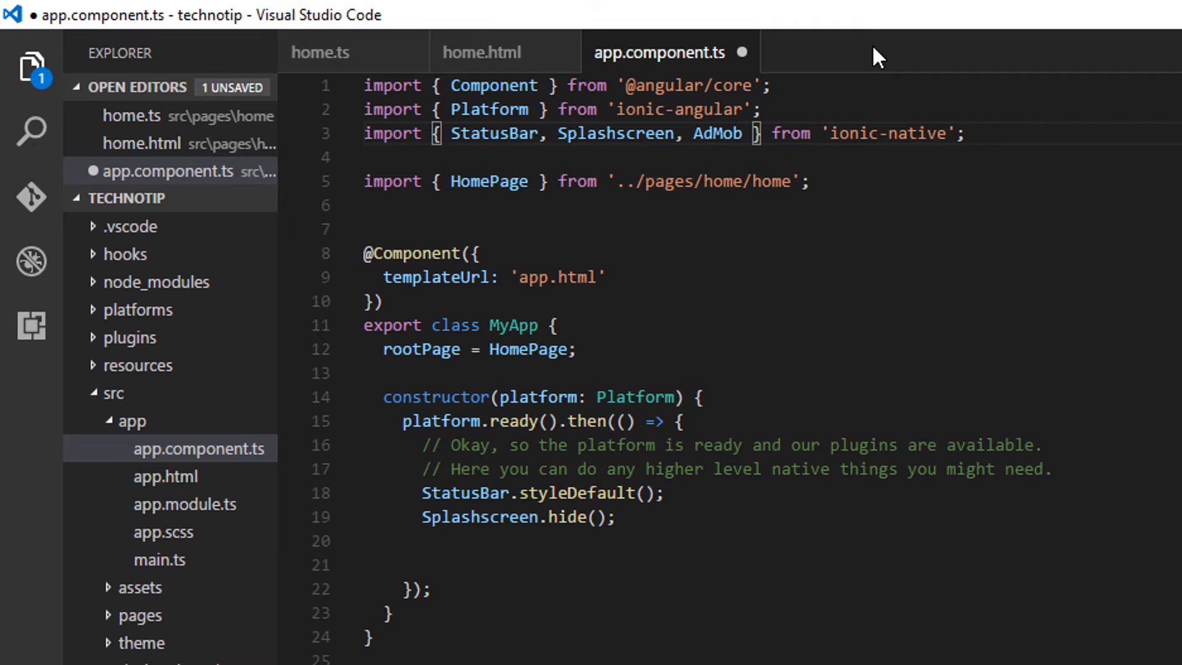
pyautogui.click(413, 397)
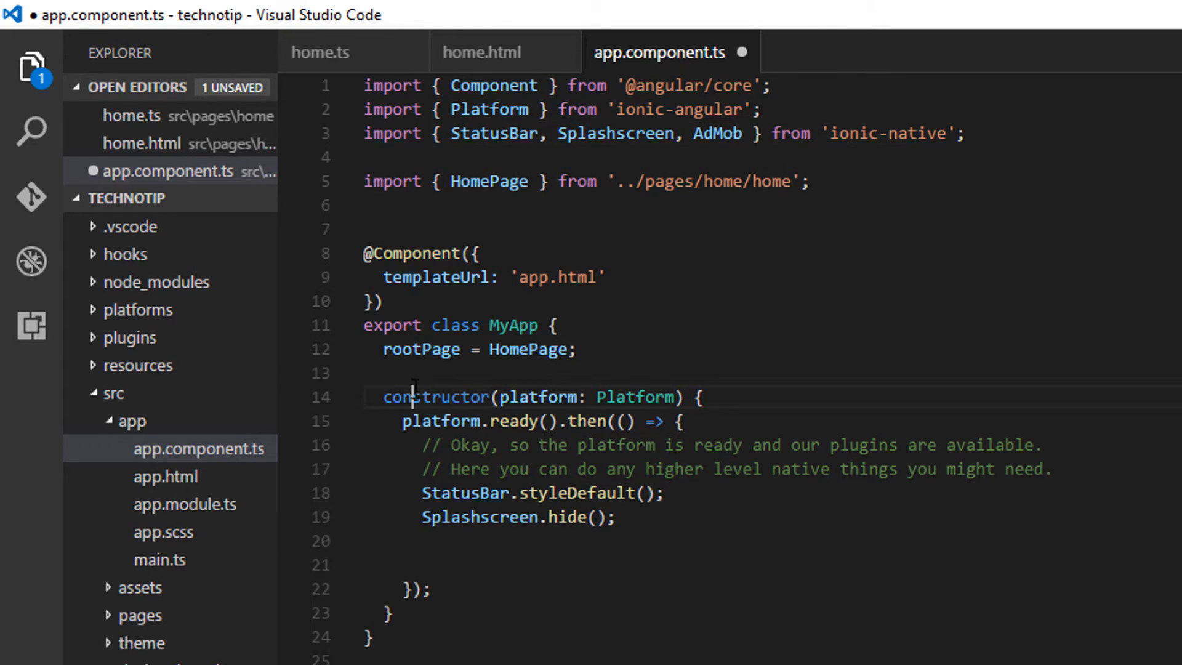
pyautogui.doubleClick(435, 397)
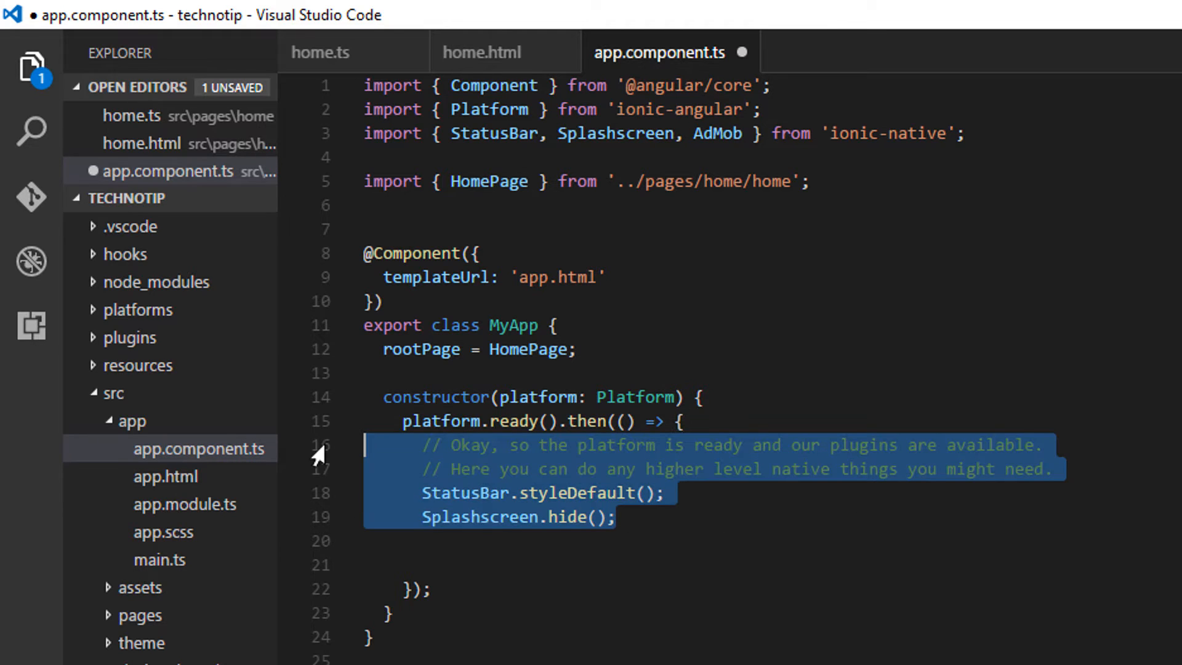
pyautogui.press('Delete')
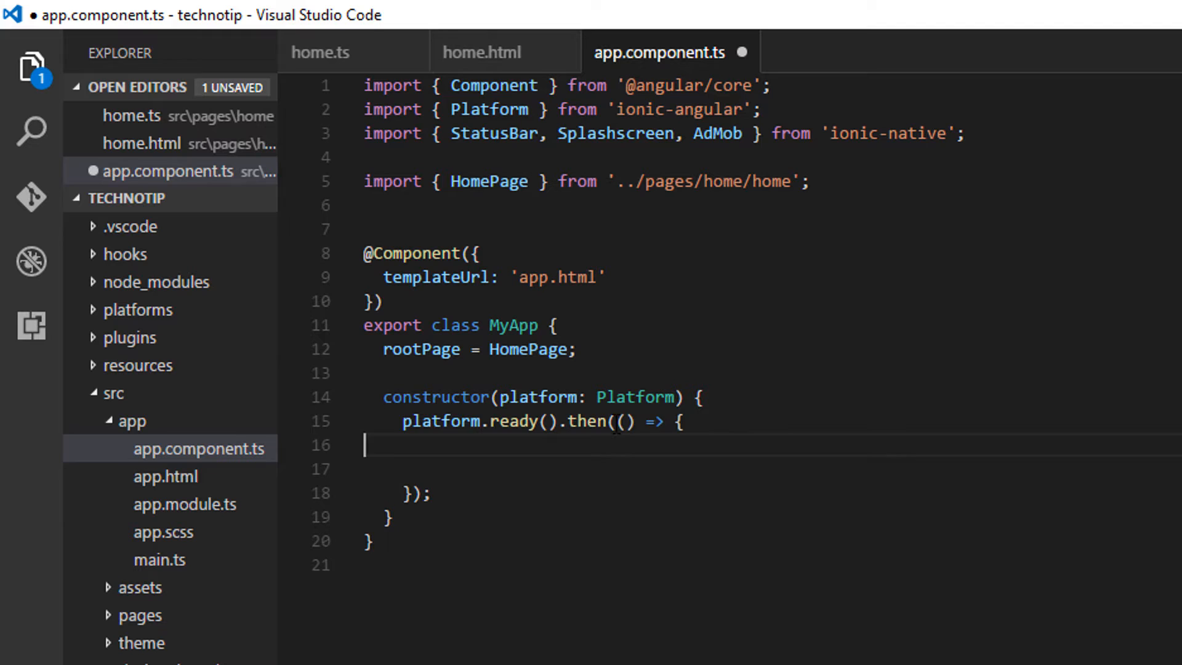
pyautogui.moveTo(483, 455)
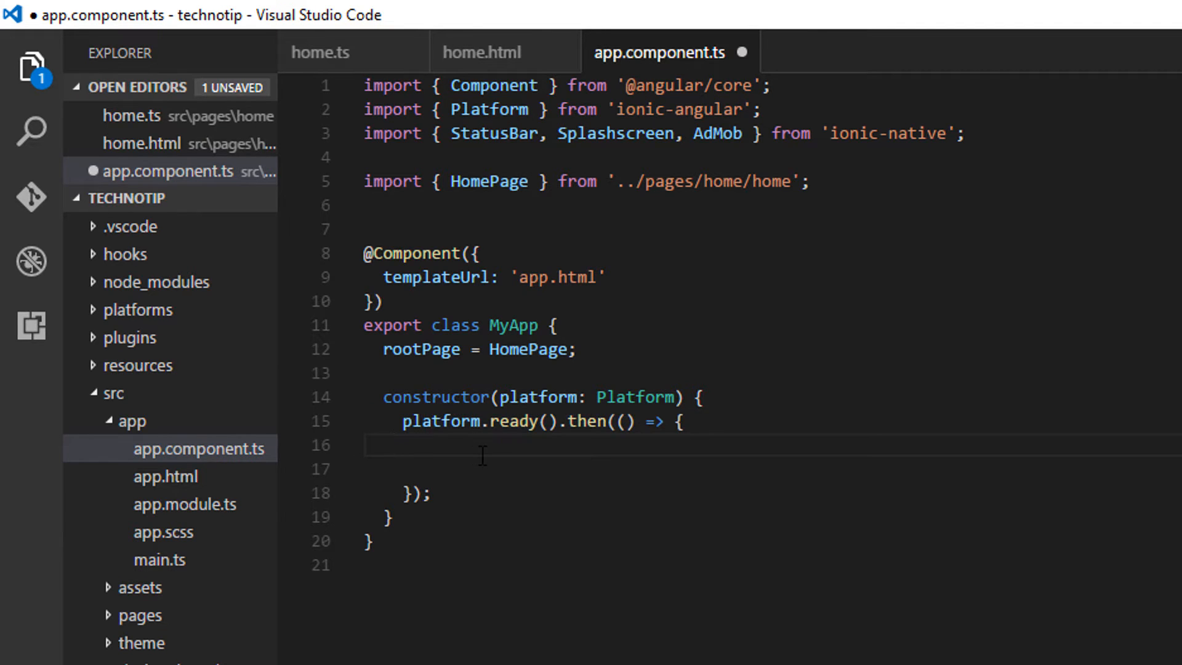
pyautogui.write('Ad')
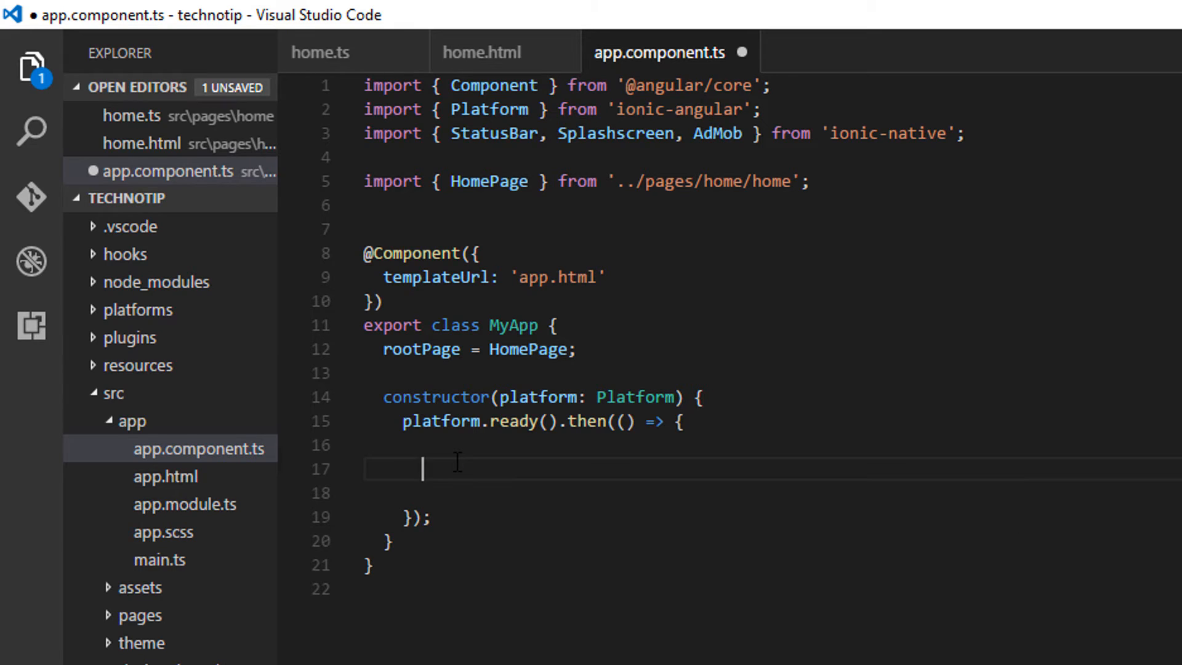
pyautogui.write('let')
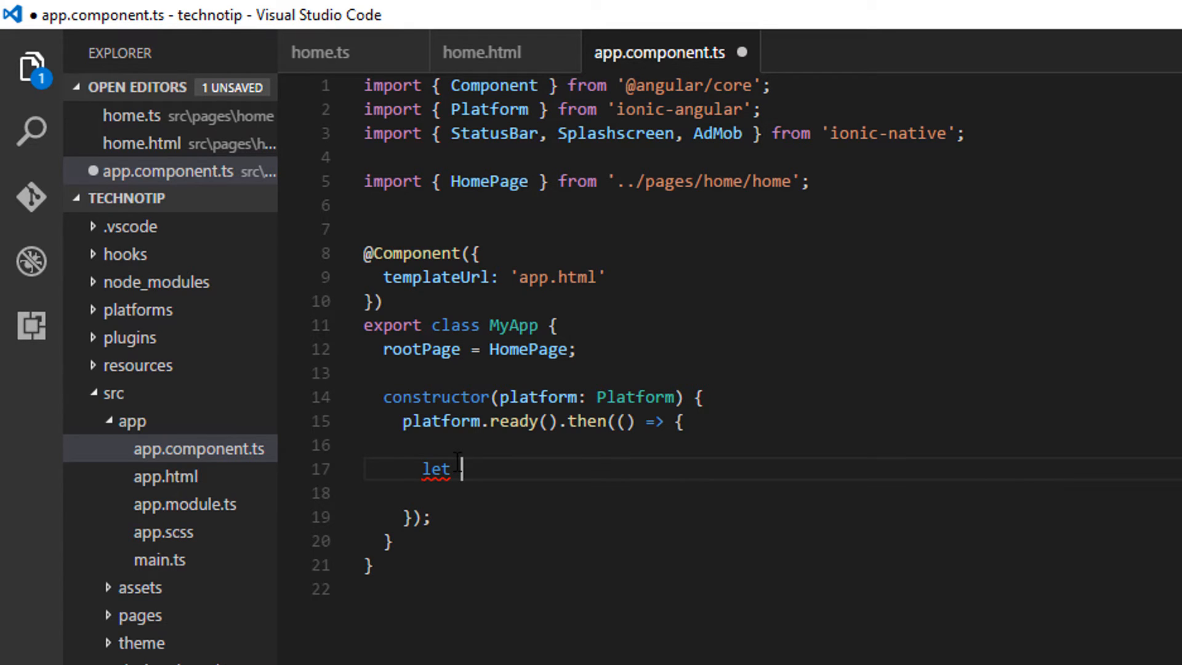
pyautogui.write('options')
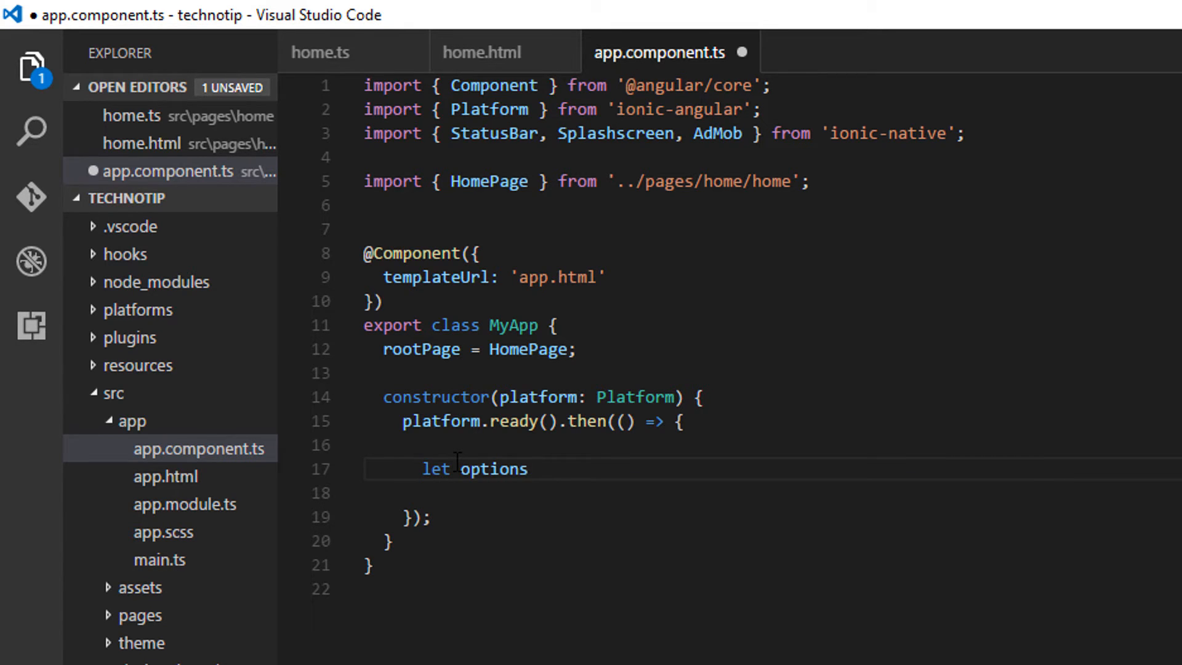
pyautogui.write('= {}')
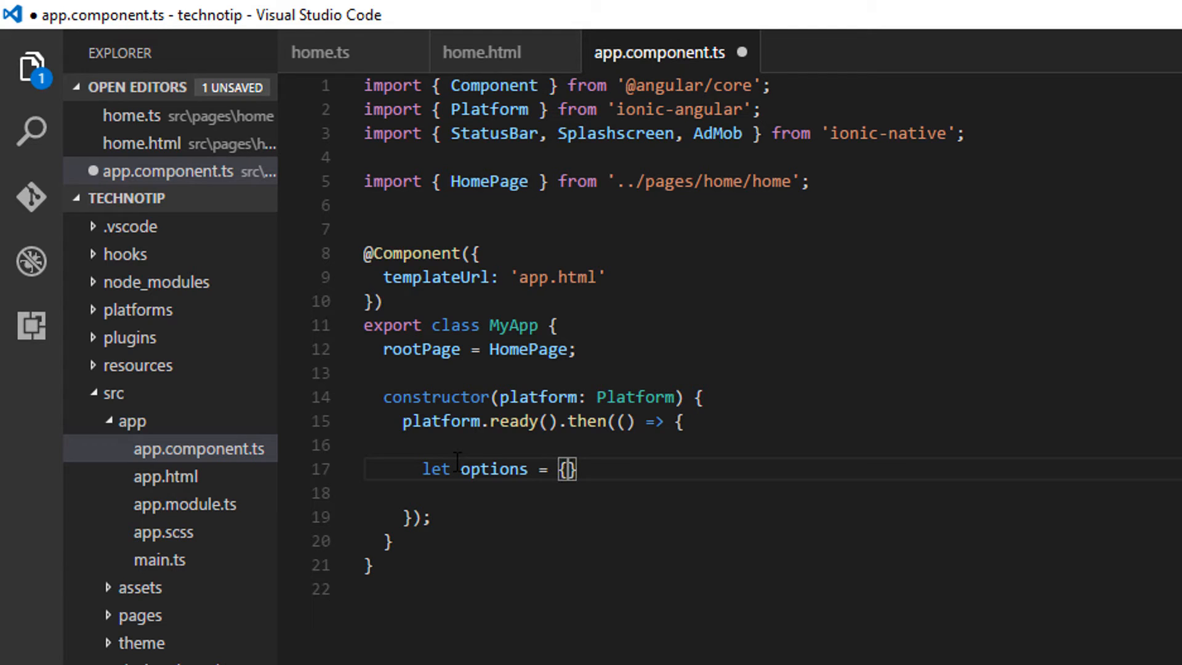
pyautogui.press('Enter')
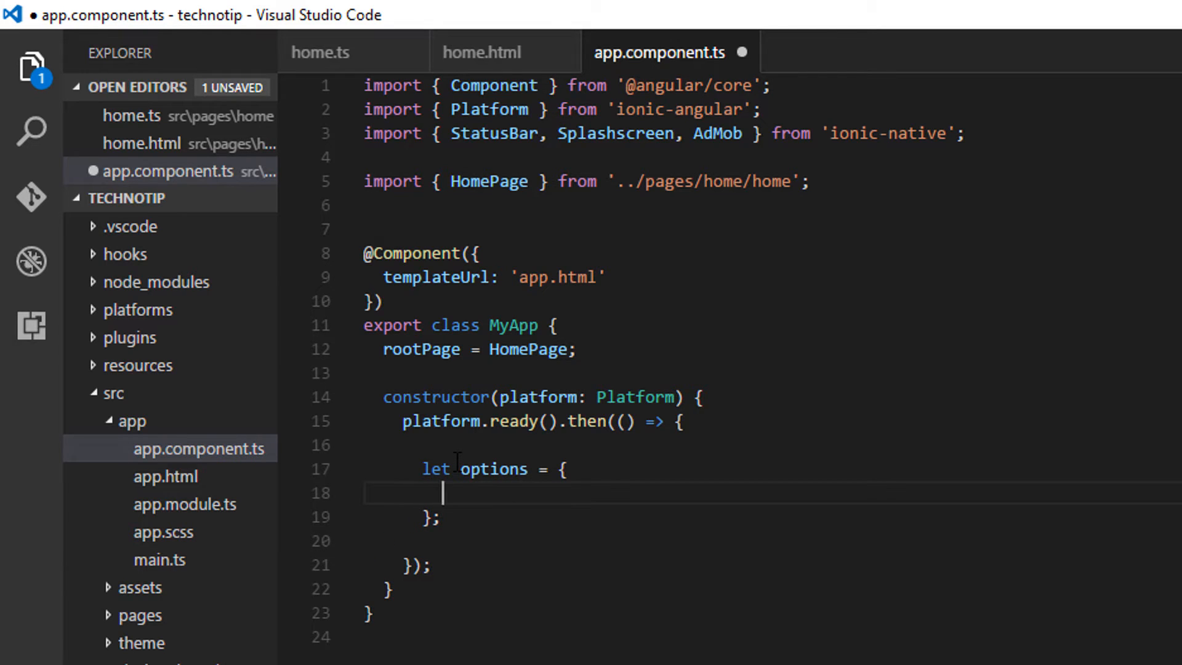
pyautogui.write('adId')
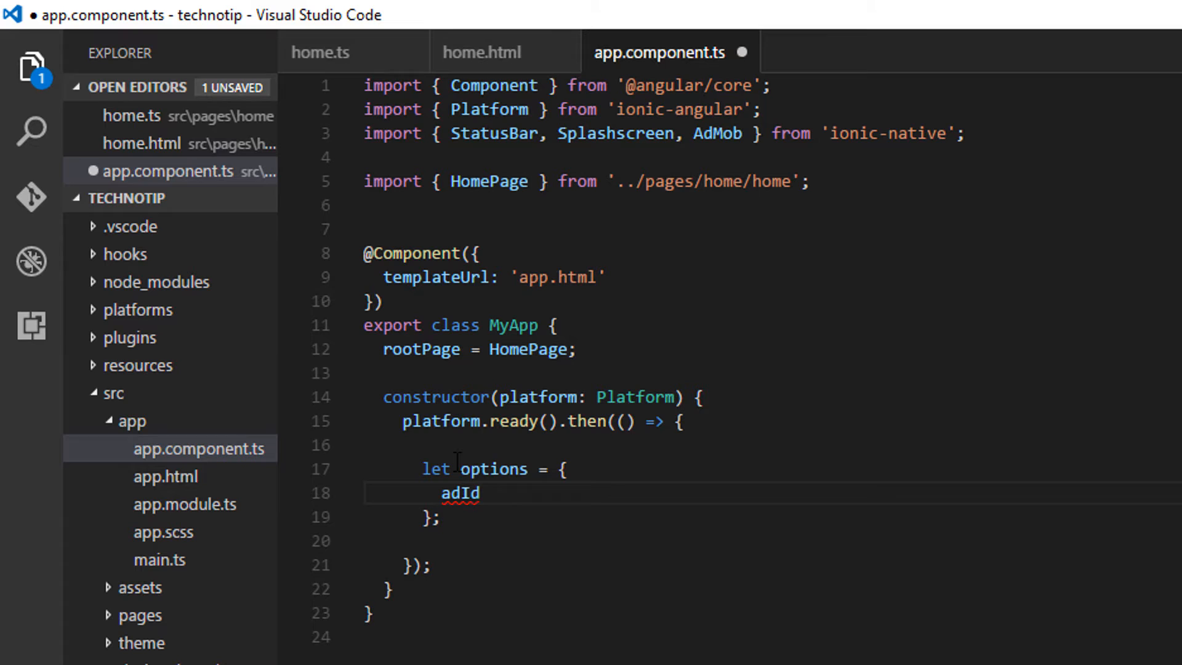
pyautogui.write(": ''")
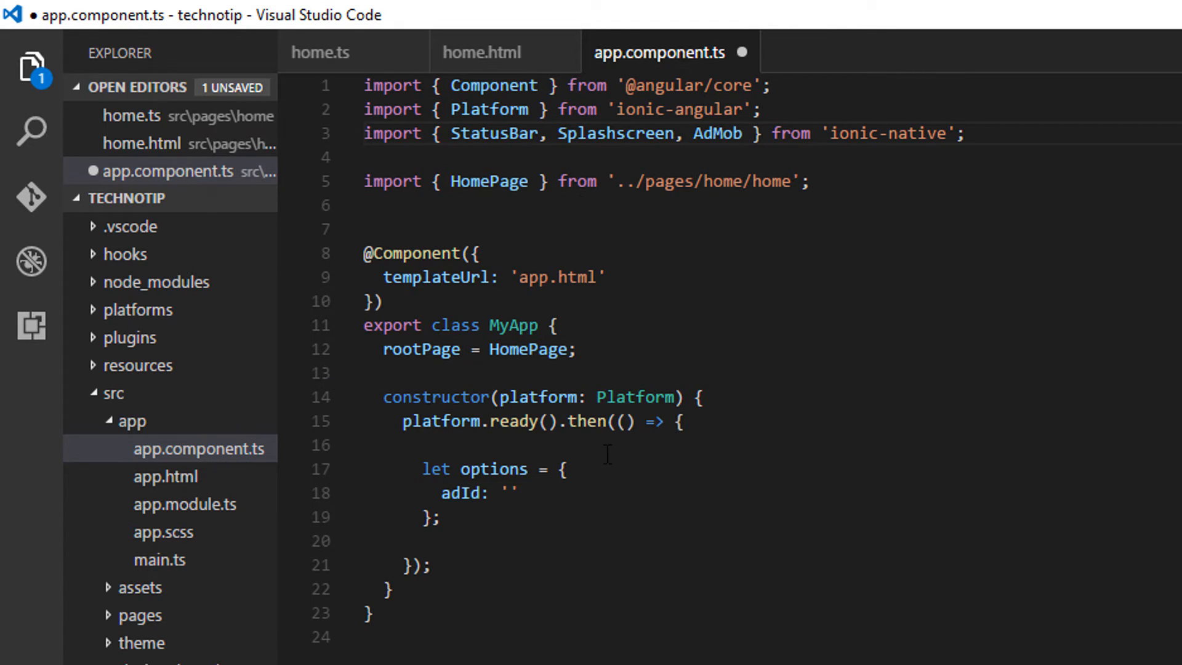
pyautogui.click(509, 493)
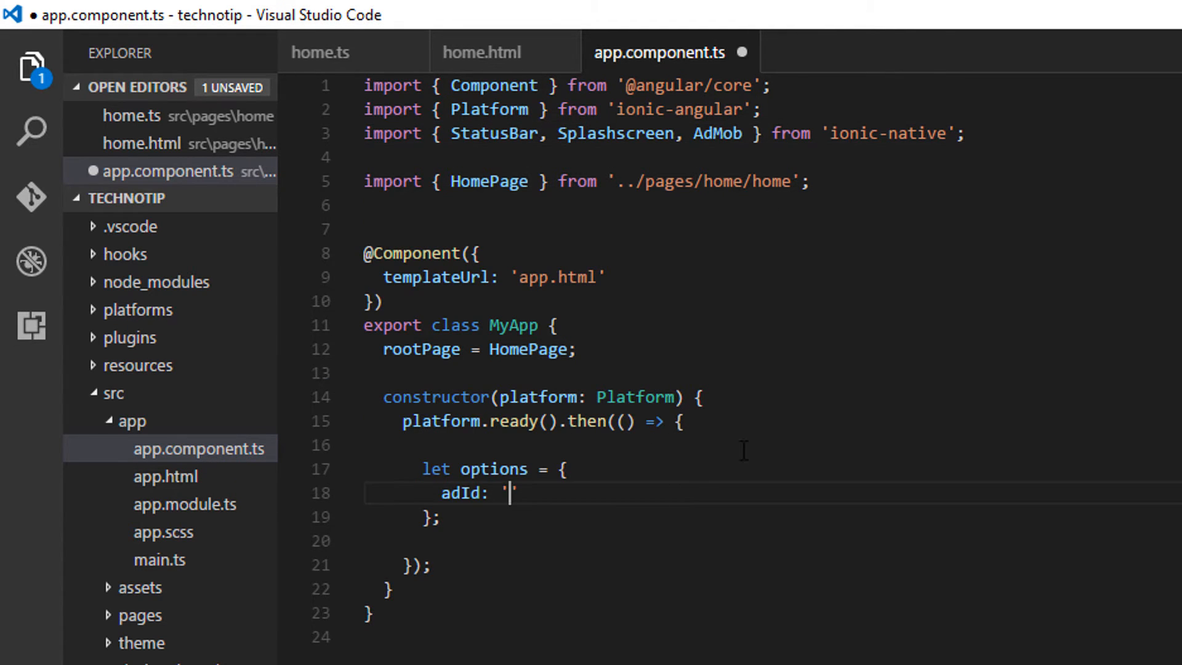
pyautogui.write("ca-app-pub-5732334124058455/7973166445',")
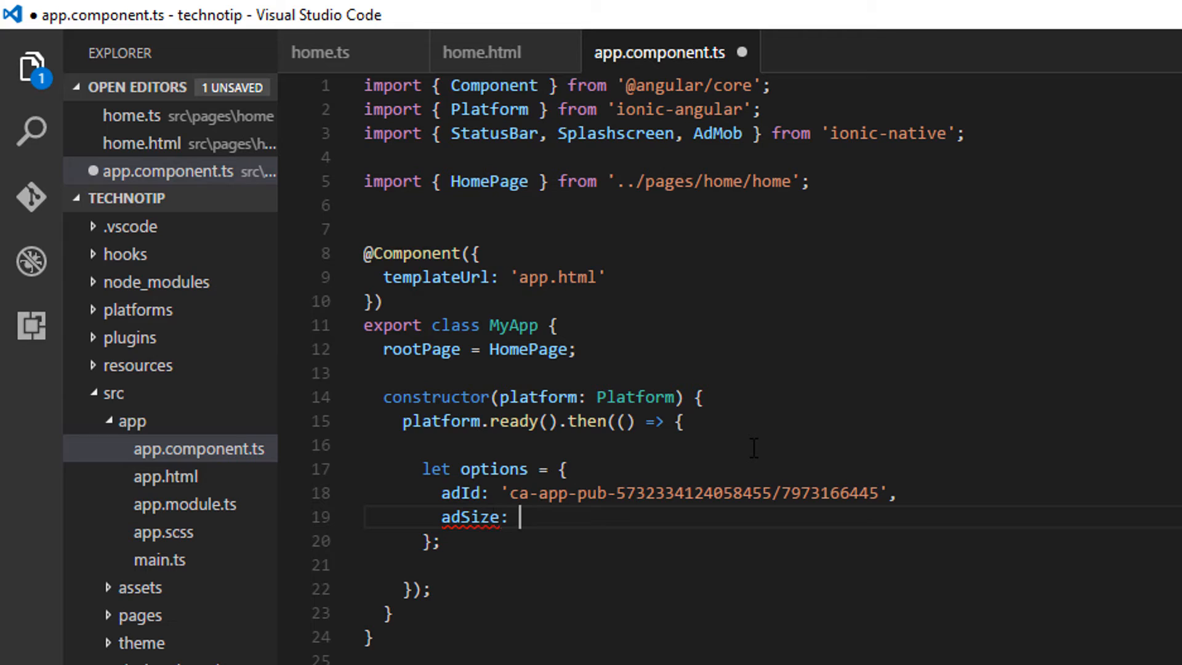
# - Add adSize 'SMART_BANNER' and isTesting: false to the options object
pyautogui.write("'")
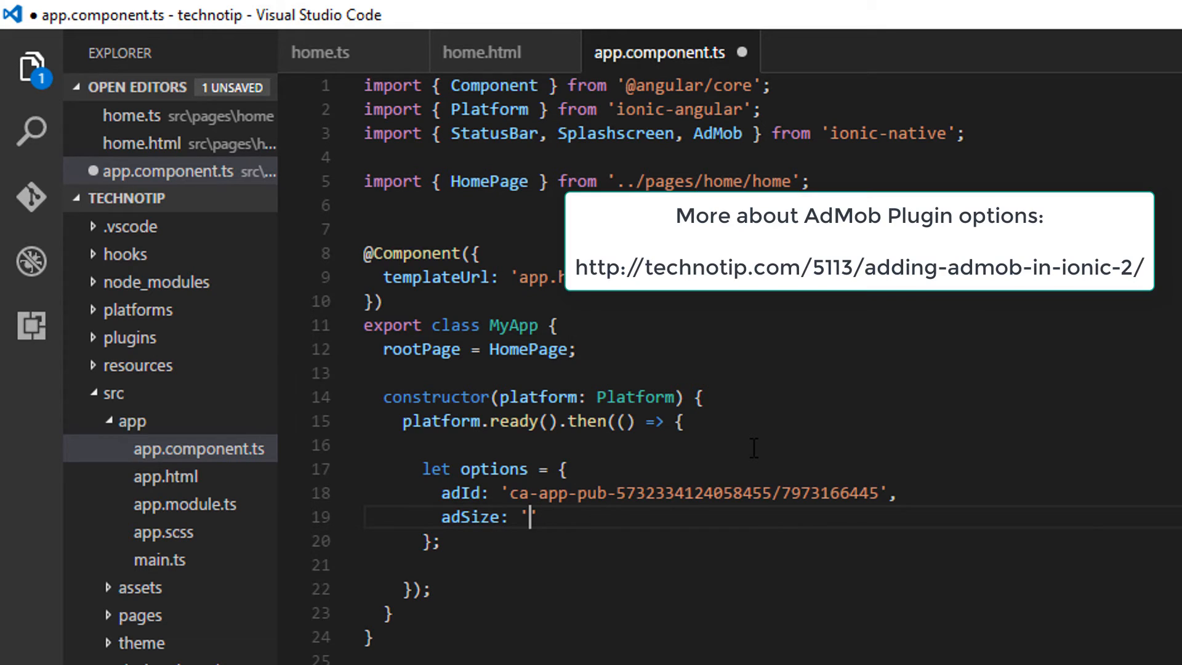
pyautogui.write('SMART_')
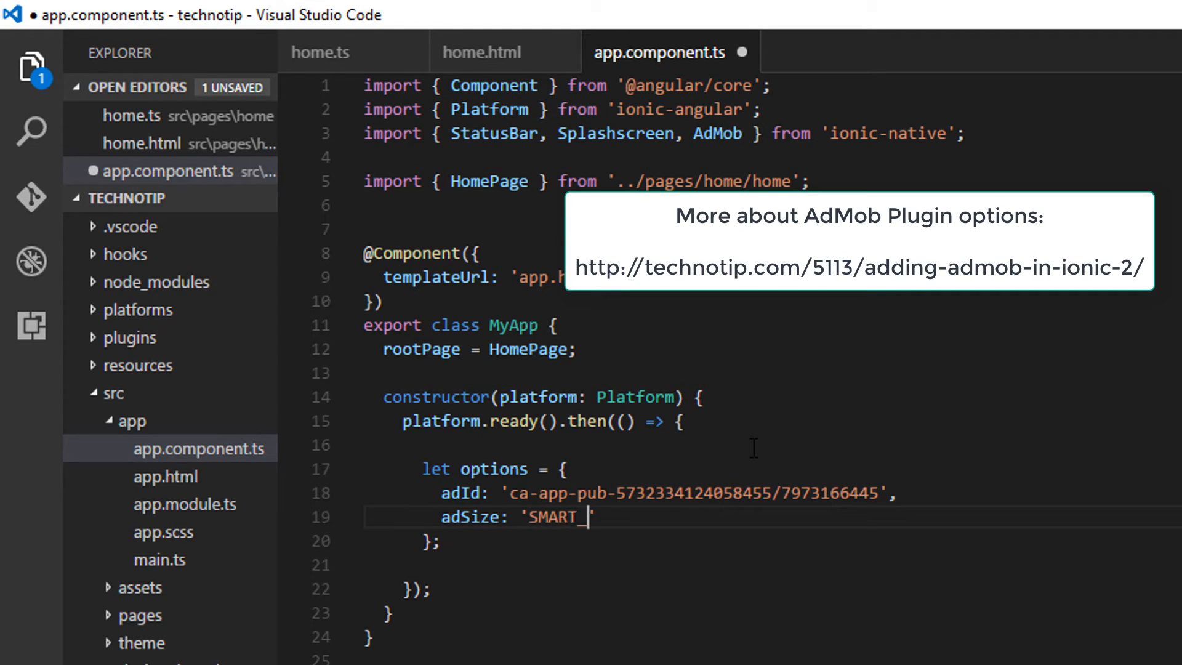
pyautogui.write("BANNER',")
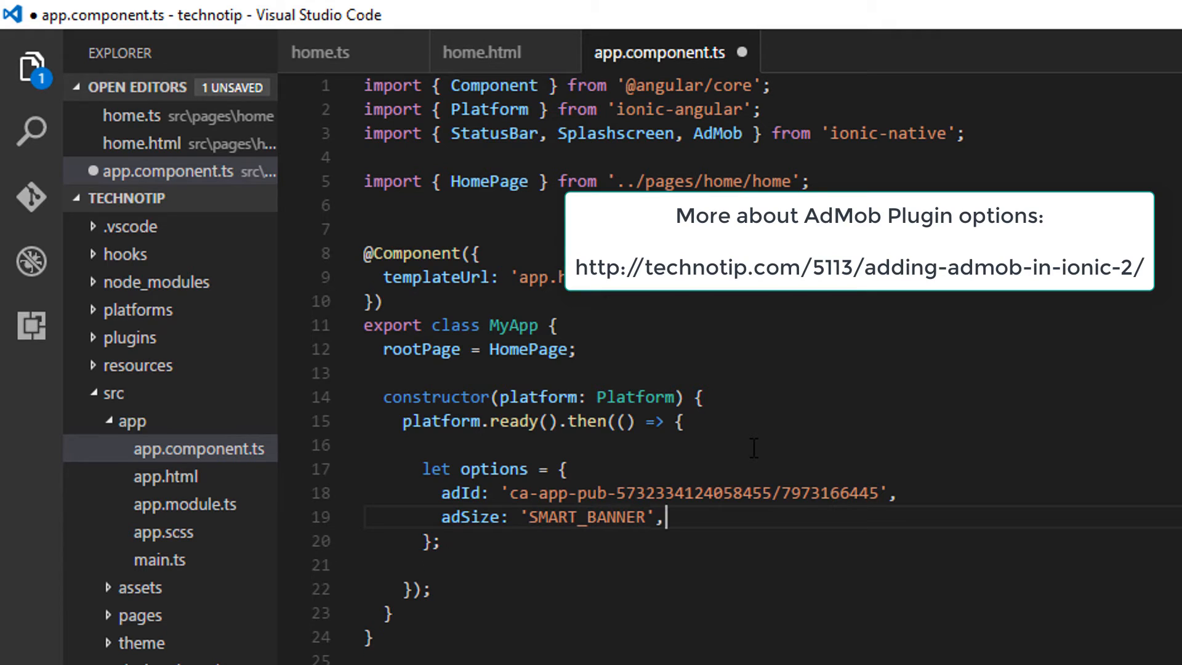
pyautogui.write('isT')
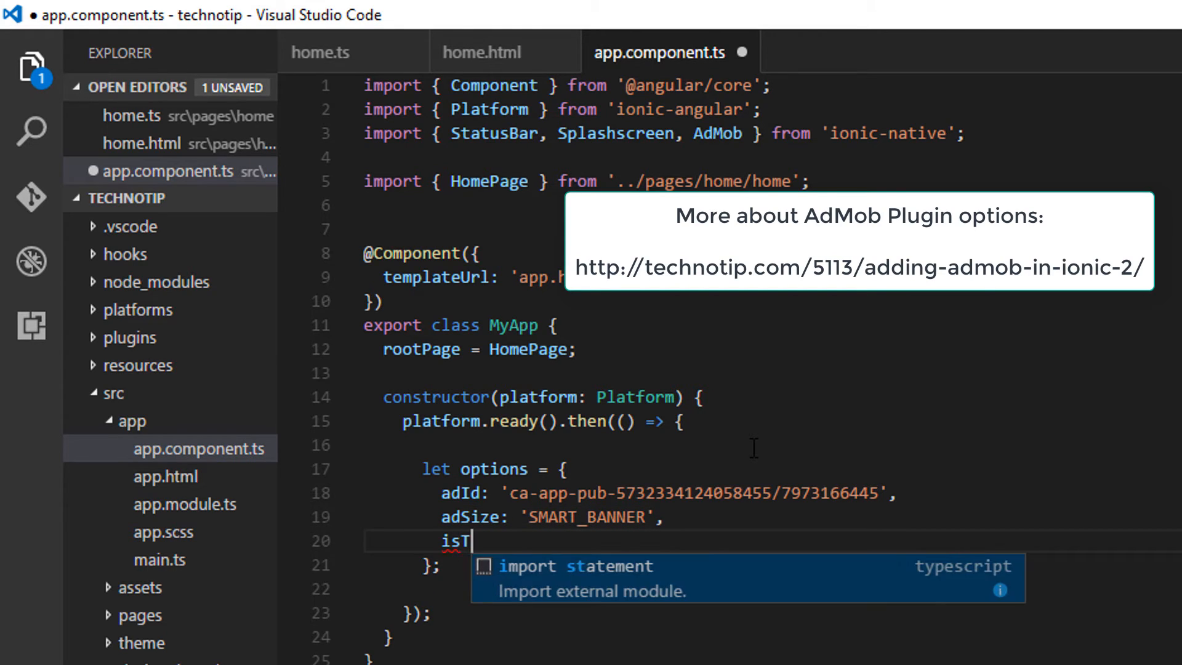
pyautogui.write('esting:')
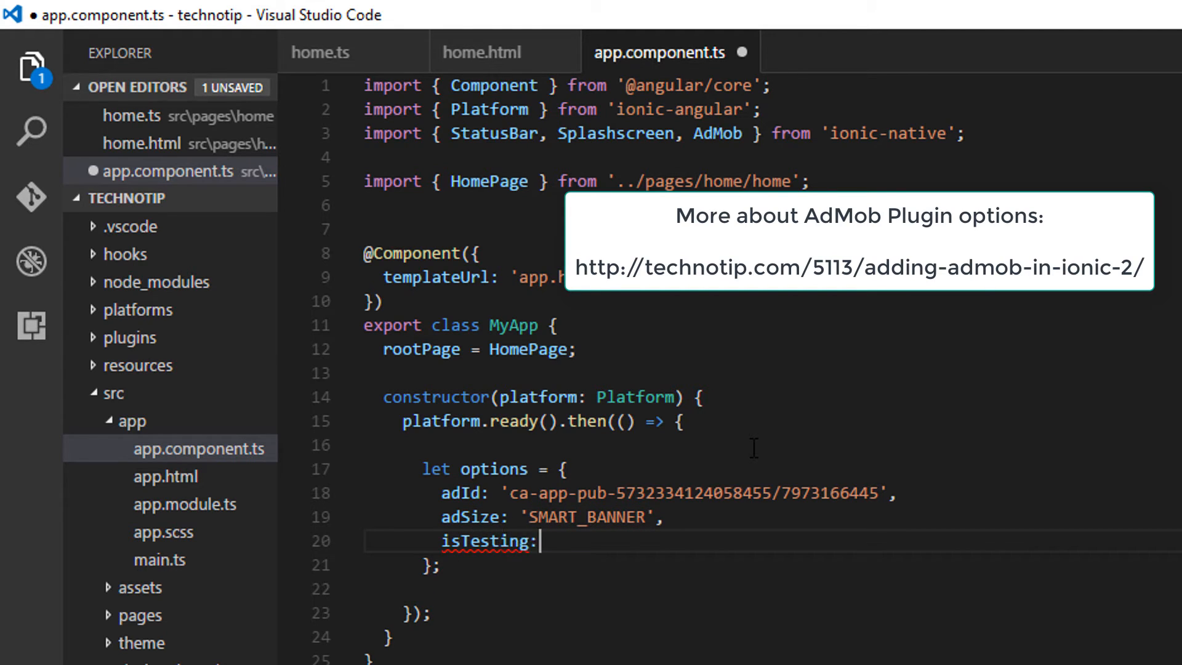
pyautogui.write('false')
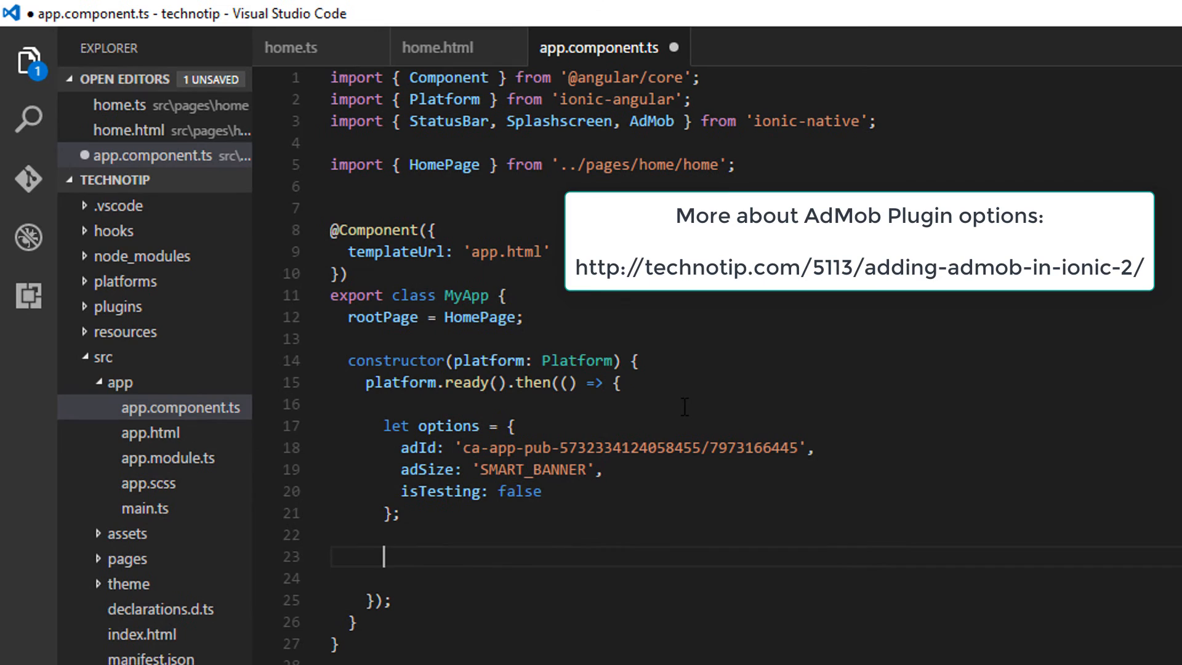
# - Call AdMob.createBanner(options), then AdMob.showBanner(8), and save app.component.ts
pyautogui.write('AdMob')
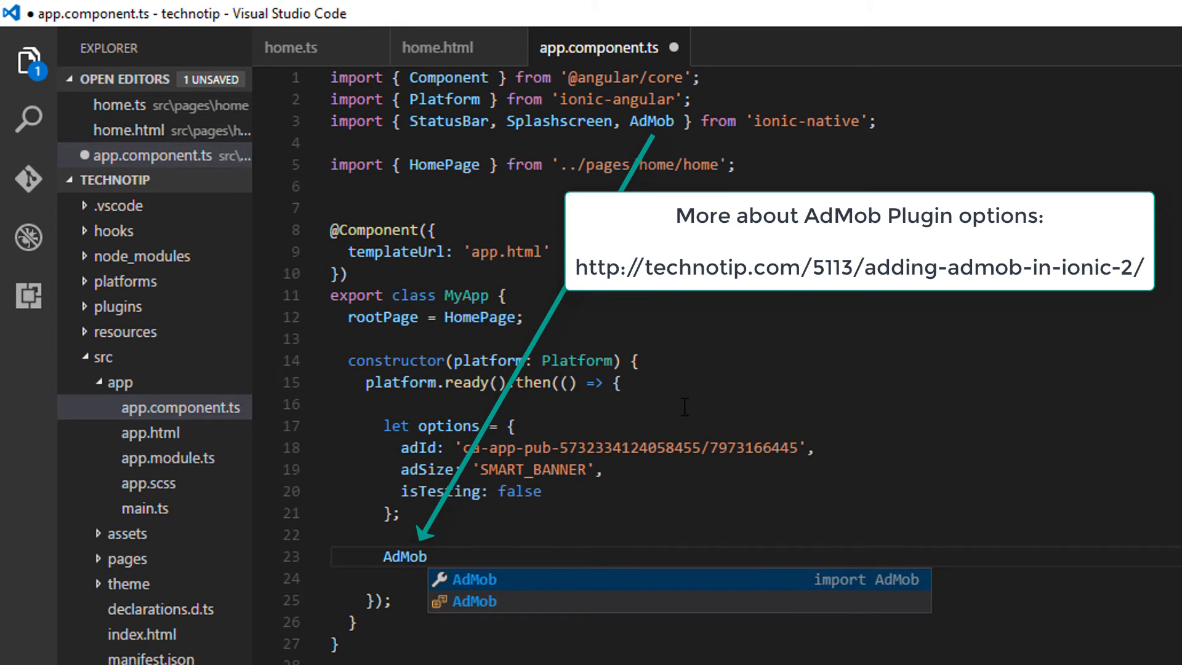
pyautogui.write('.createBanner(')
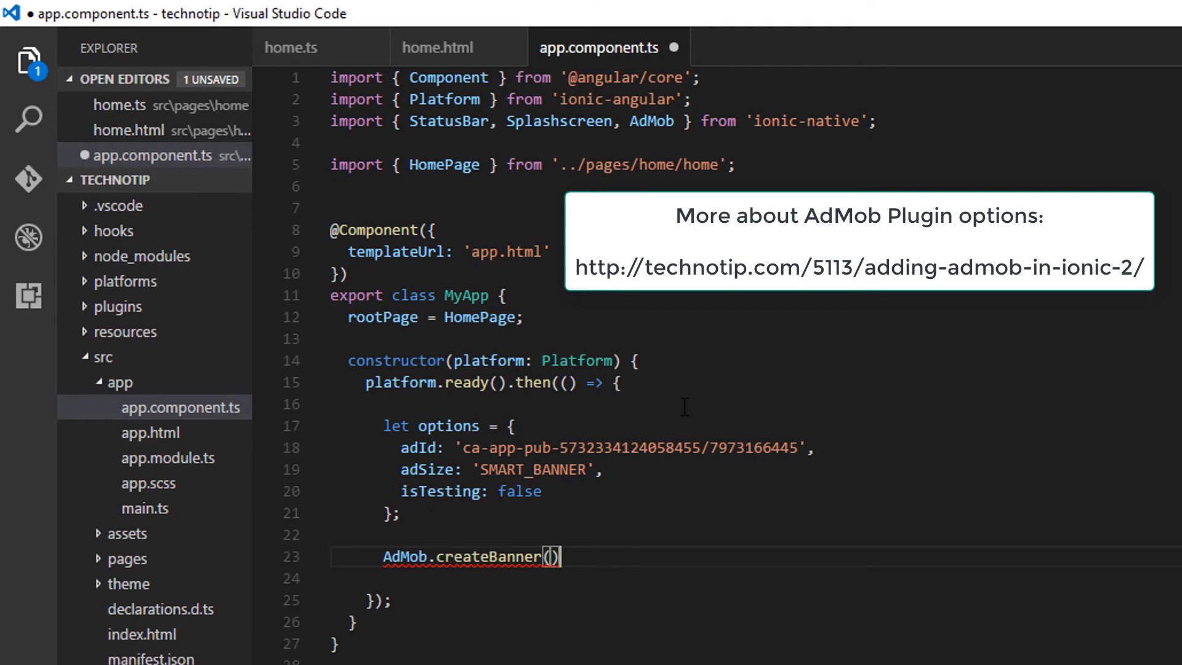
pyautogui.write('.then();')
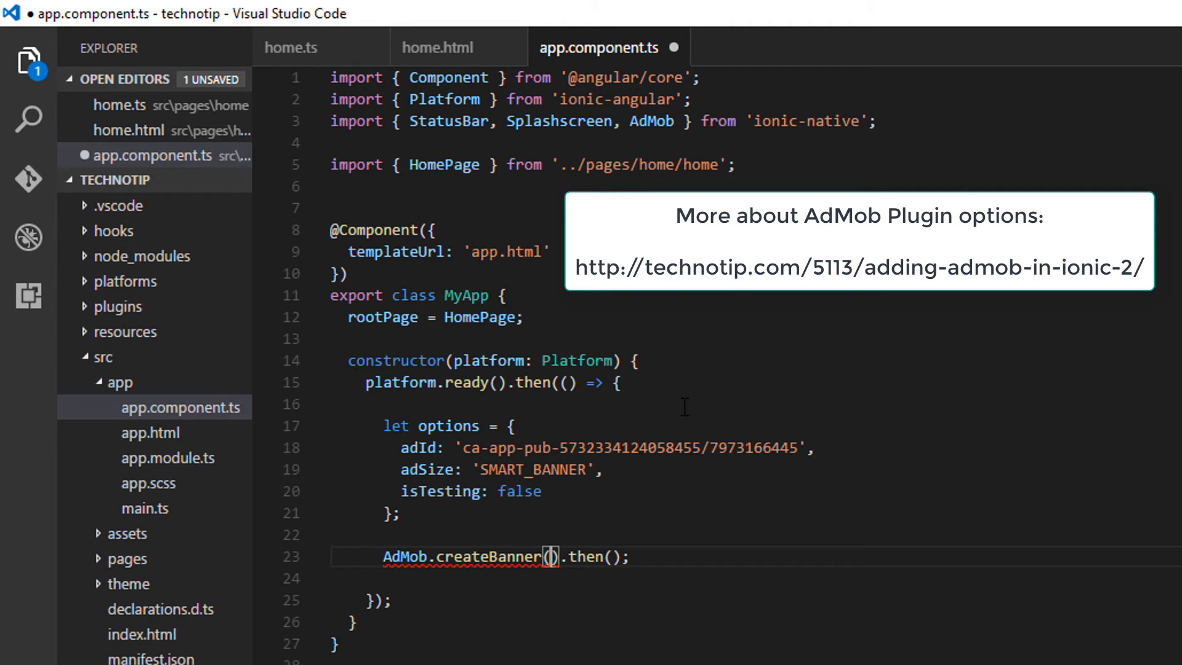
pyautogui.write('options')
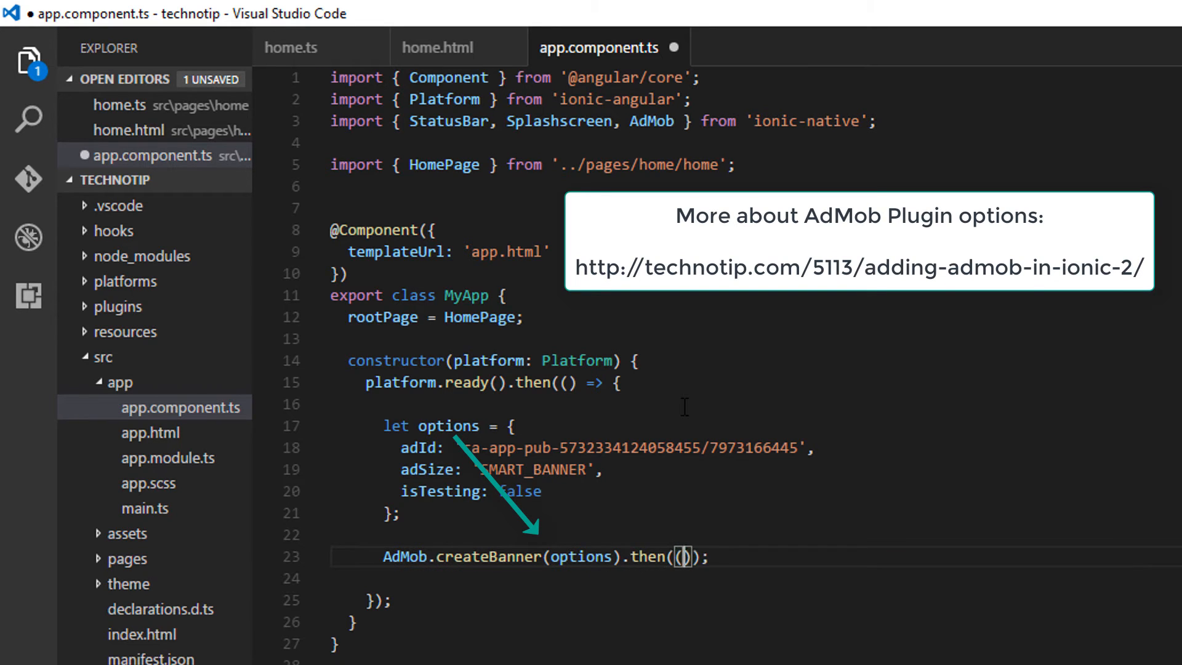
pyautogui.write('() => {')
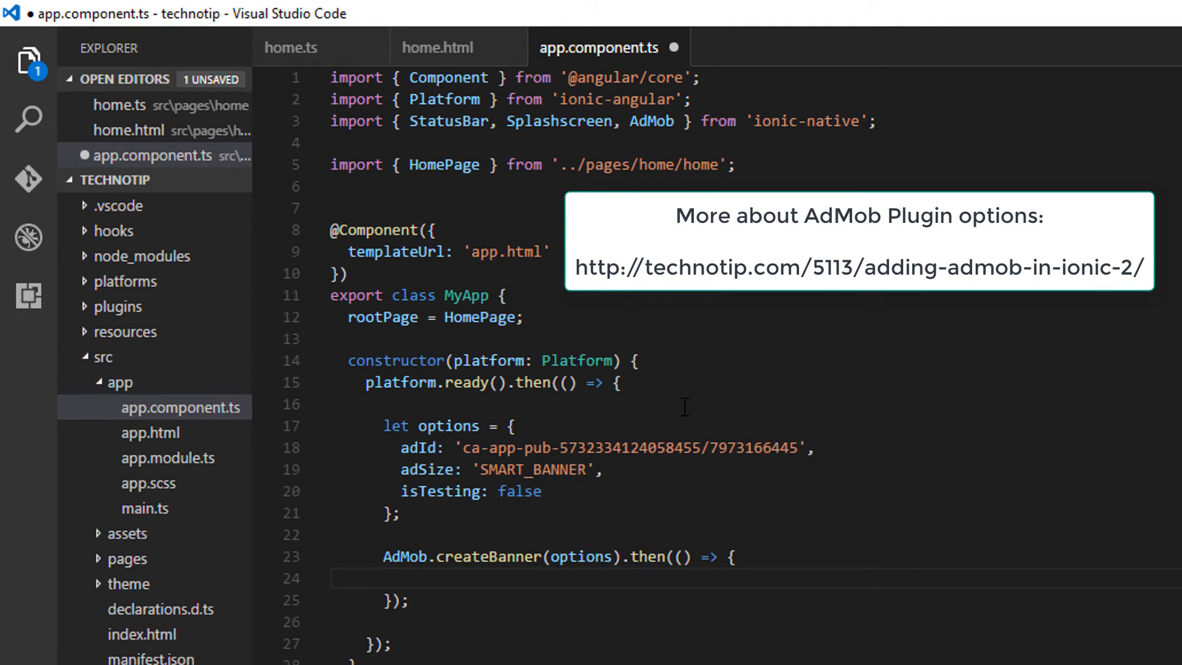
pyautogui.write('AdMob.')
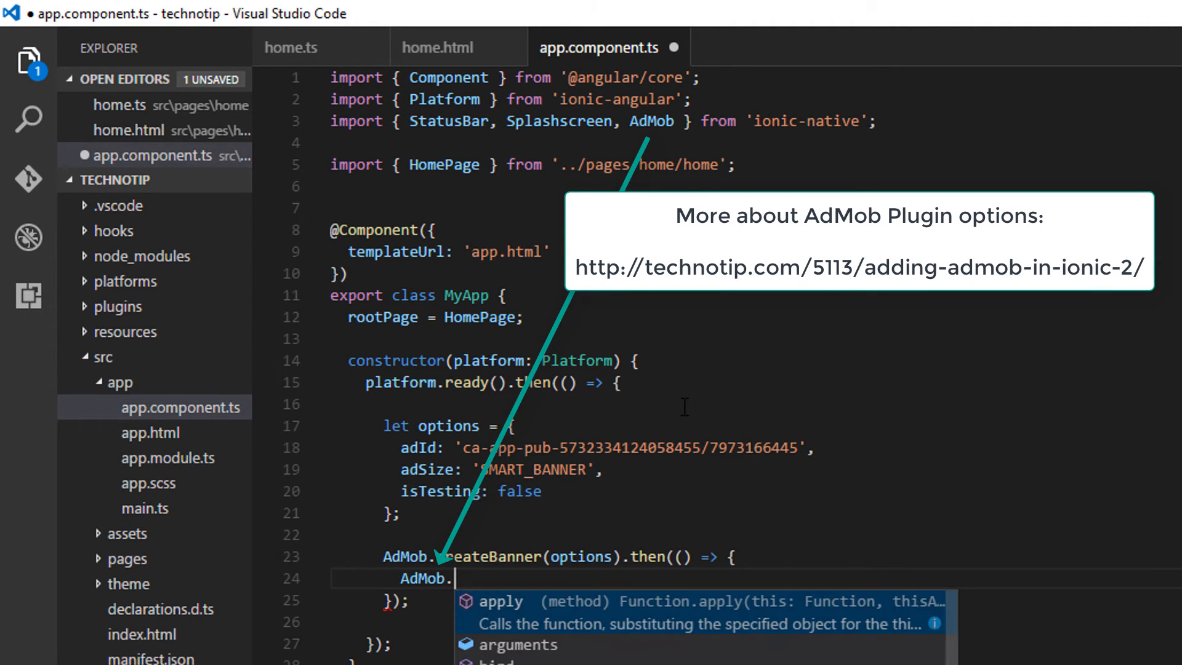
pyautogui.write('showBanner();')
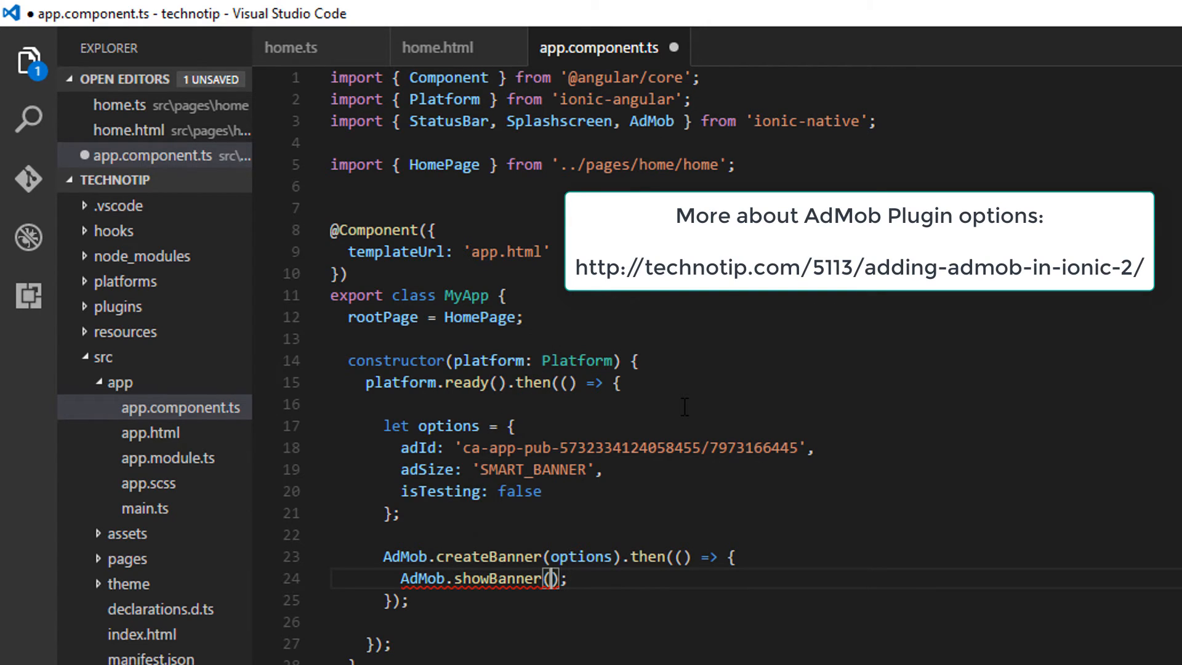
pyautogui.write('8')
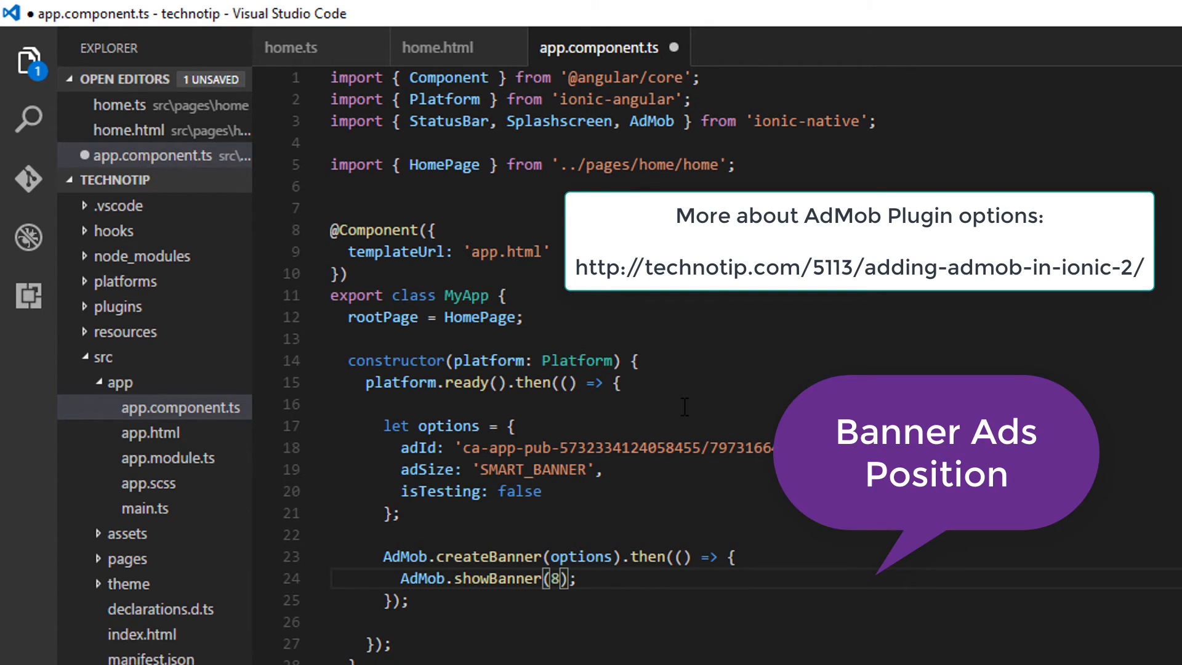
pyautogui.press('ctrl+s')
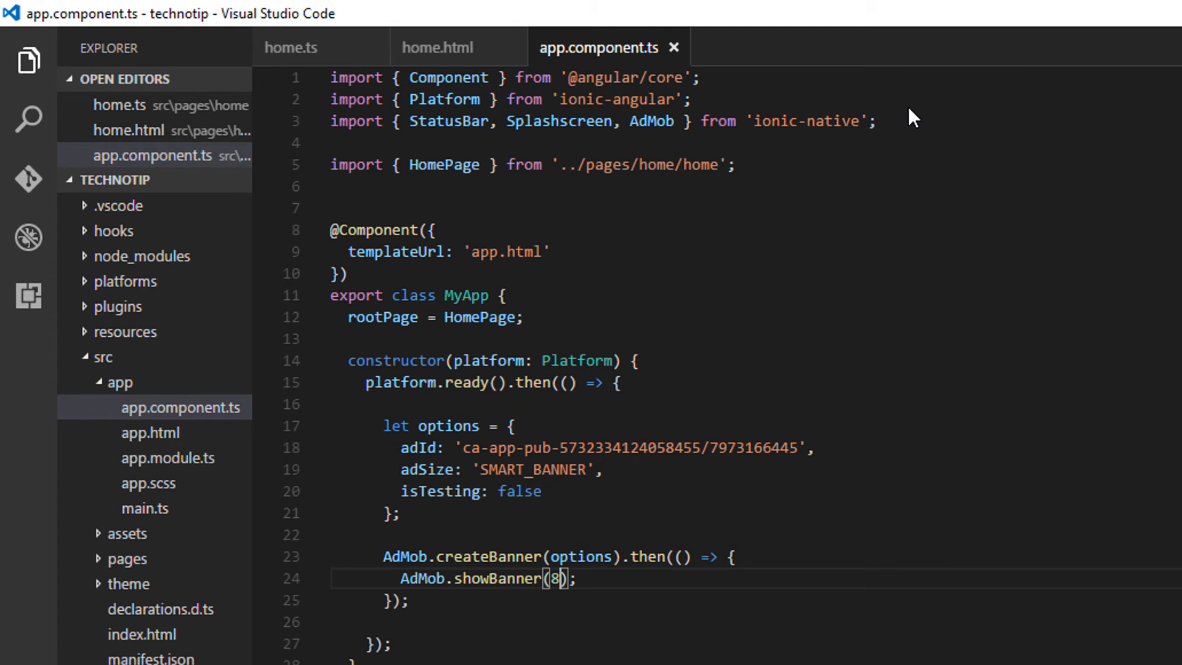
# - Change the isTesting value from false to true in the banner options
pyautogui.doubleClick(518, 491)
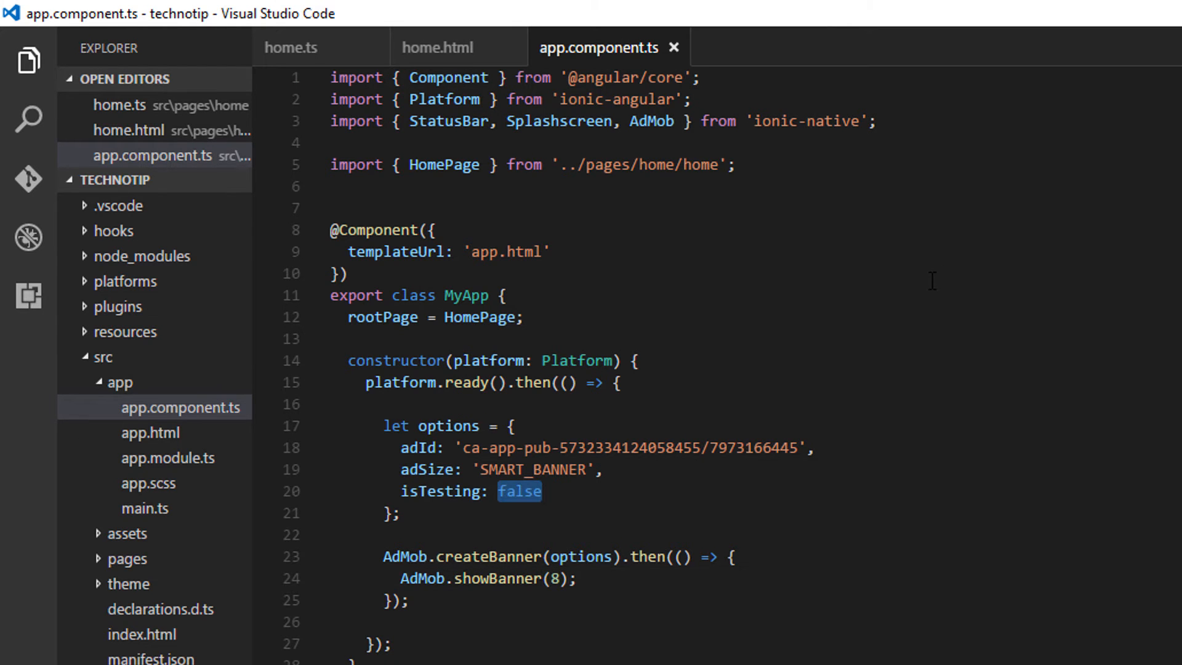
pyautogui.write('true')
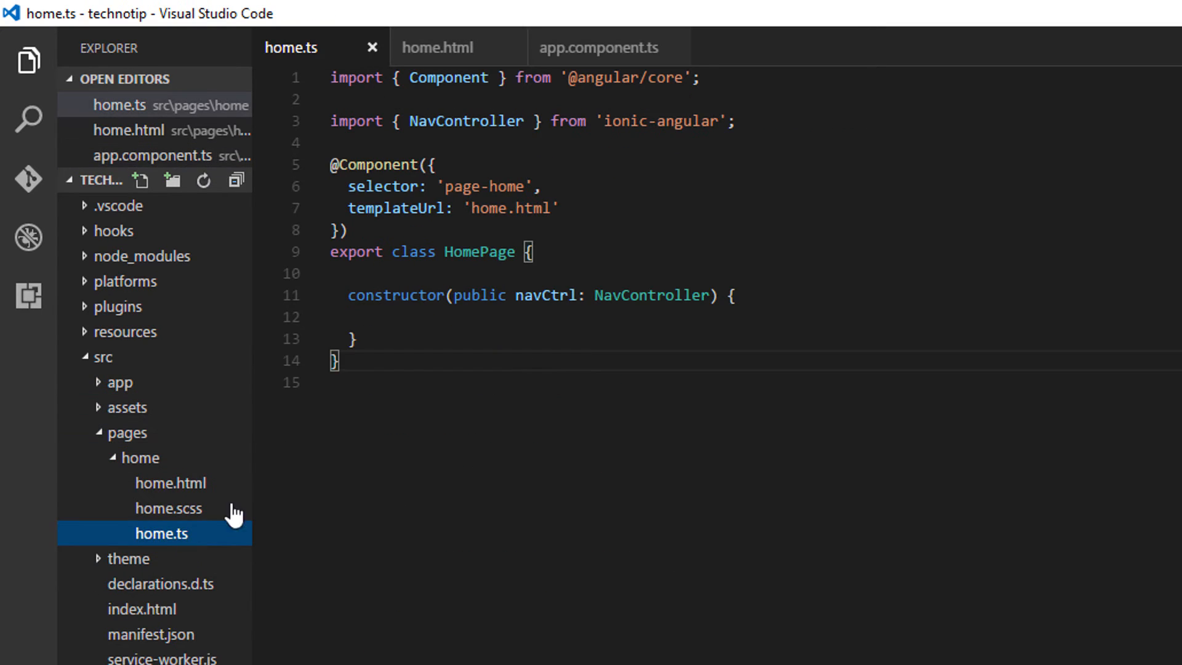
# - Import AdMob from 'ionic-native' in home.ts and add an empty loadAd() method
pyautogui.write('import {} from')
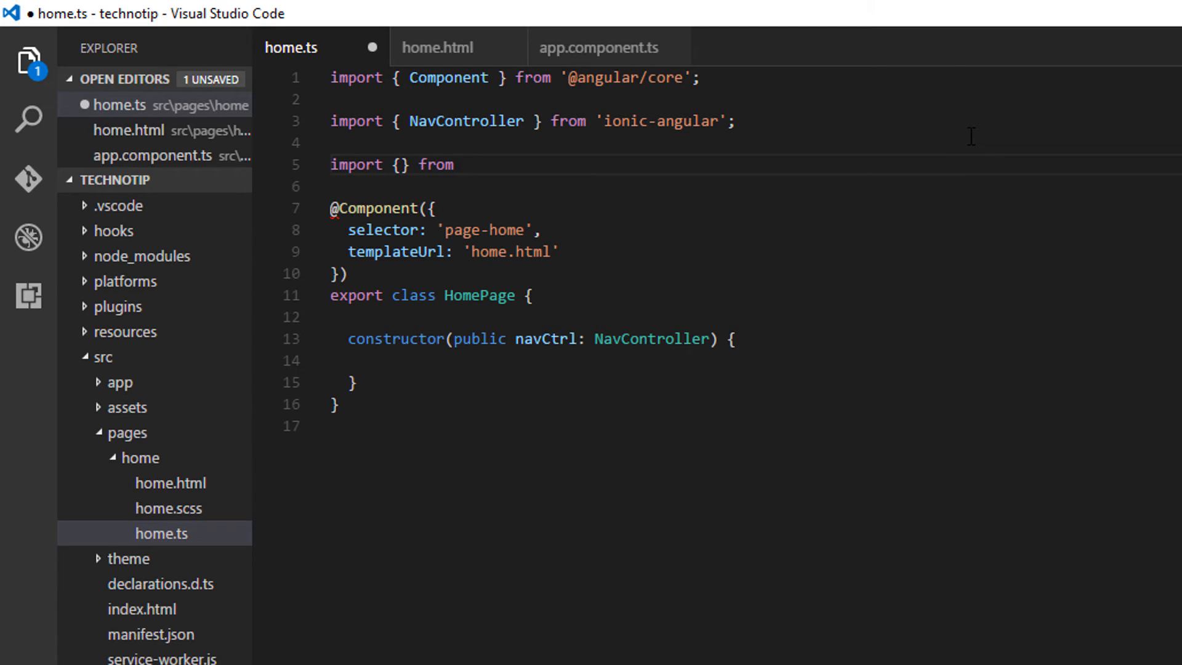
pyautogui.write("'ionic-native';")
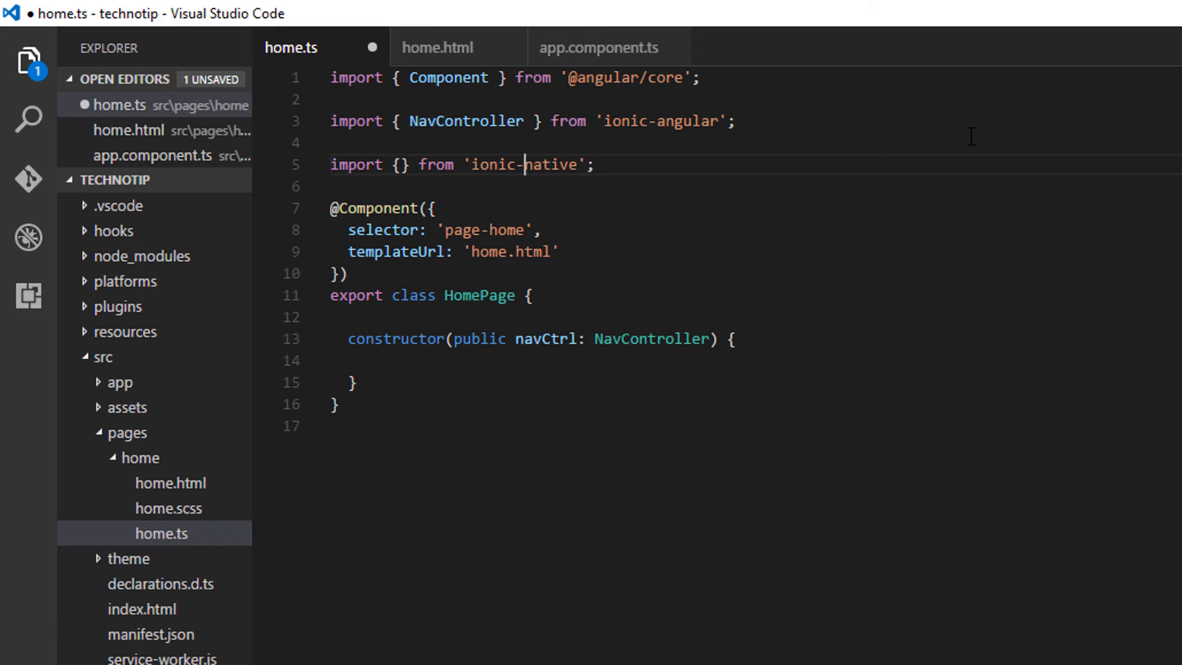
pyautogui.write('AdMob')
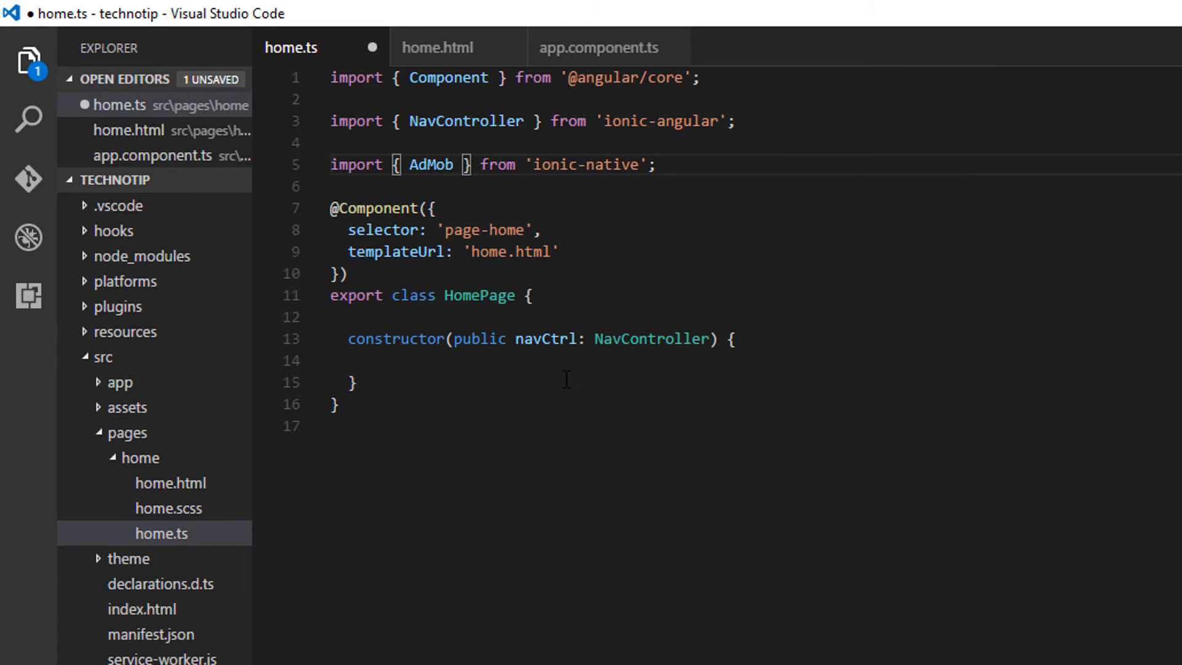
pyautogui.write('loadAd()')
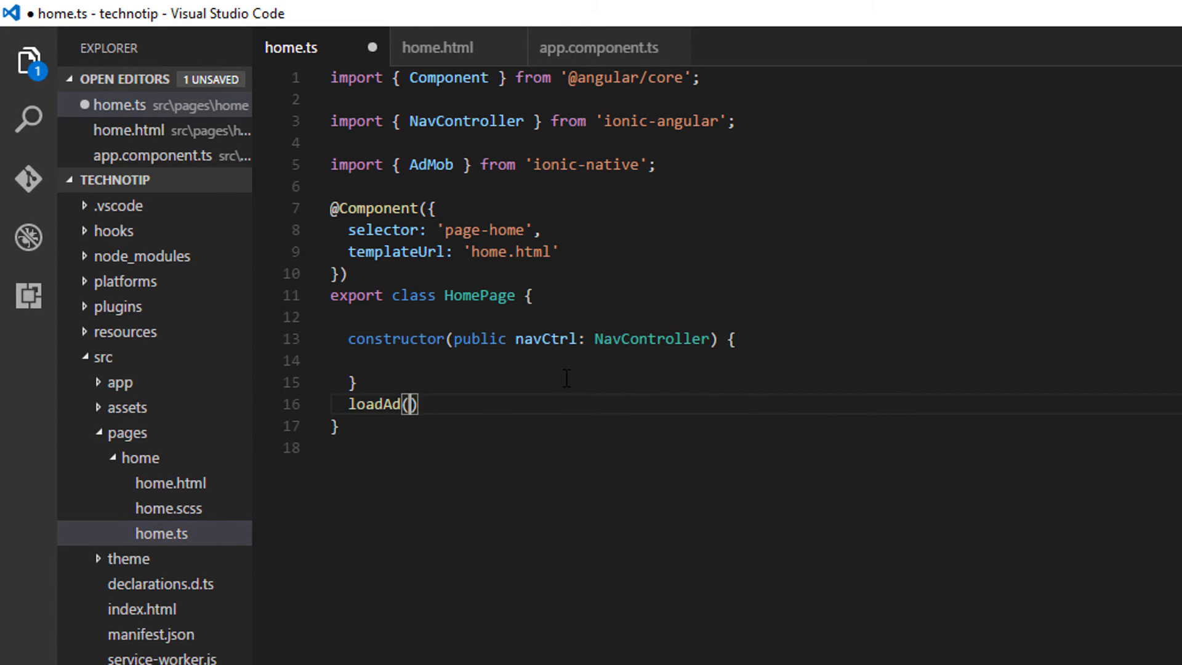
pyautogui.write('{')
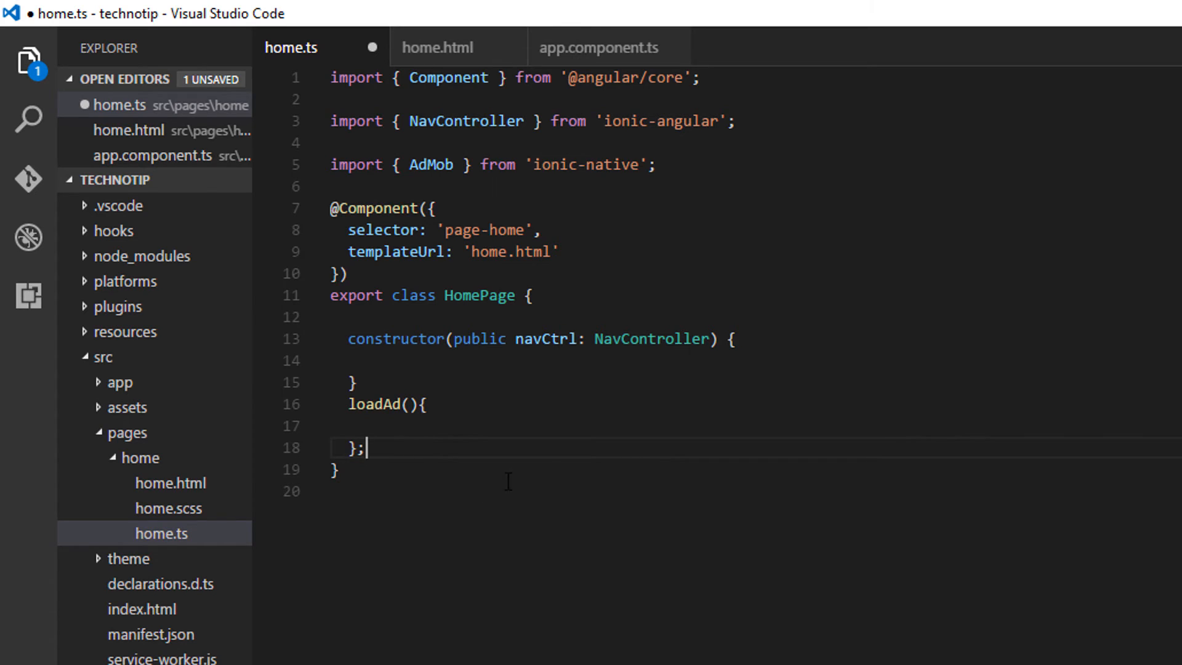
pyautogui.click(437, 47)
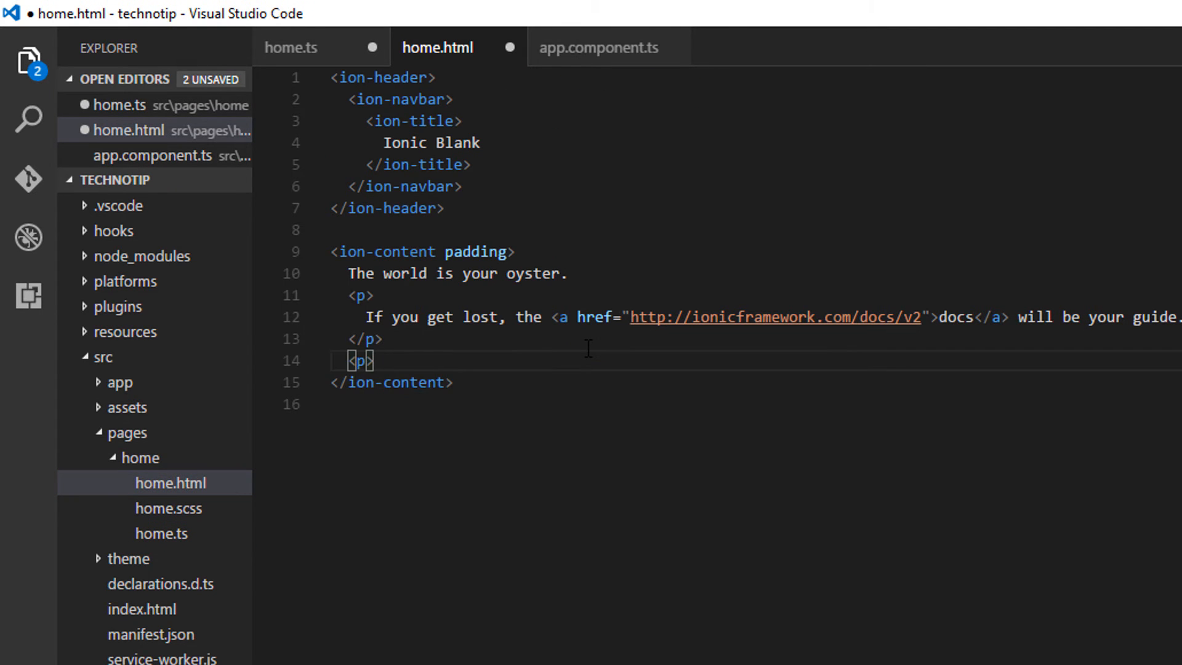
# - Add an ion-button labelled 'Show Ad' whose click calls loadAd() to home.html
pyautogui.write('<b')
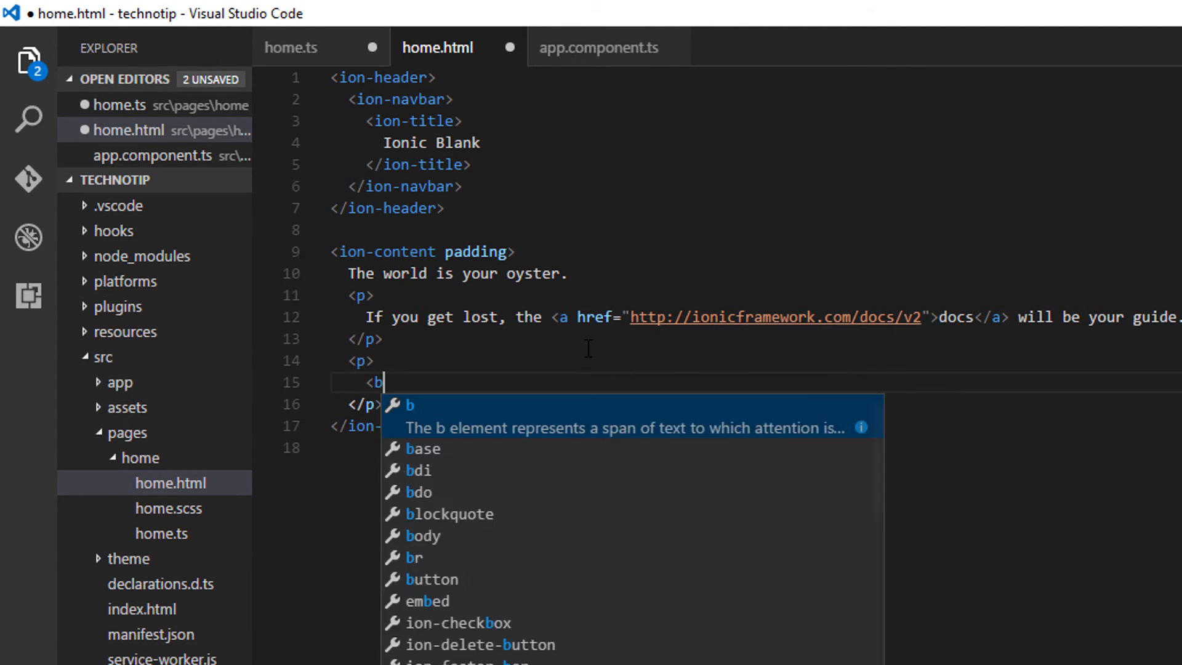
pyautogui.write('utton ion-b')
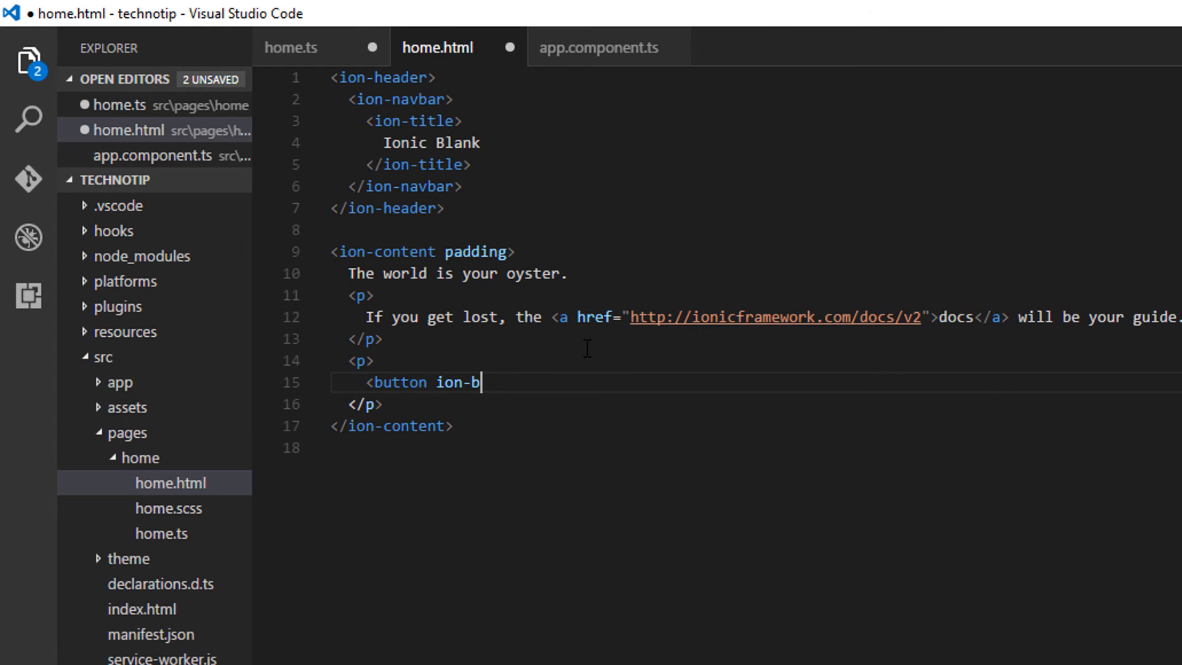
pyautogui.write('utton')
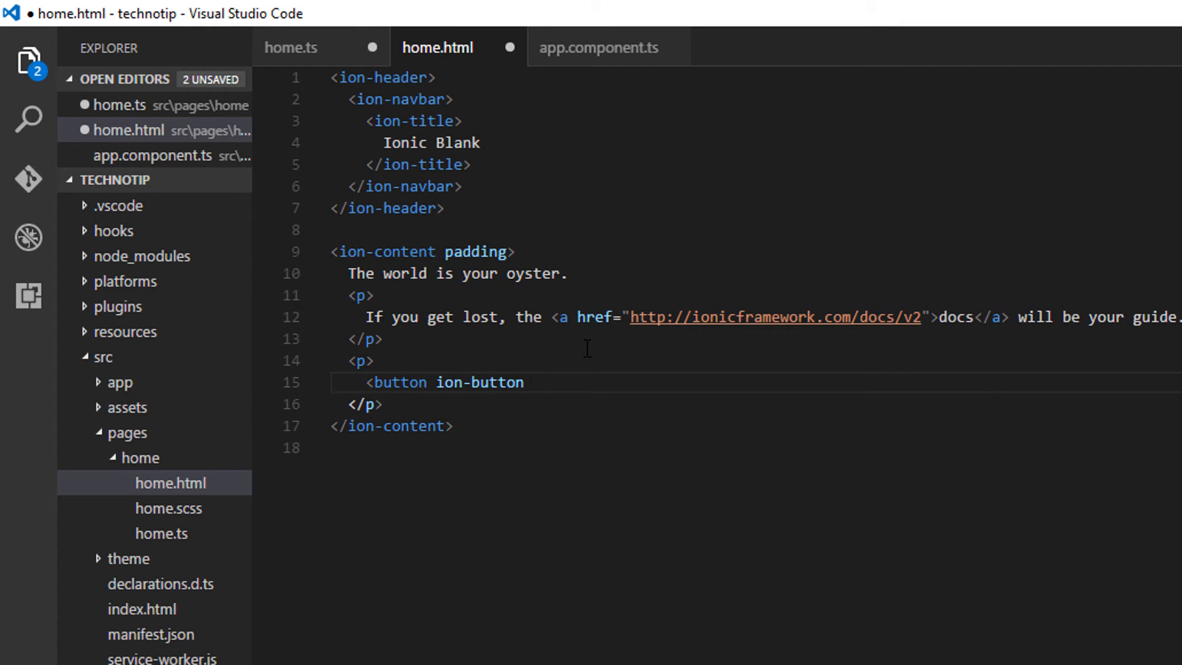
pyautogui.write('()=""><')
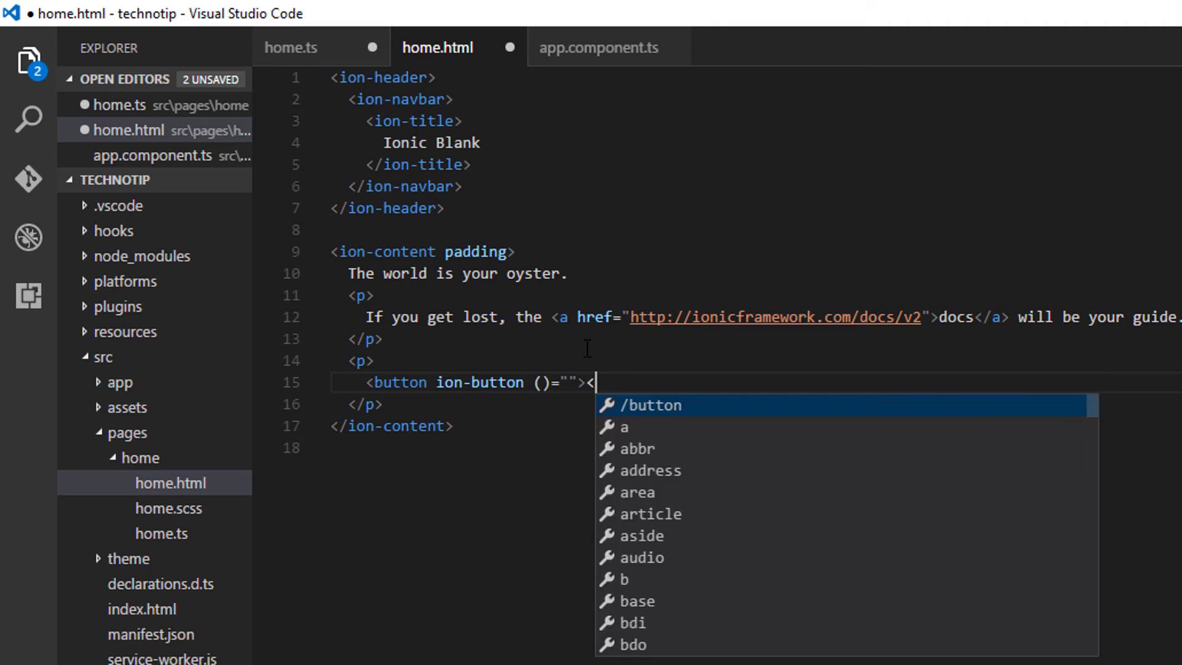
pyautogui.write('Show Full')
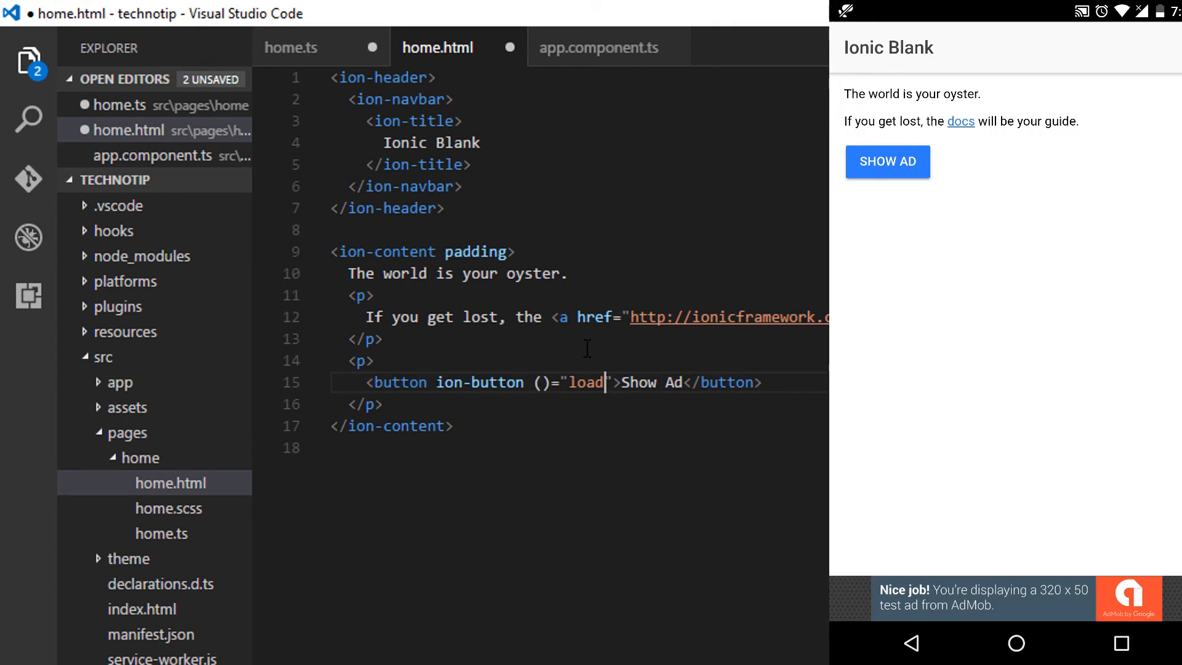
pyautogui.write('Ad();')
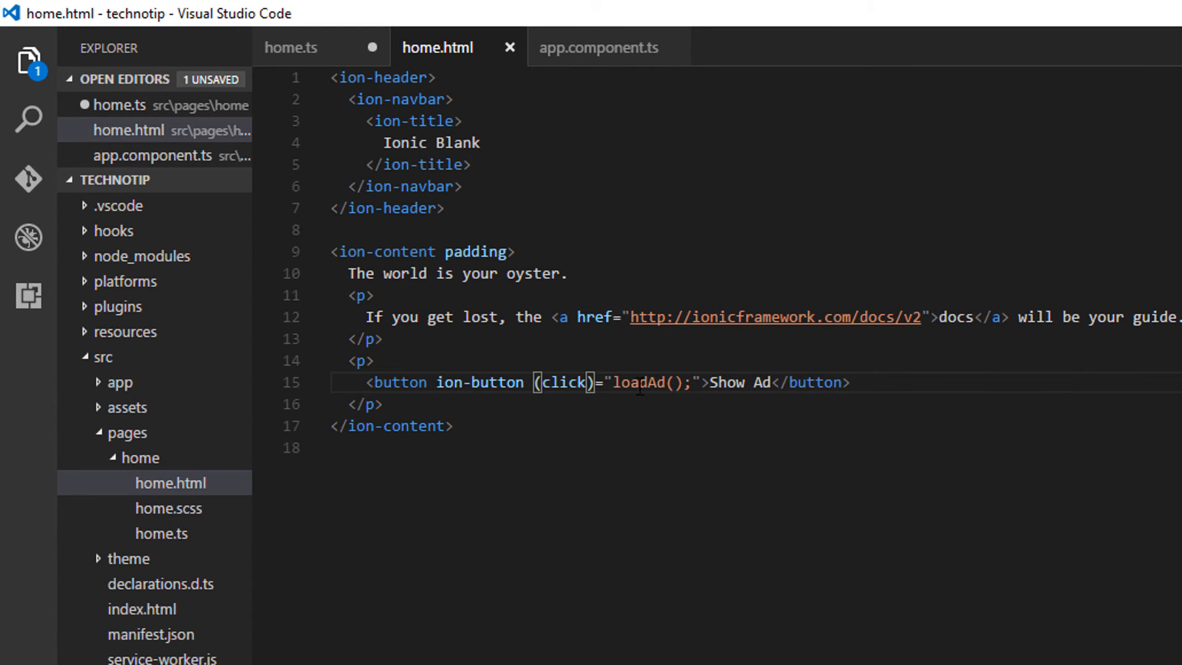
pyautogui.doubleClick(634, 382)
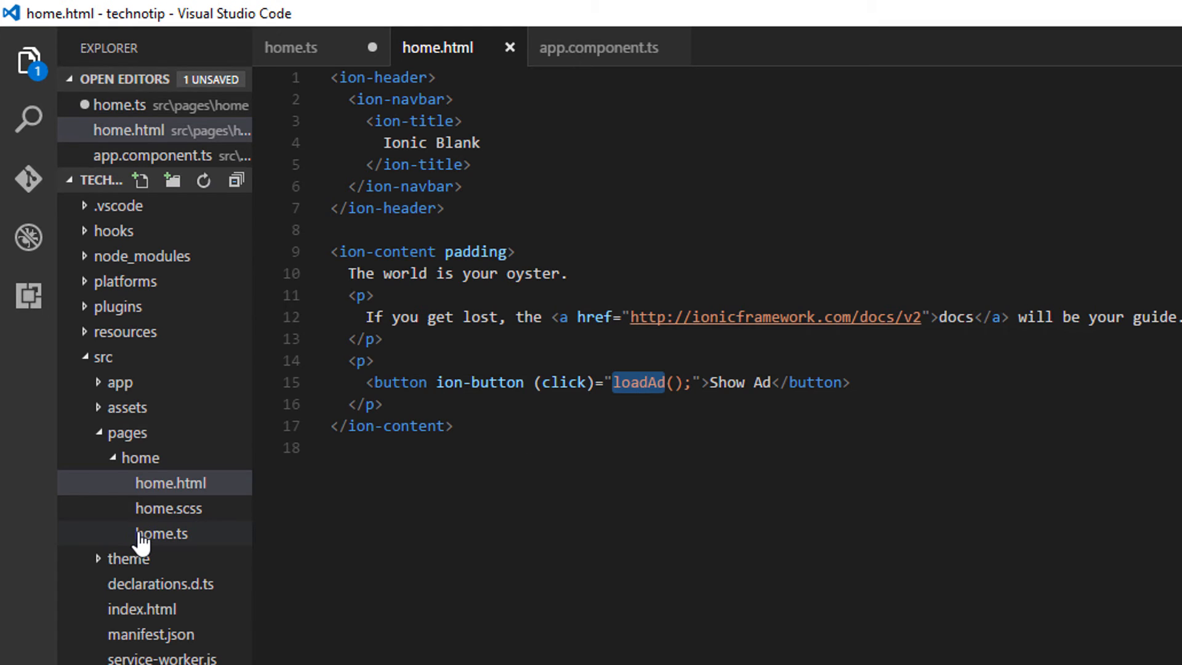
pyautogui.click(161, 533)
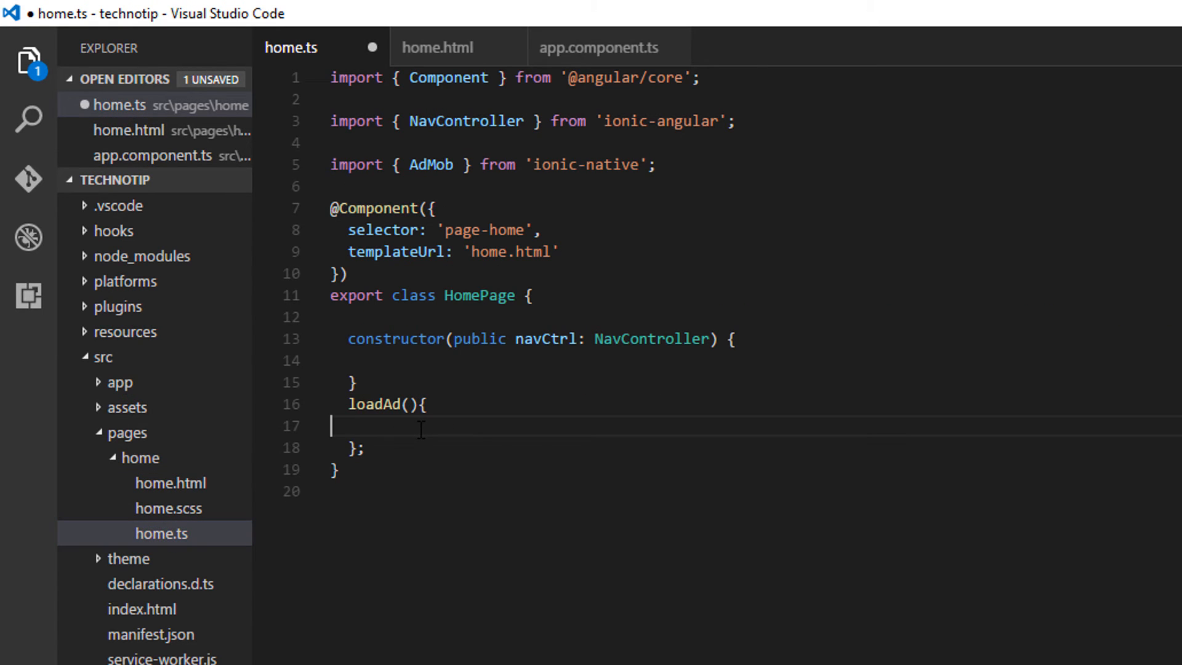
pyautogui.moveTo(930, 336)
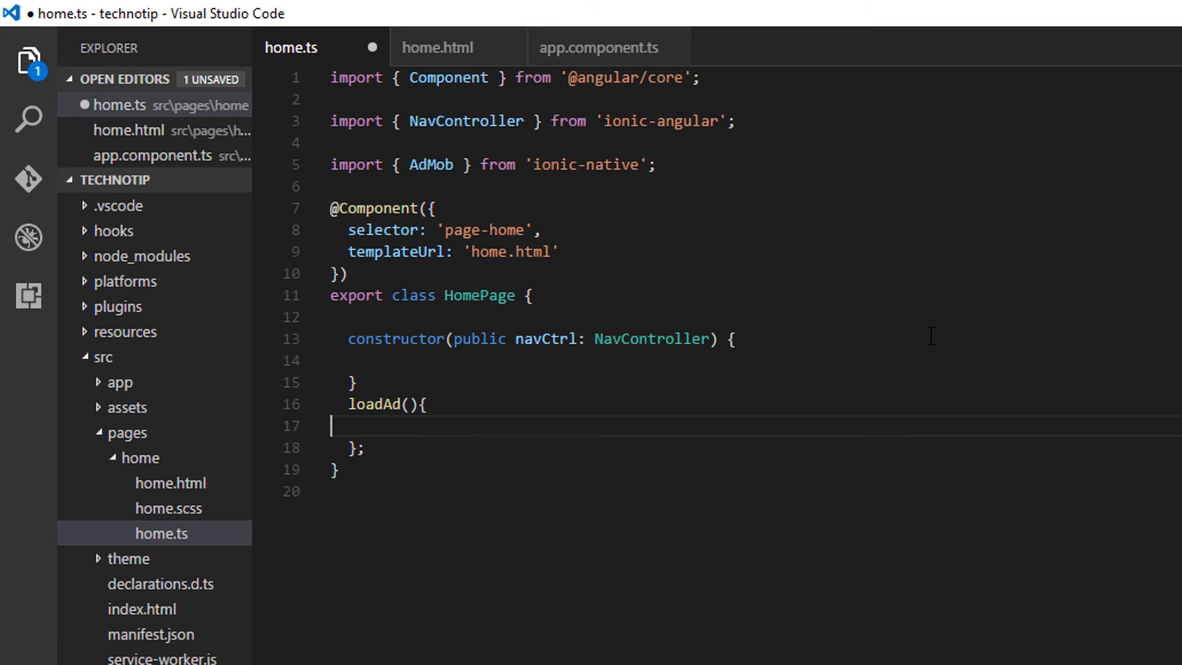
pyautogui.write('AdMob.')
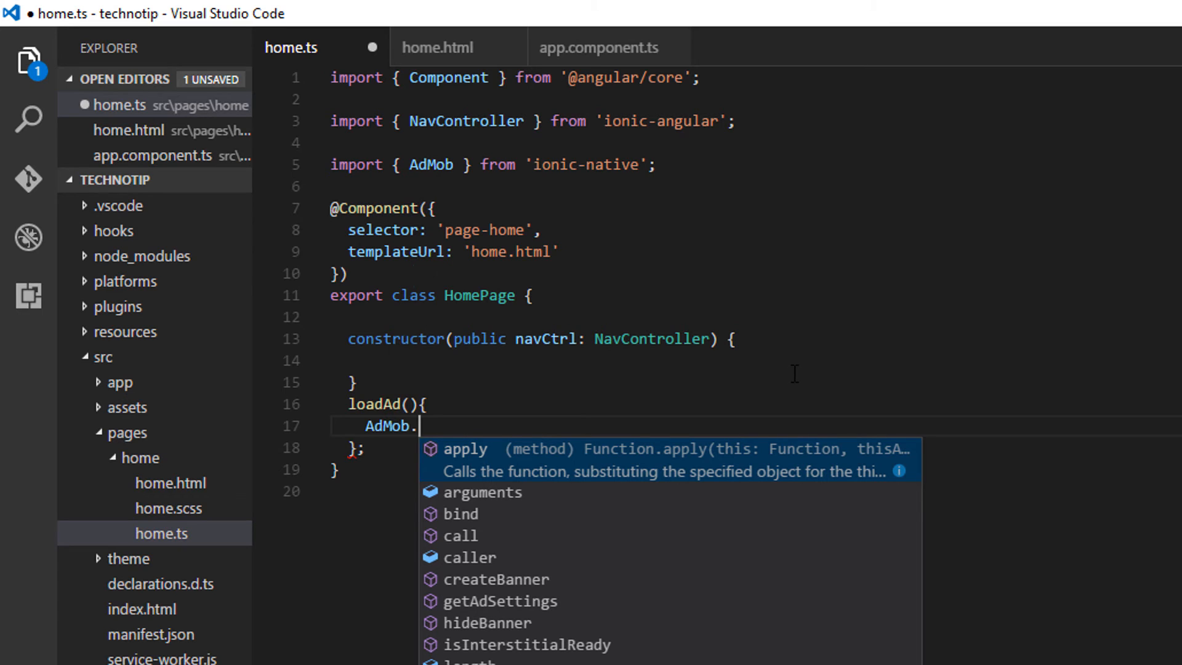
pyautogui.write('prepareInterstitial')
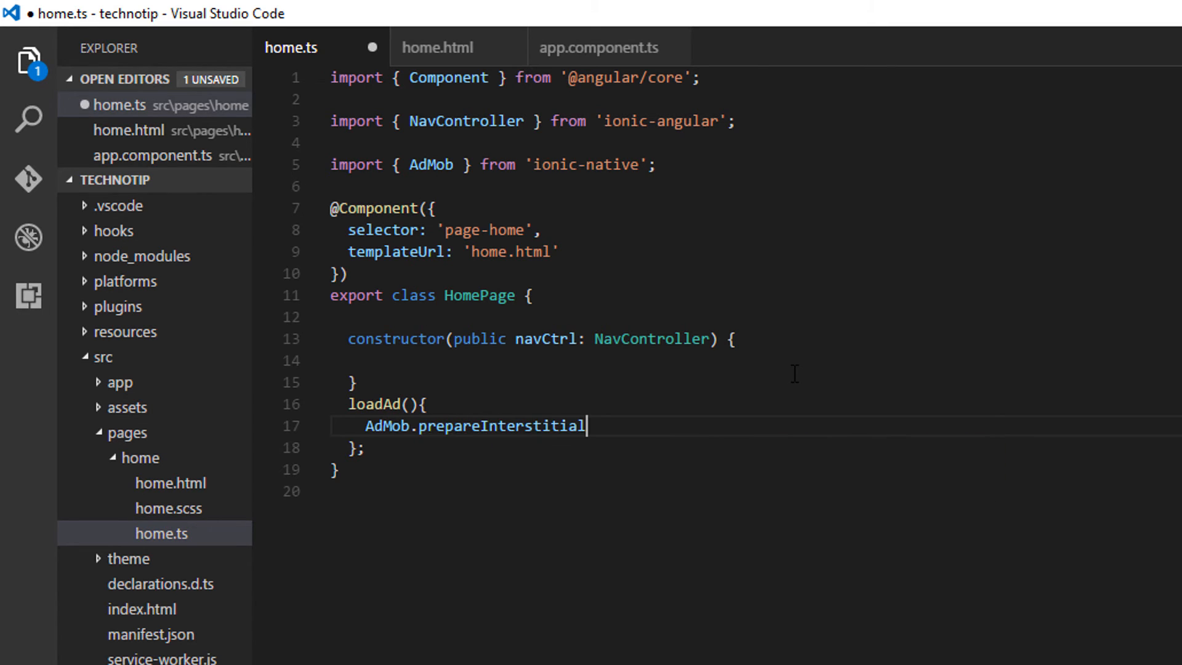
pyautogui.write('()')
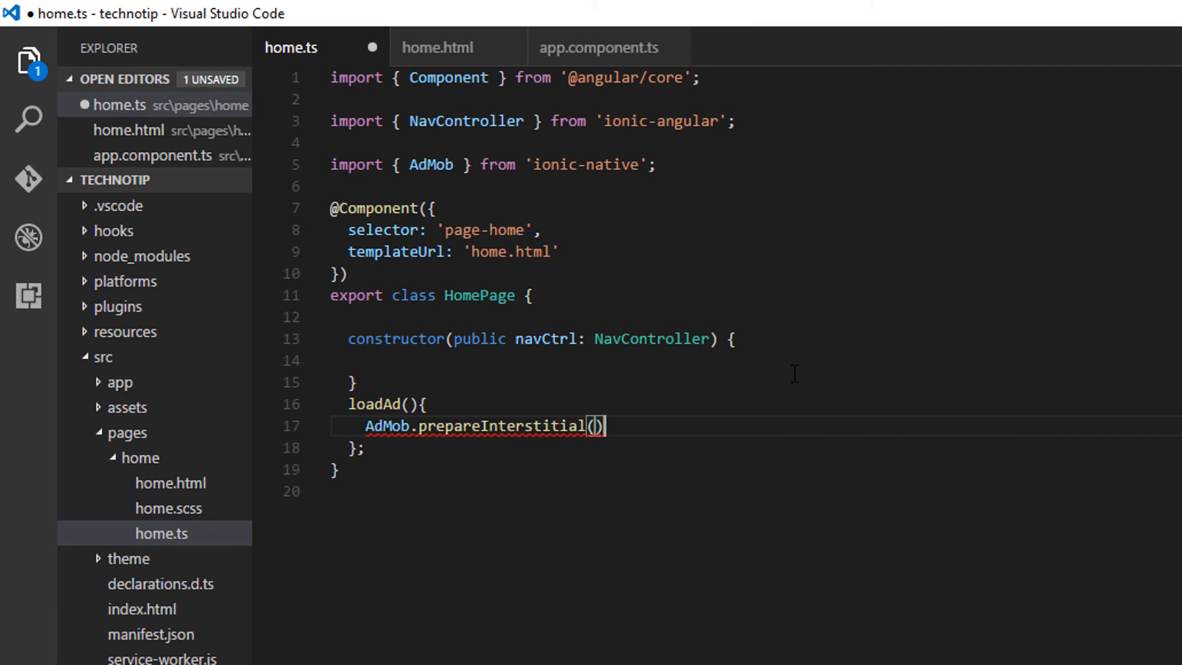
pyautogui.write('.then();')
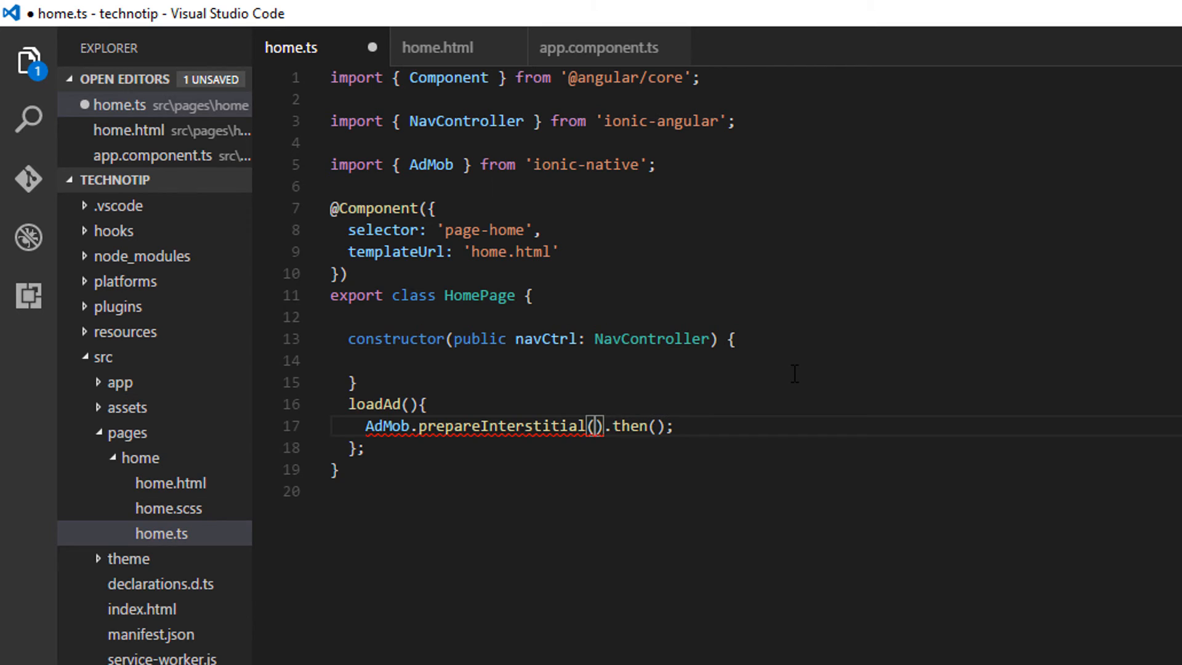
pyautogui.write('{}')
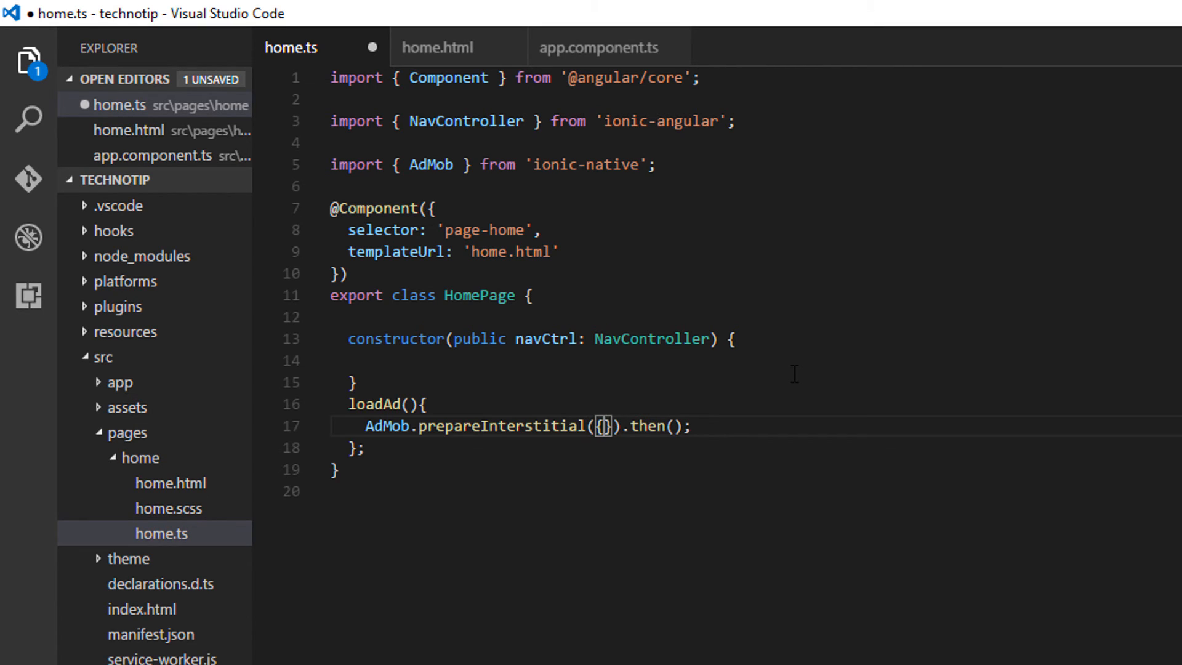
pyautogui.write('adId:')
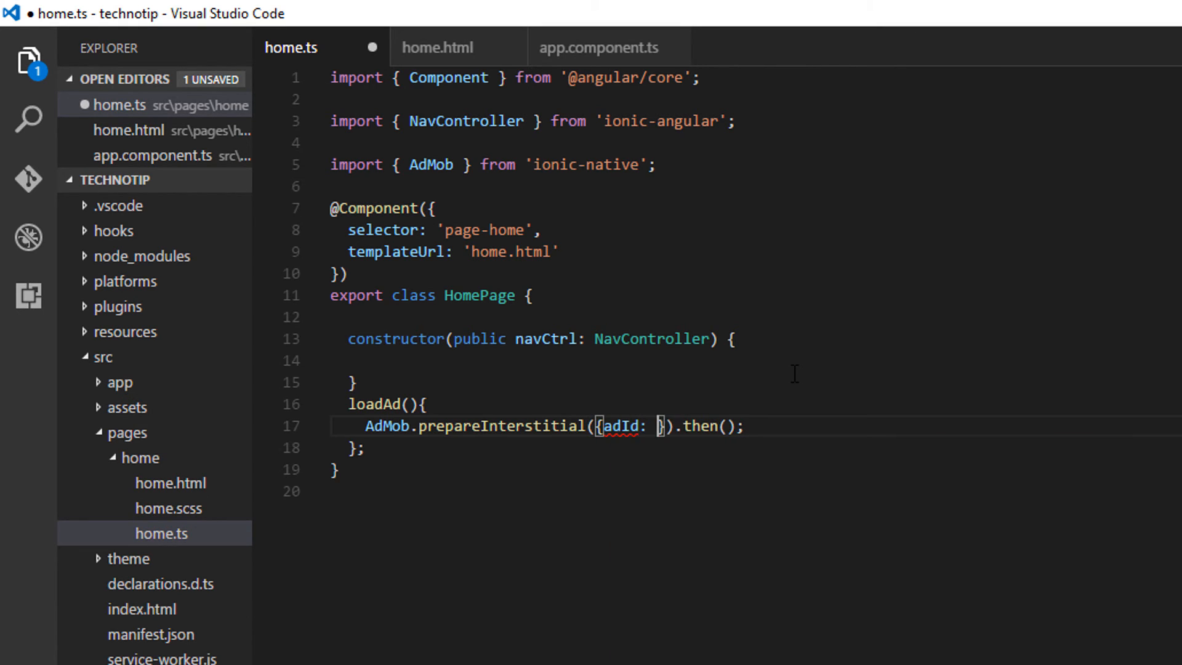
pyautogui.write("''")
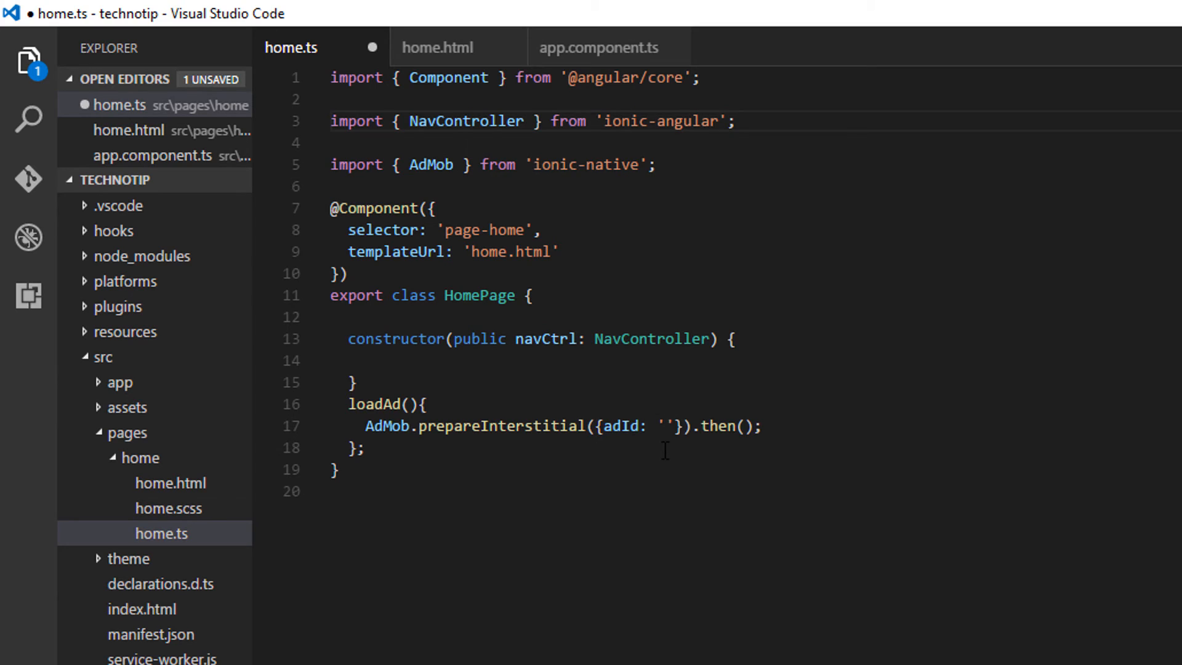
pyautogui.write('ca-app-pub-5732334124058455/3403365048')
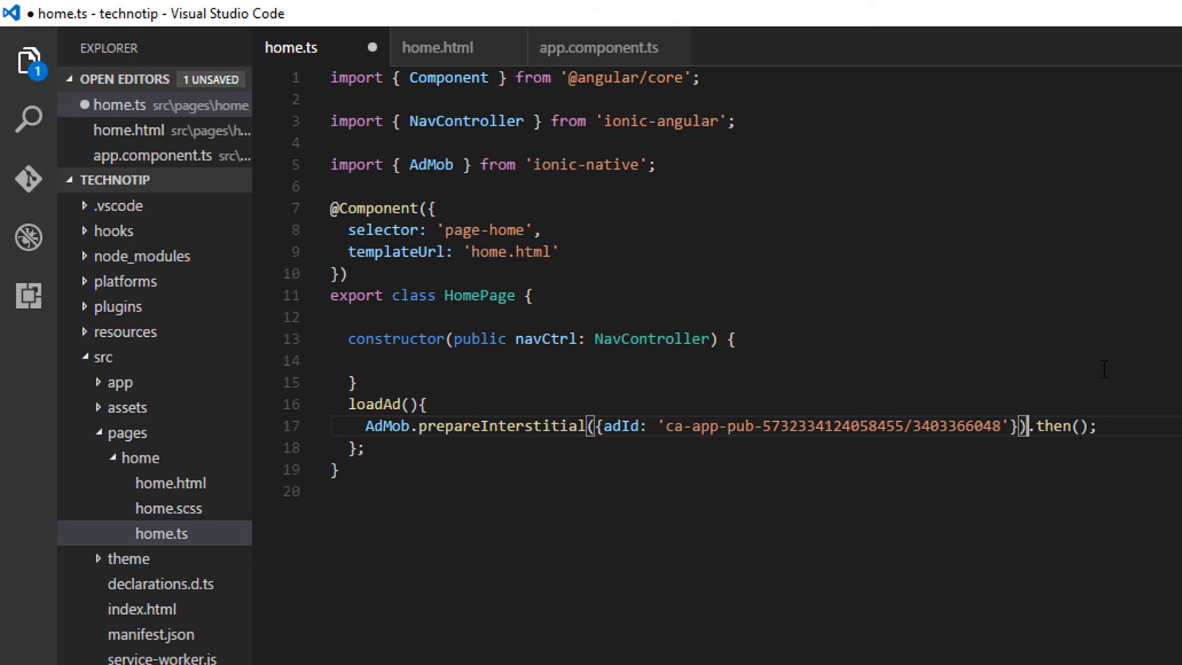
# - Chain a .then callback that calls AdMob.showInterstitial() once the ad is prepared
pyautogui.press('Enter')
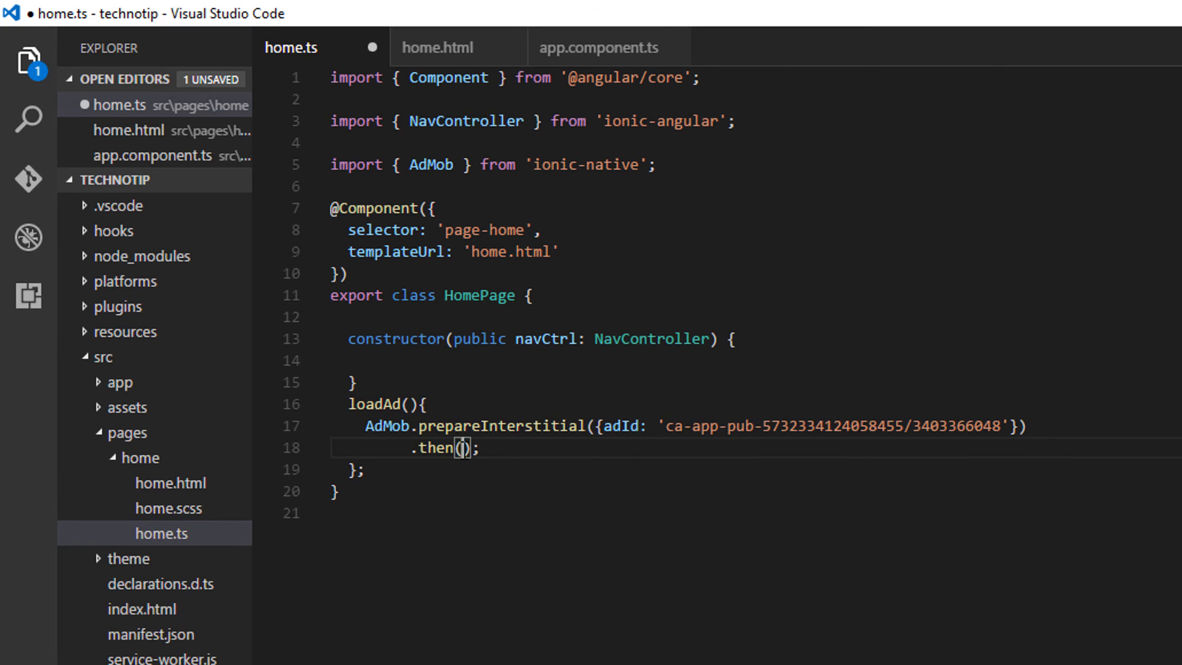
pyautogui.write('() => {')
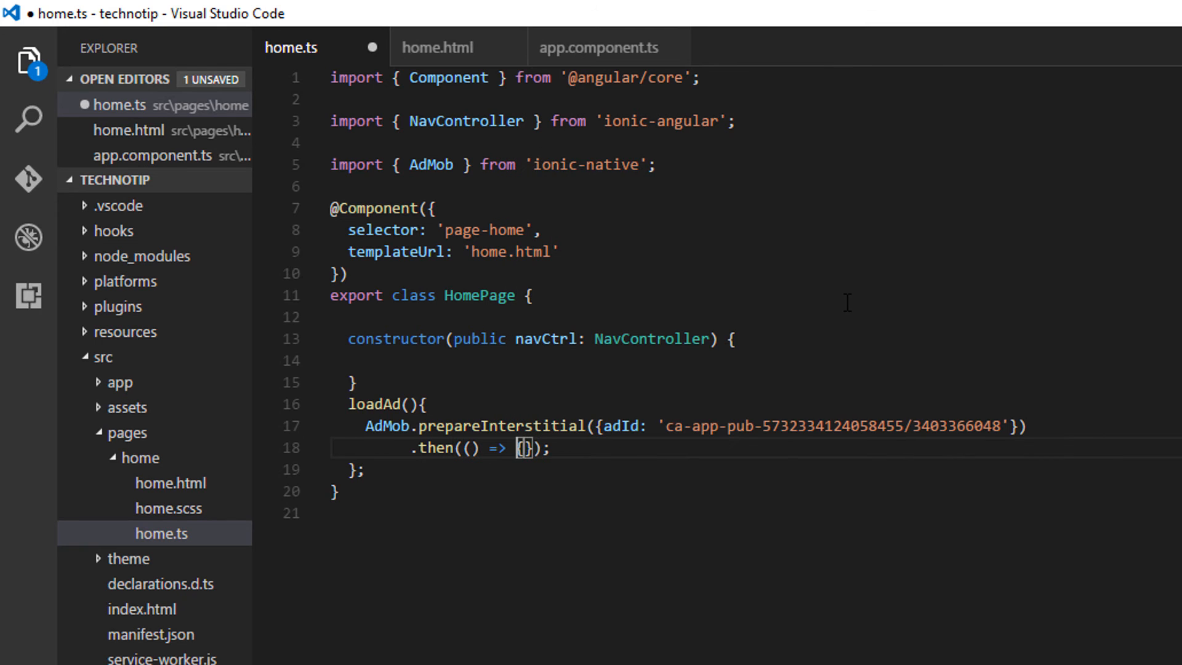
pyautogui.write('data')
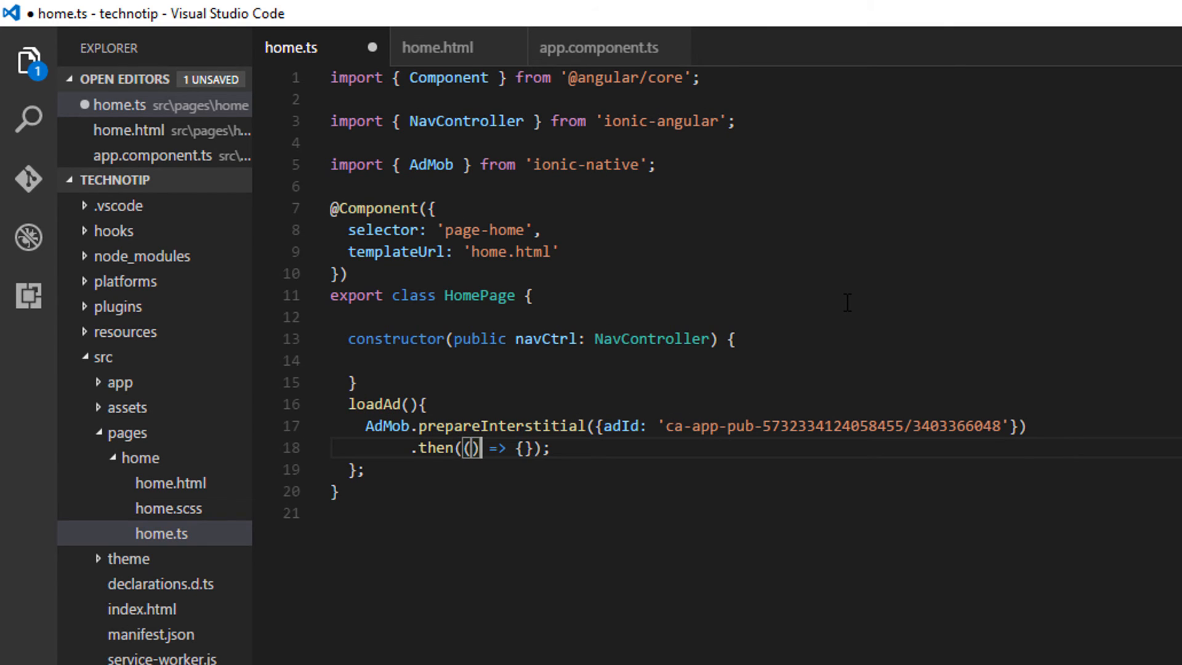
pyautogui.press('Enter')
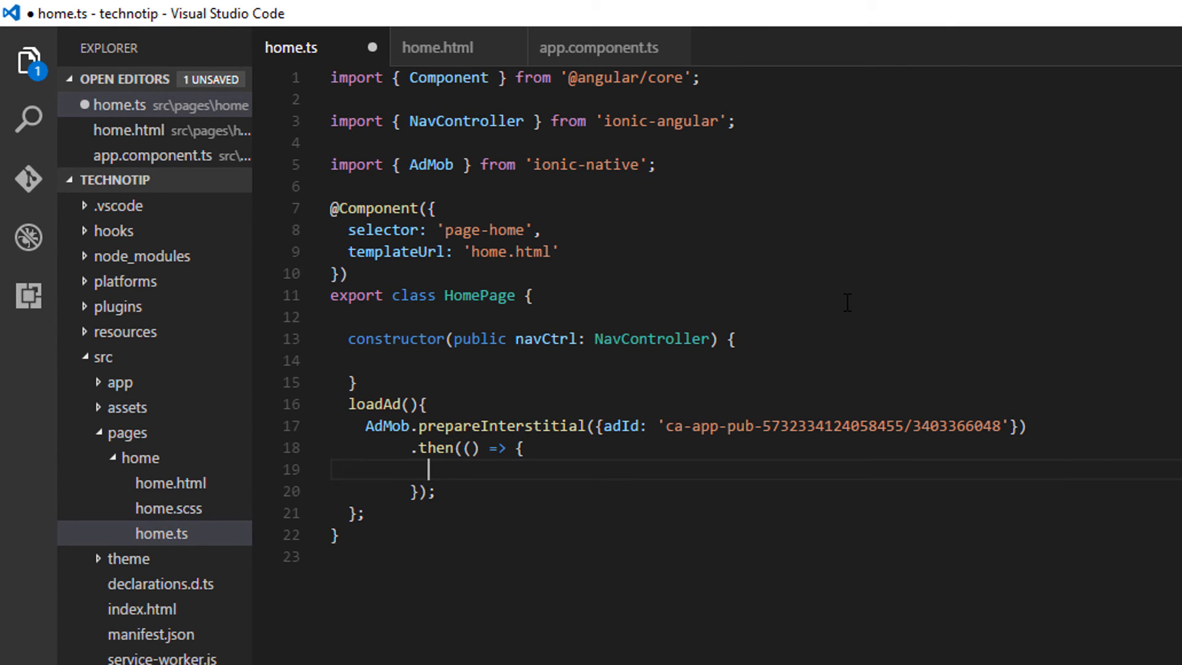
pyautogui.write('AdMob')
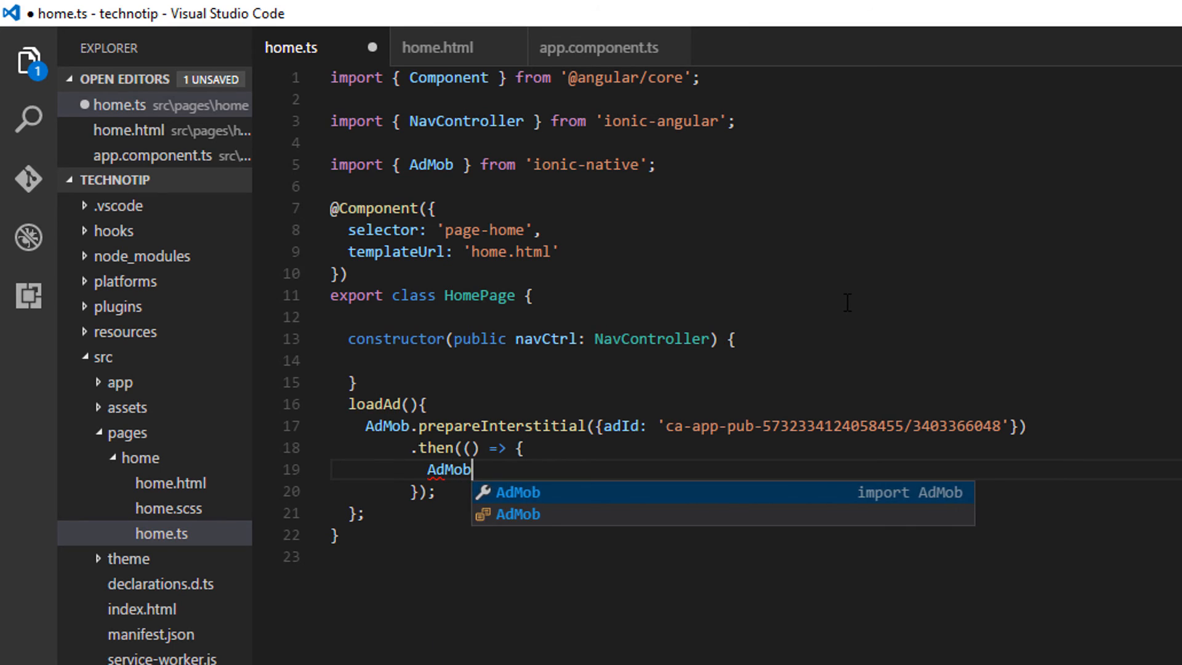
pyautogui.write('.showInterstitial')
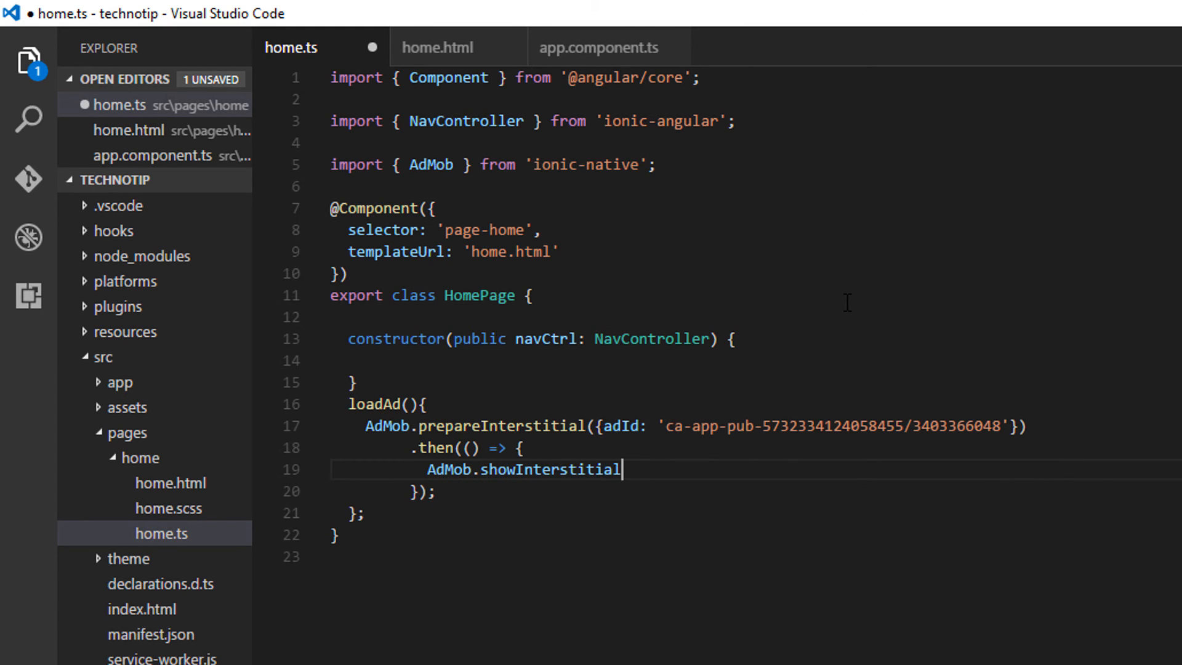
pyautogui.write('();')
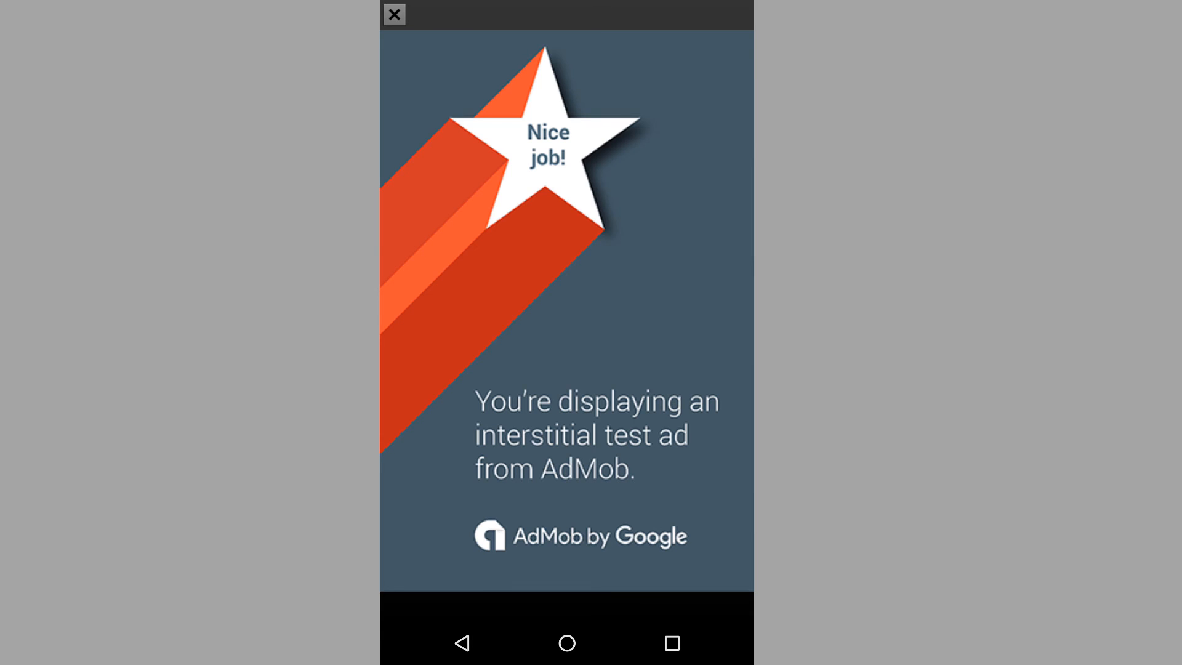
# - Close the displayed interstitial test ad on the Android device
pyautogui.click(394, 14)
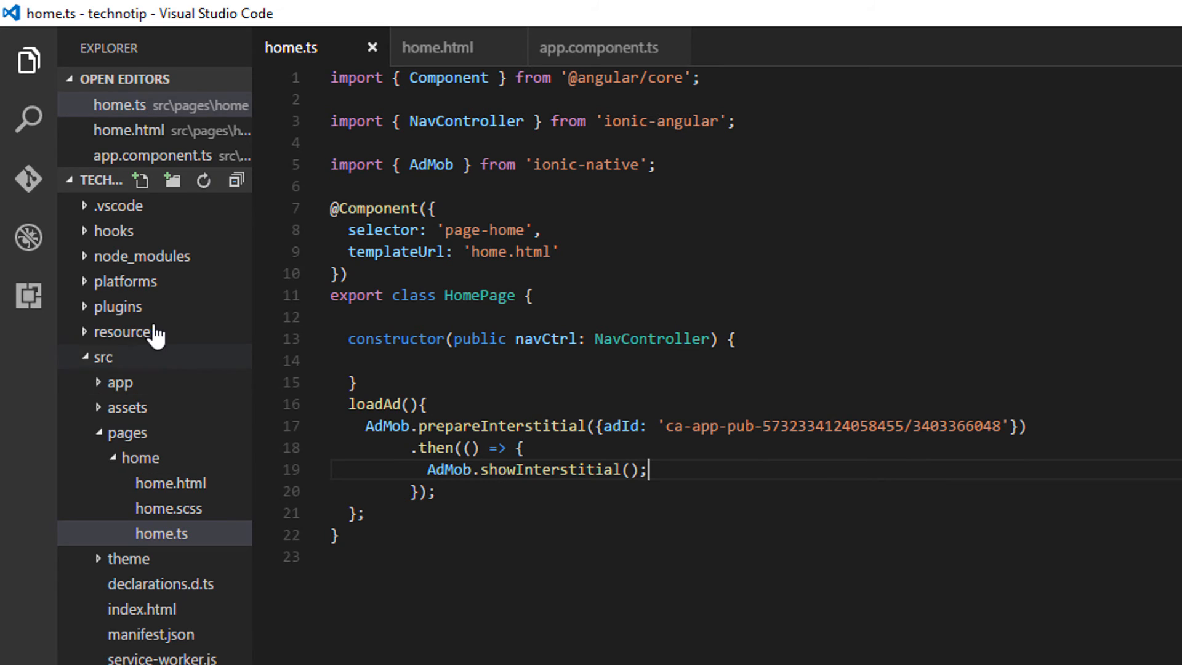
# - Change isTesting from true to false in src/app/app.component.ts
pyautogui.click(119, 383)
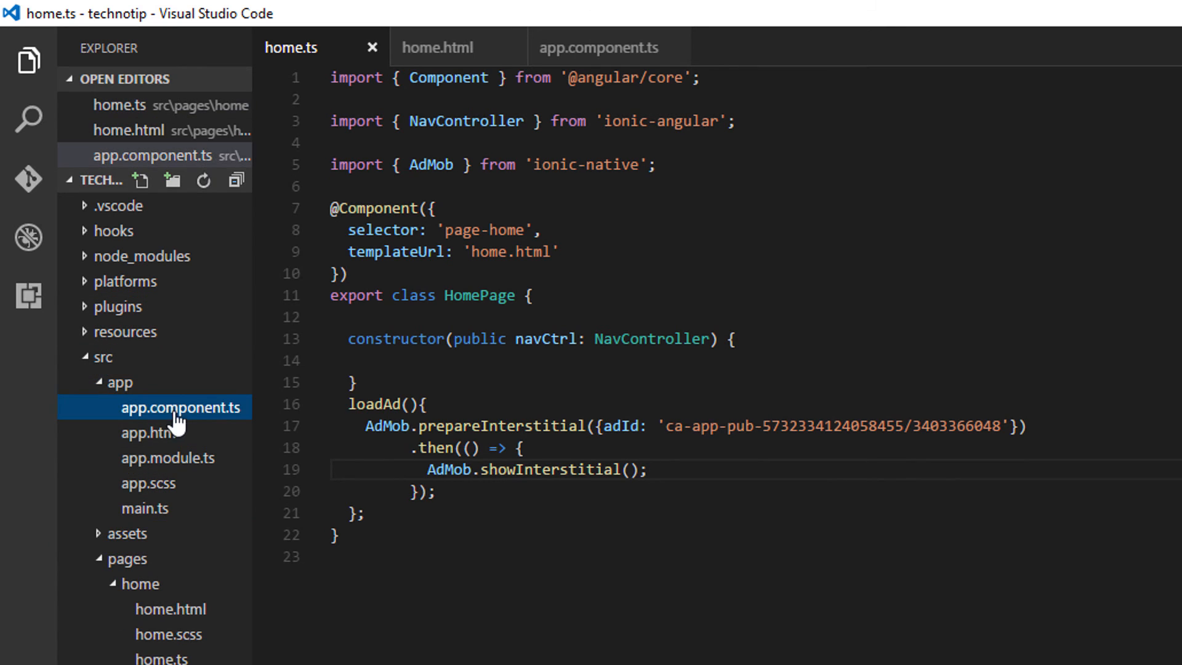
pyautogui.click(177, 407)
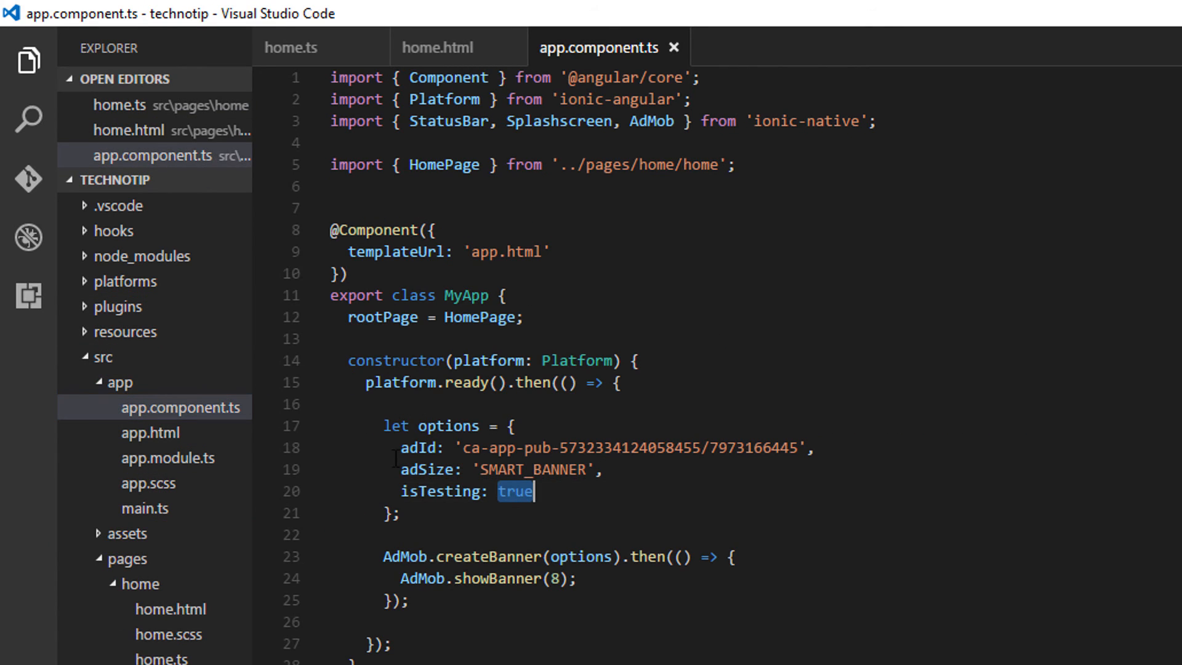
pyautogui.write('false')
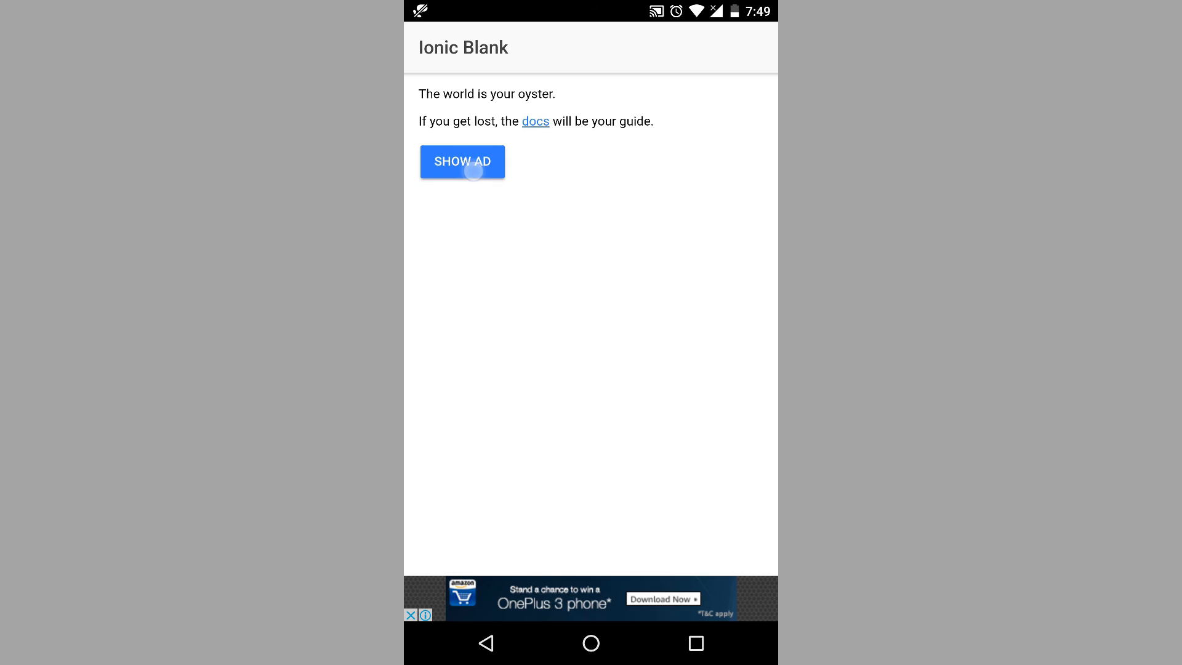
# - Tap SHOW AD on the phone to display a full-screen interstitial, then close it
pyautogui.click(463, 161)
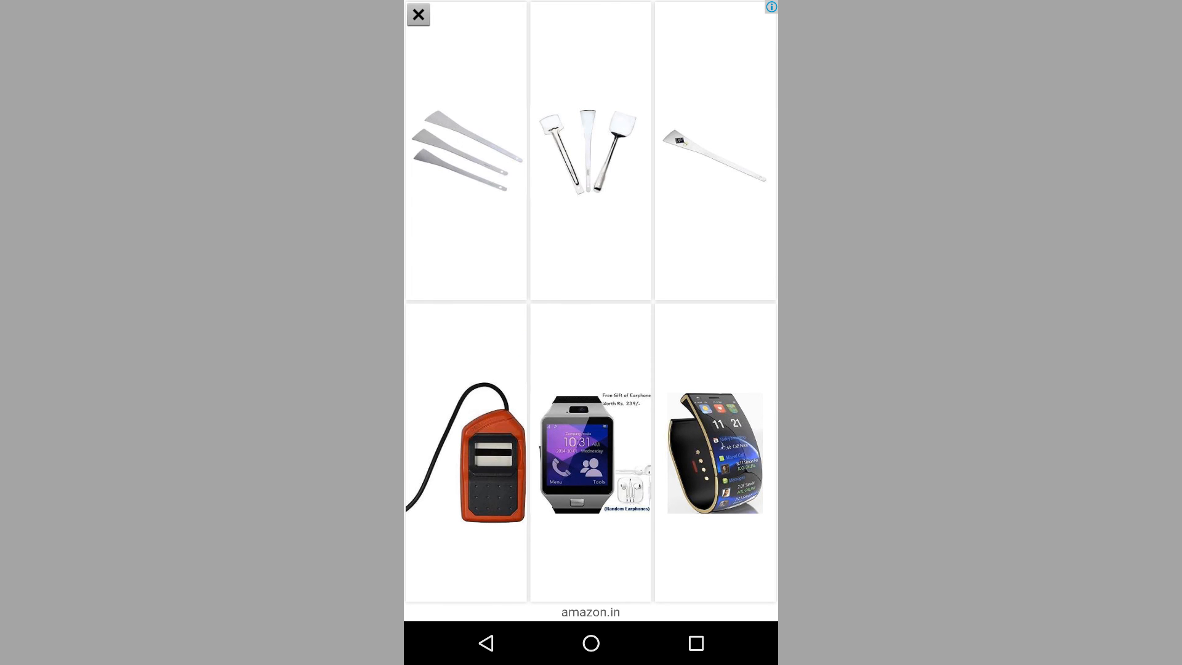
pyautogui.click(418, 14)
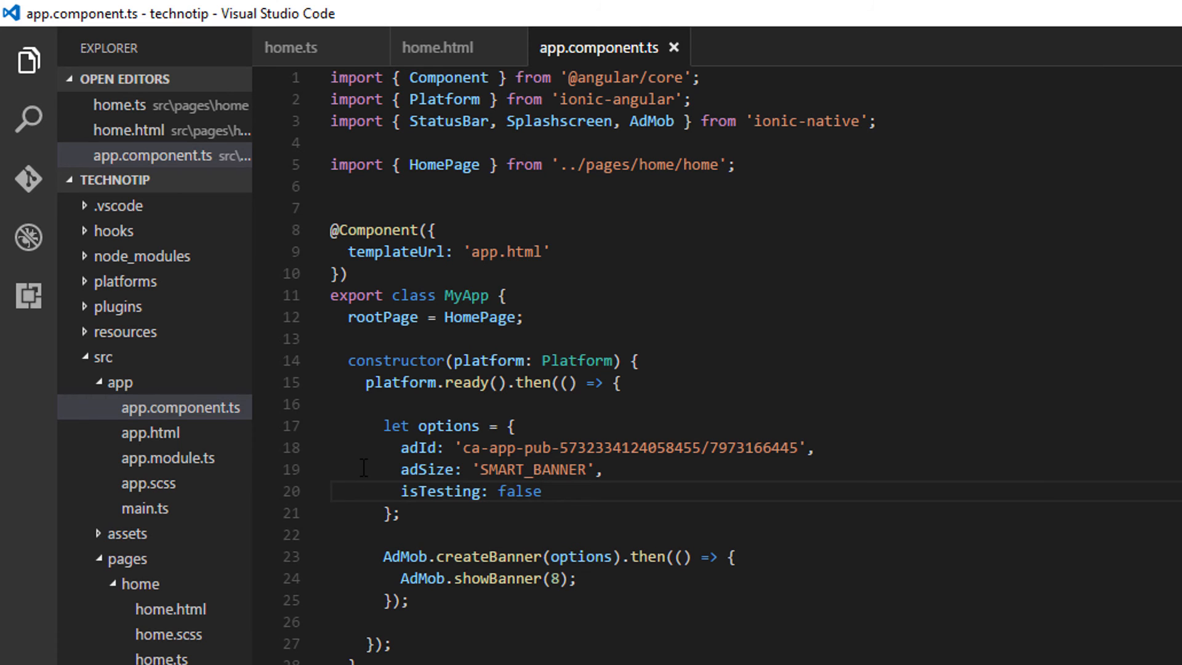
# - In home.ts, replace the interstitial calls with prepareRewardVideoAd and showRewardVideoAd
pyautogui.click(160, 657)
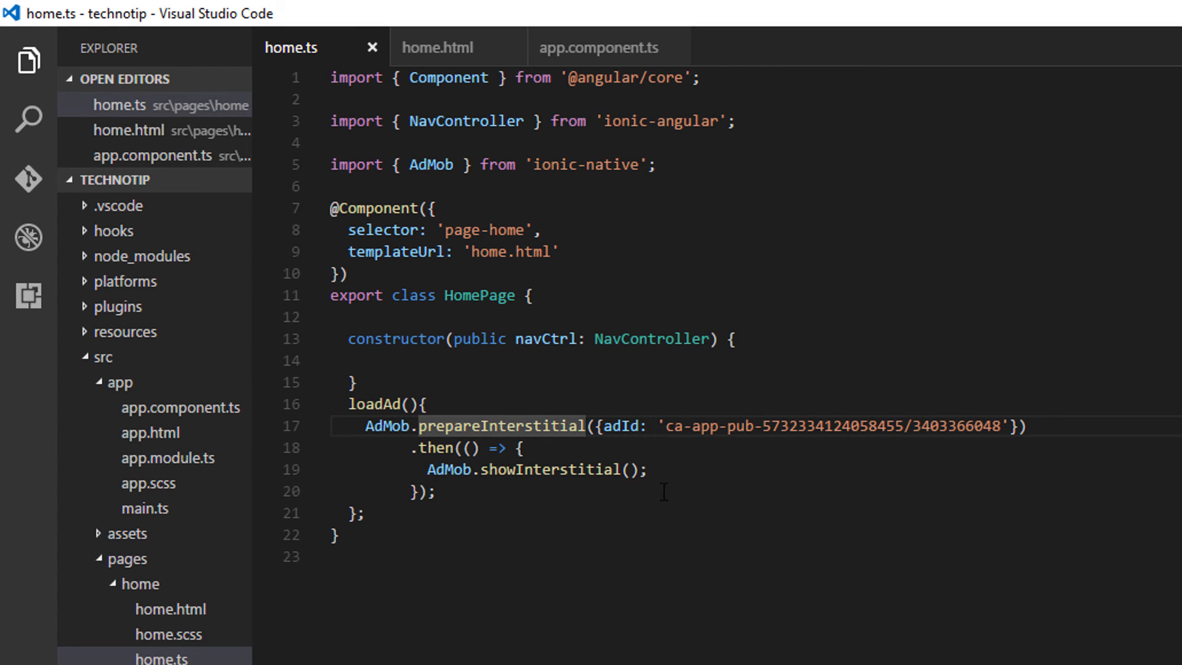
pyautogui.write('pre')
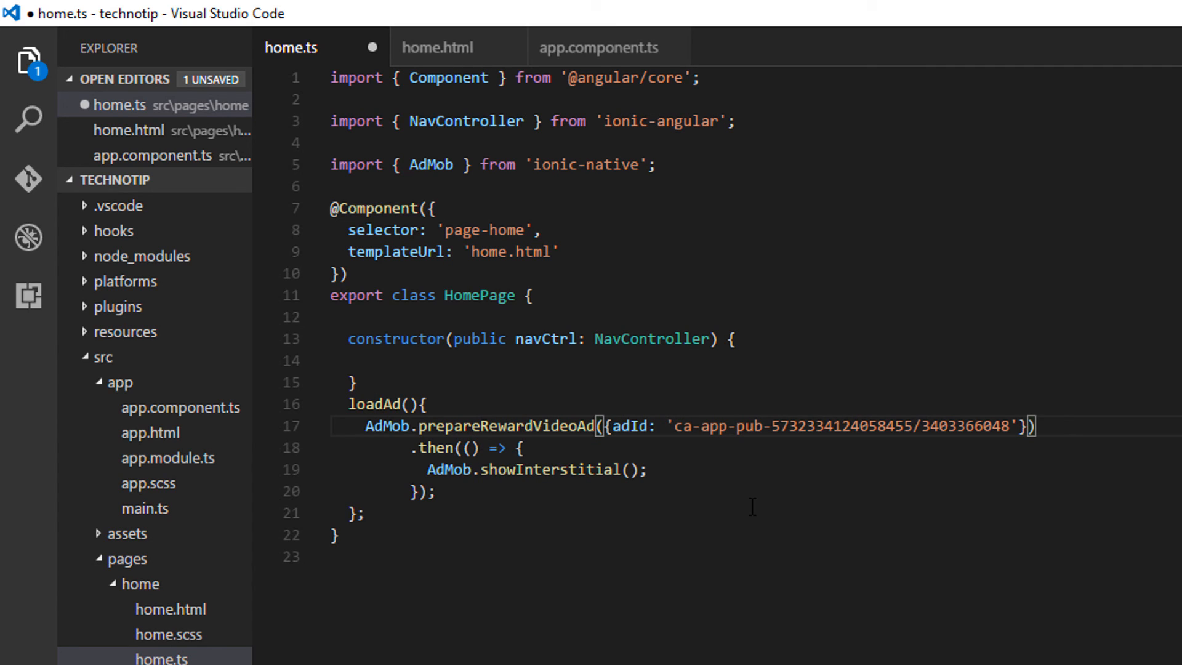
pyautogui.moveTo(590, 487)
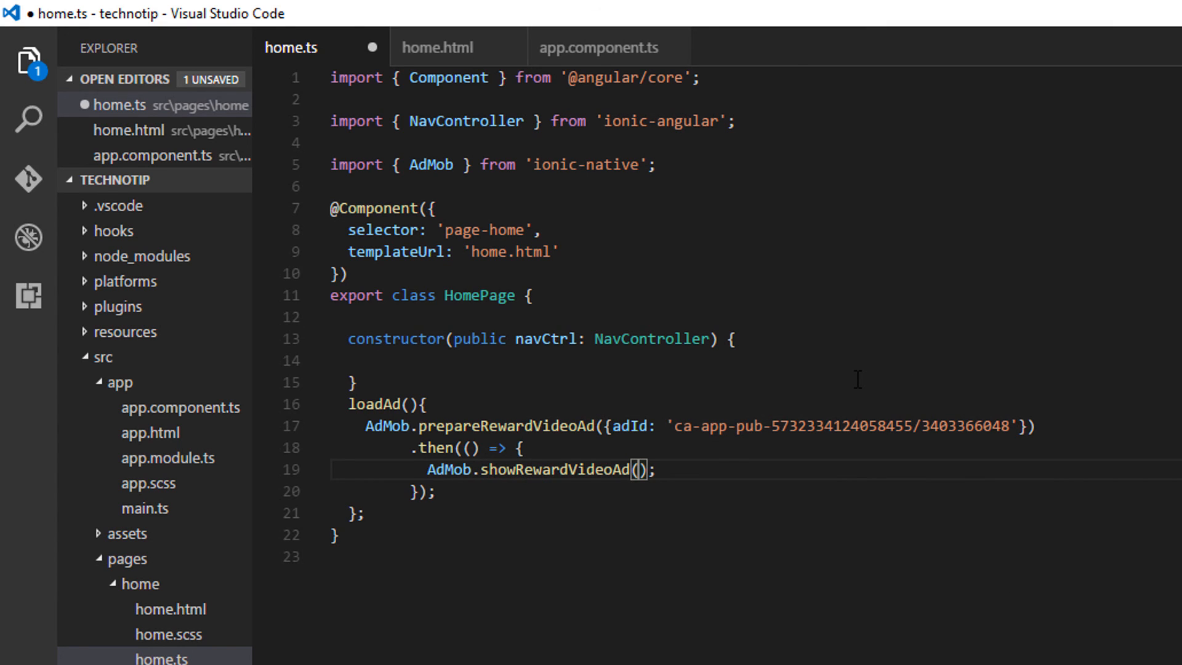
pyautogui.moveTo(679, 428)
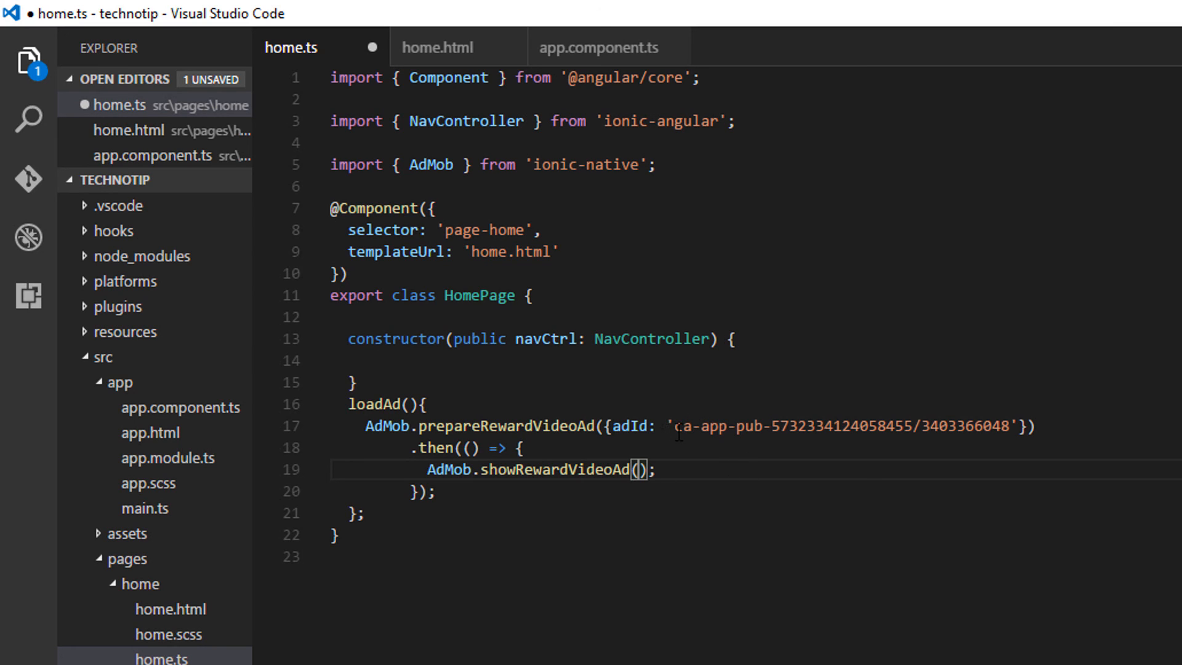
pyautogui.doubleClick(839, 425)
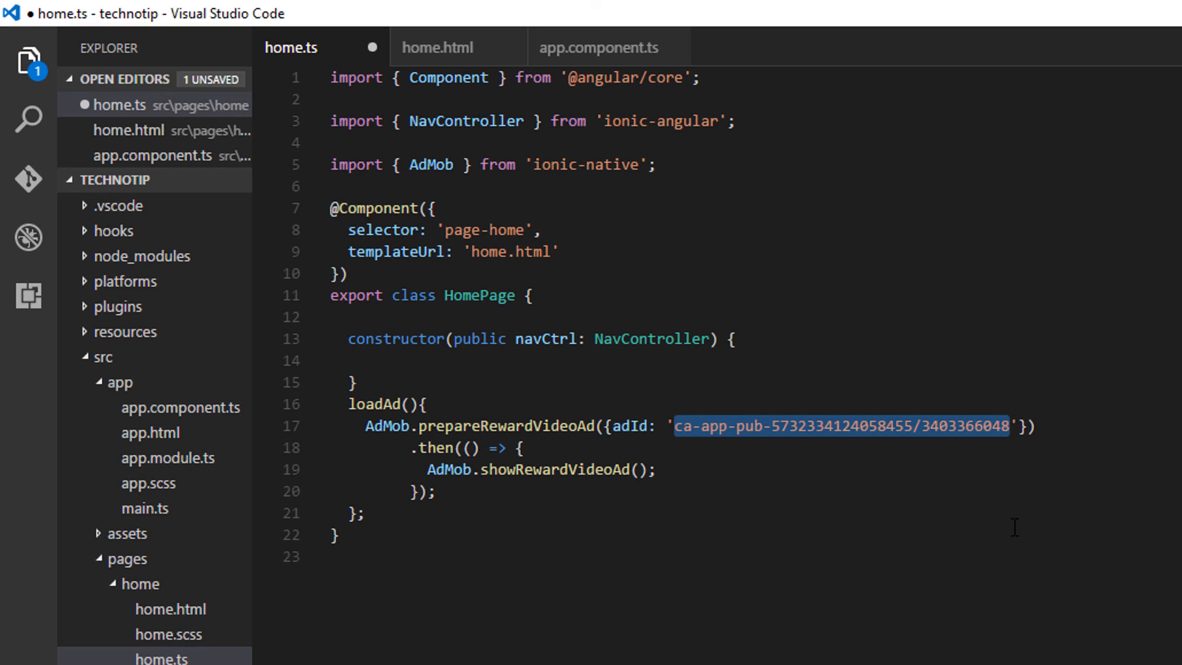
pyautogui.moveTo(910, 601)
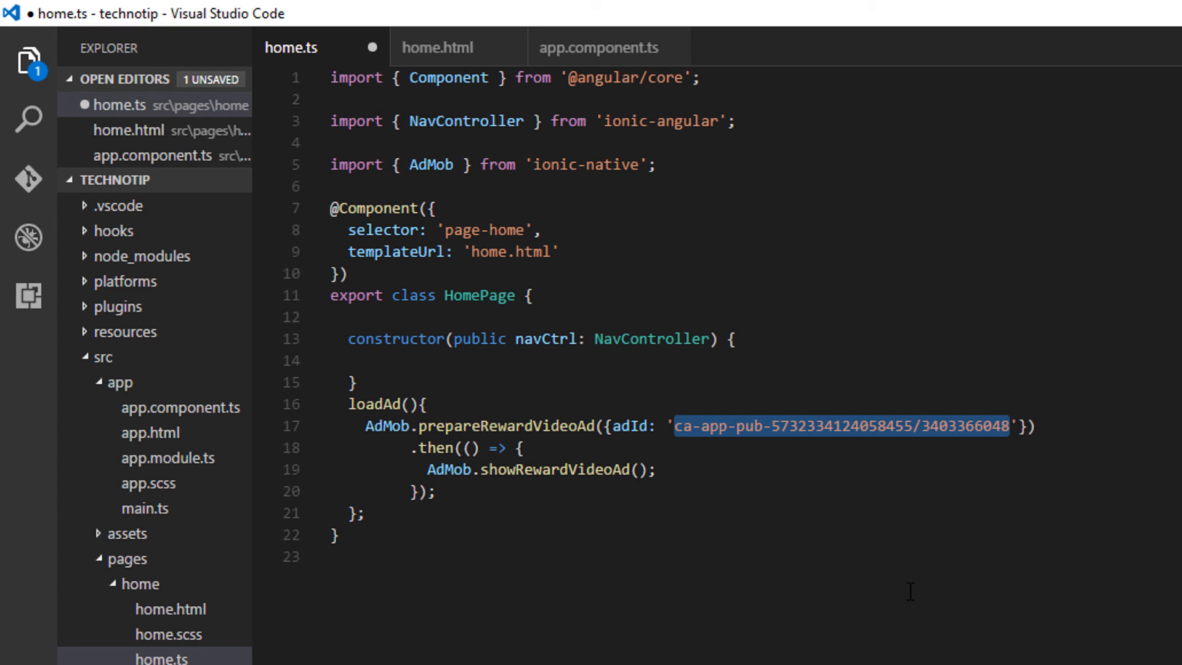
pyautogui.click(437, 491)
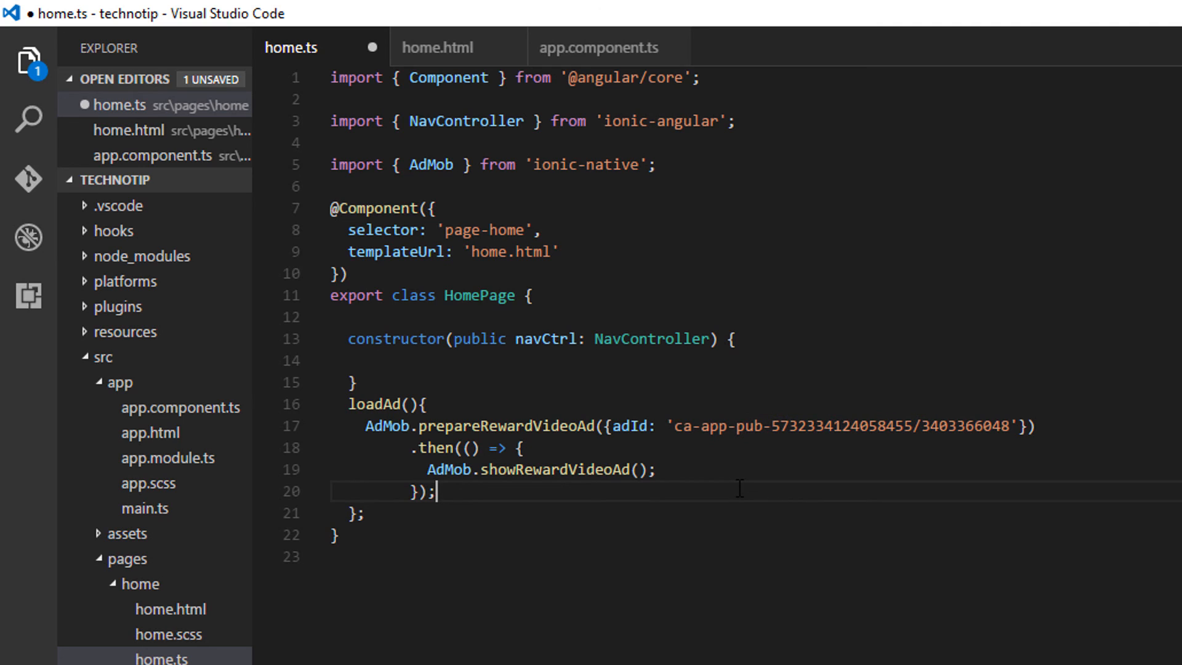